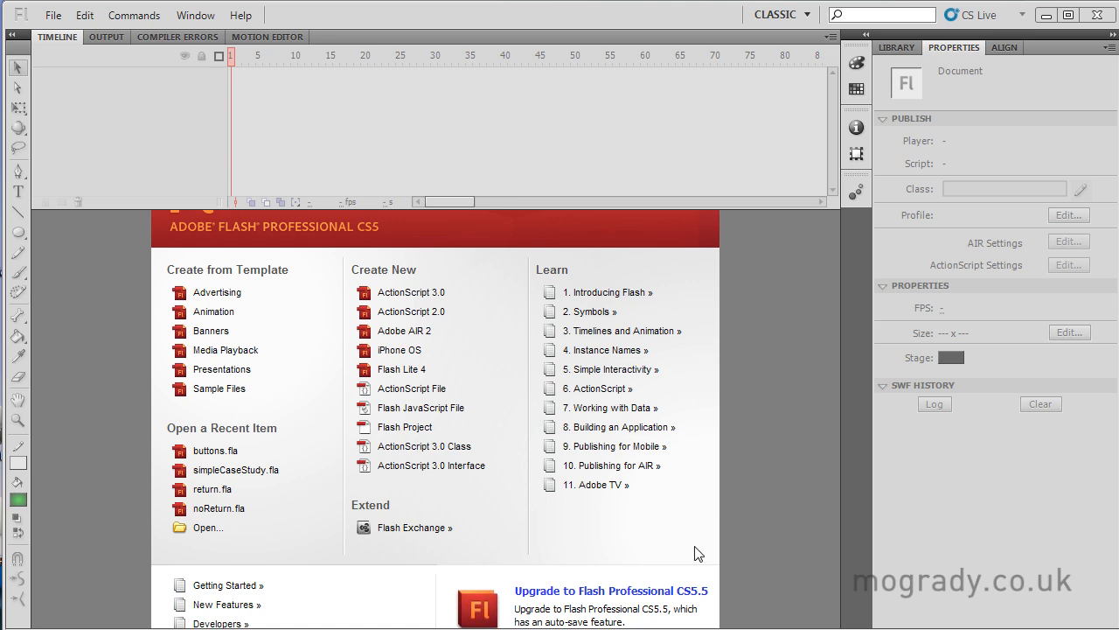
mouse_move(411, 292)
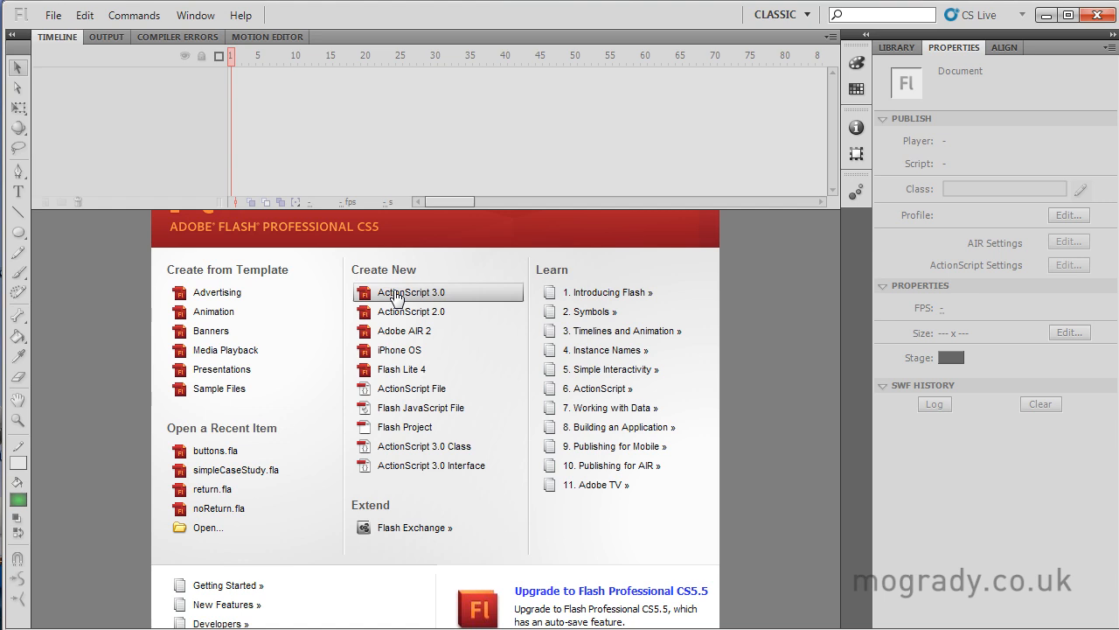
Step: Create a new ActionScript 3.0 document from the Welcome screen
left_click(410, 292)
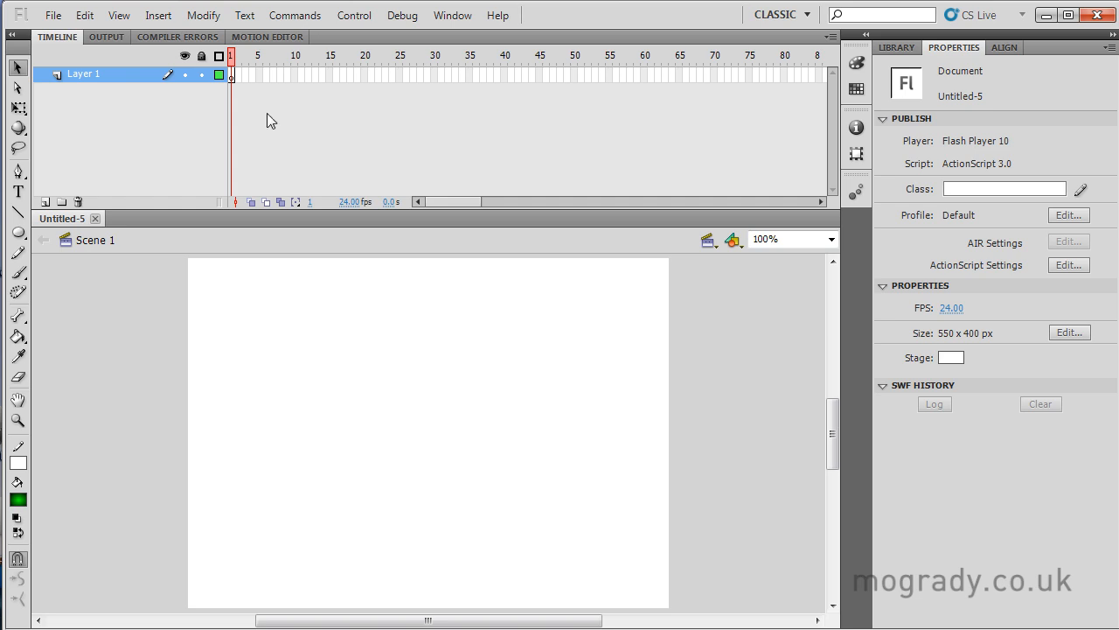
Step: Create a new Graphic-type symbol named 'blob' via Insert > New Symbol
left_click(158, 14)
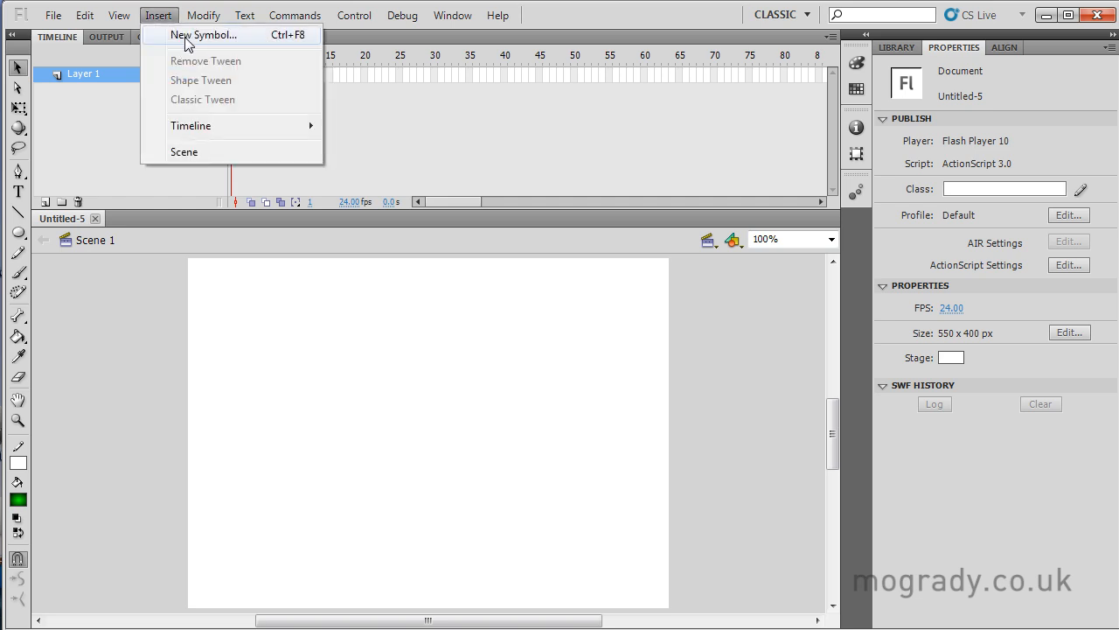
left_click(204, 35)
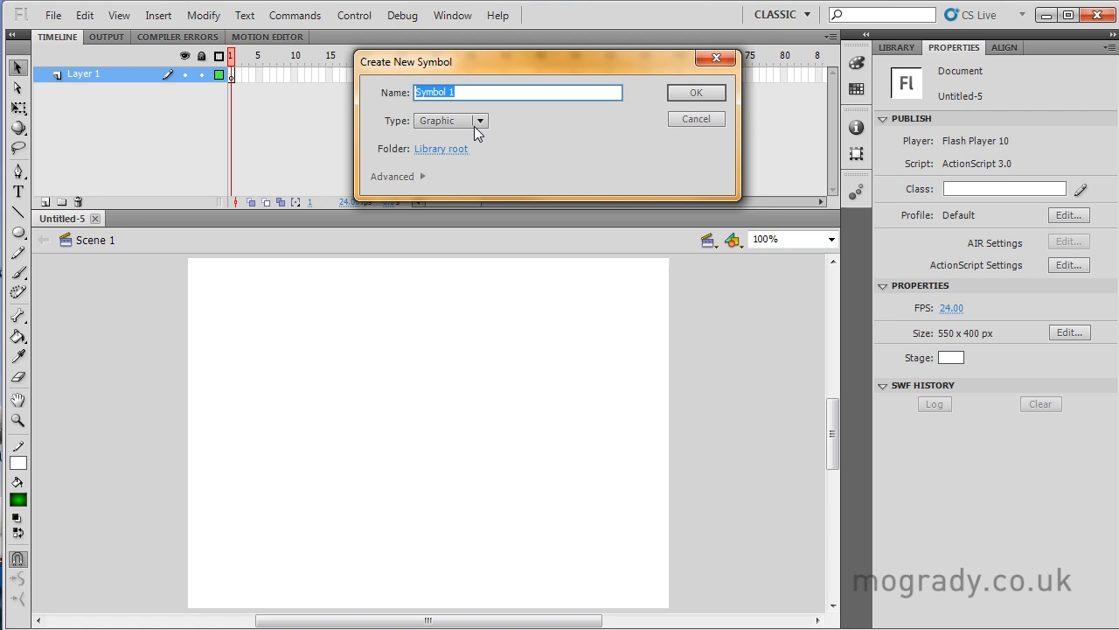
left_click(479, 121)
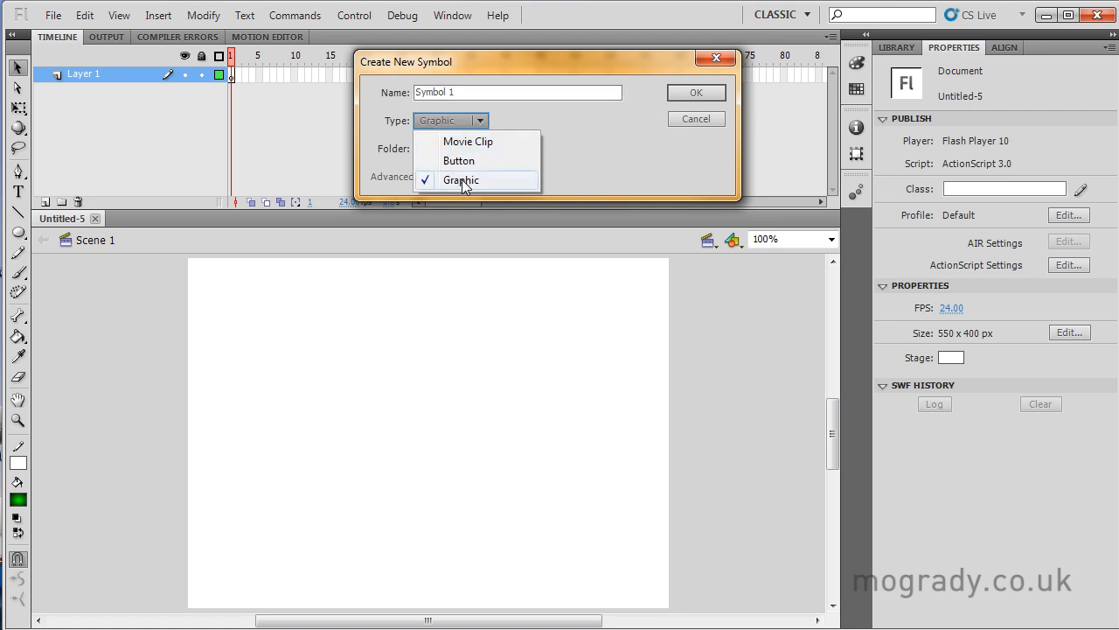
left_click(460, 179)
type("blob")
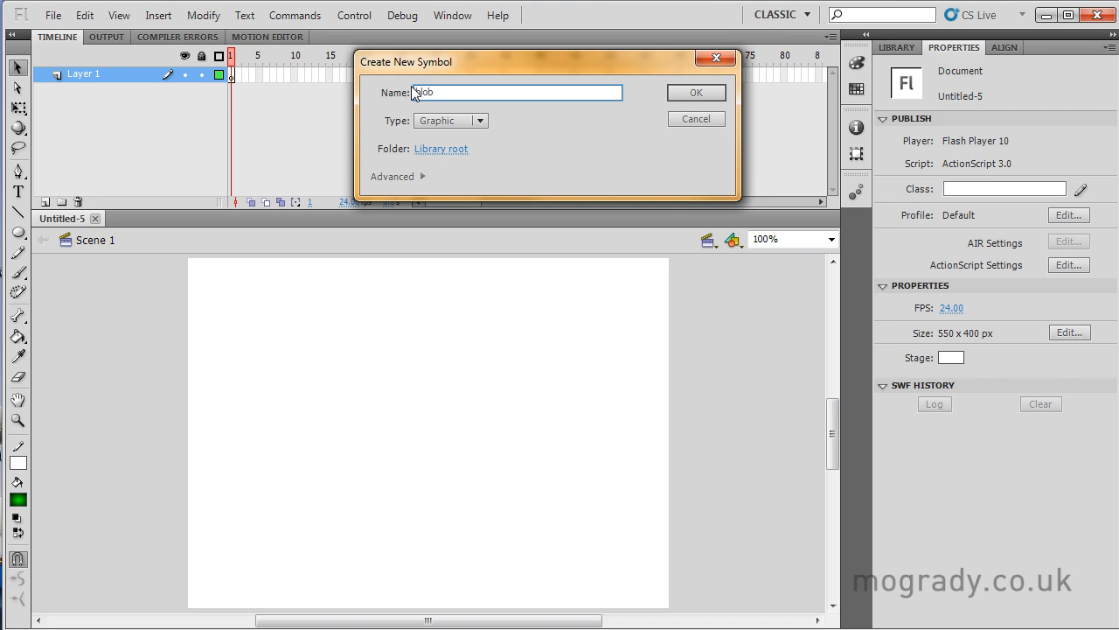
left_click(695, 93)
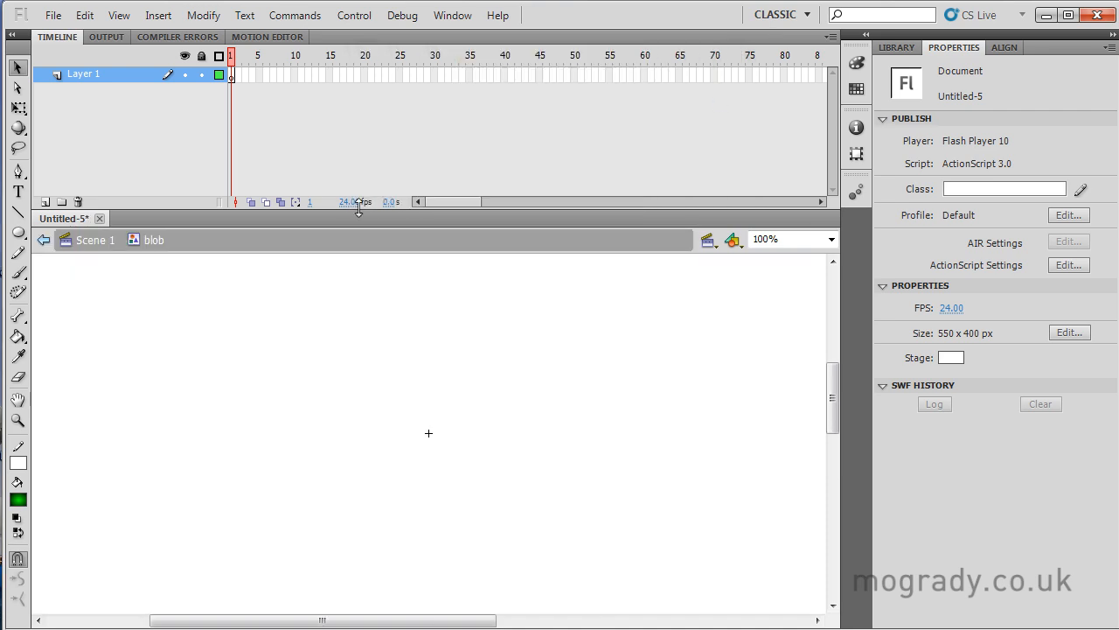
Step: Draw a green gradient rectangle primitive with corner radii 20 and 10 at the symbol centre
left_click(17, 232)
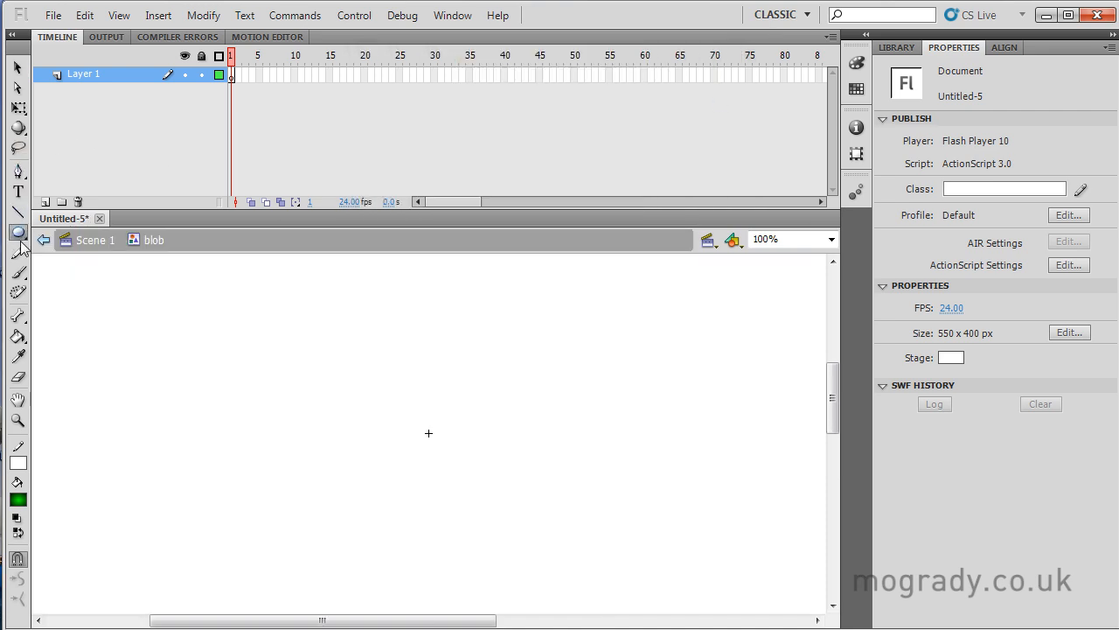
left_click(17, 232)
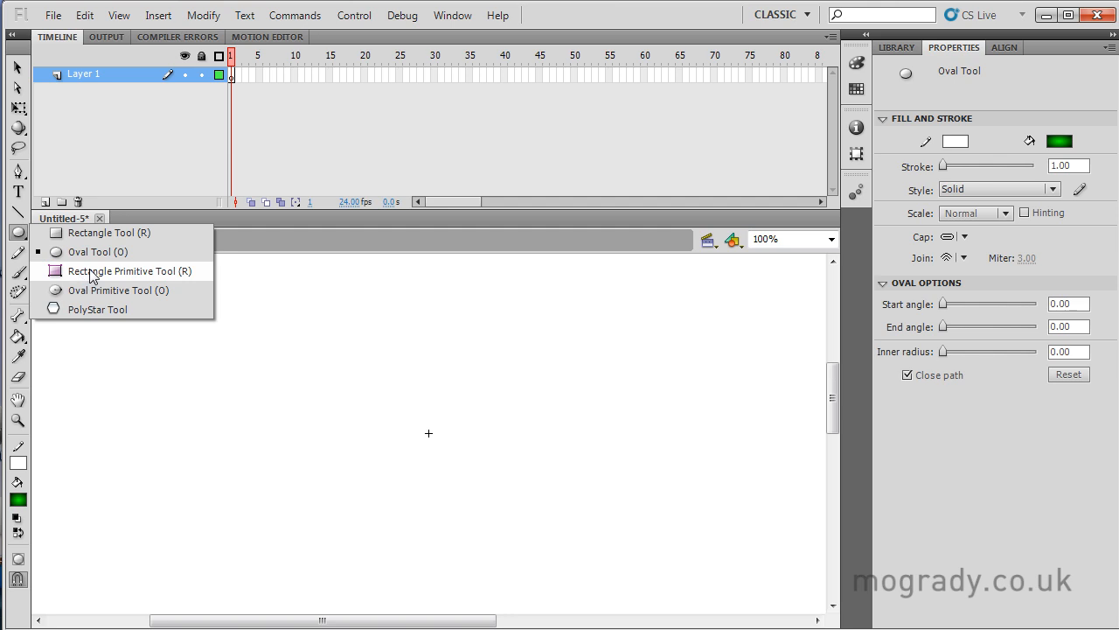
left_click(129, 270)
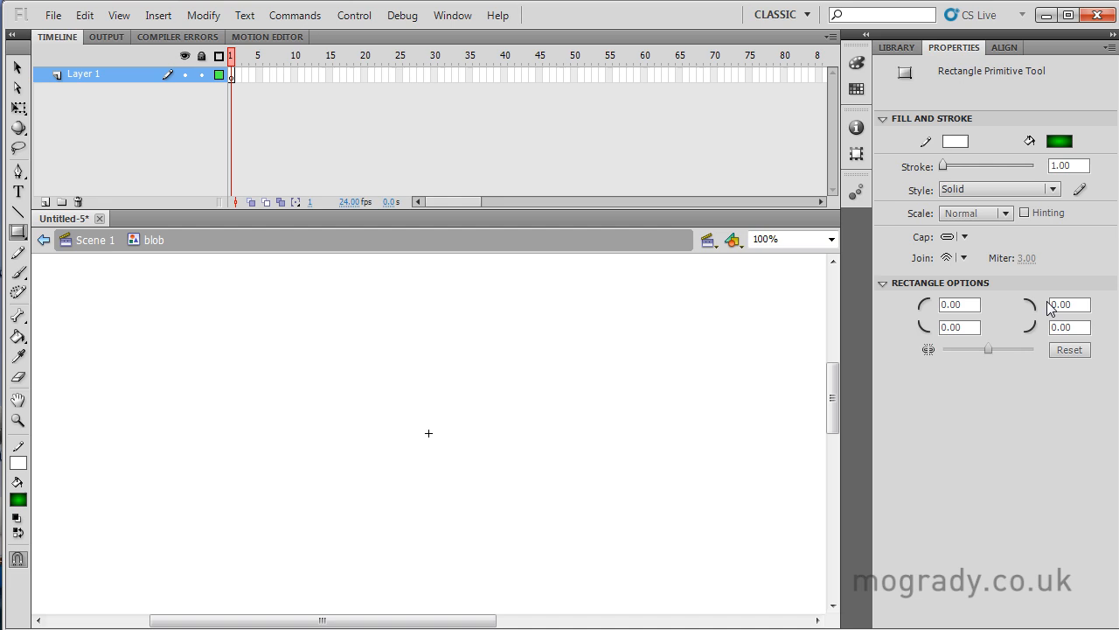
left_click(1069, 304)
type("20")
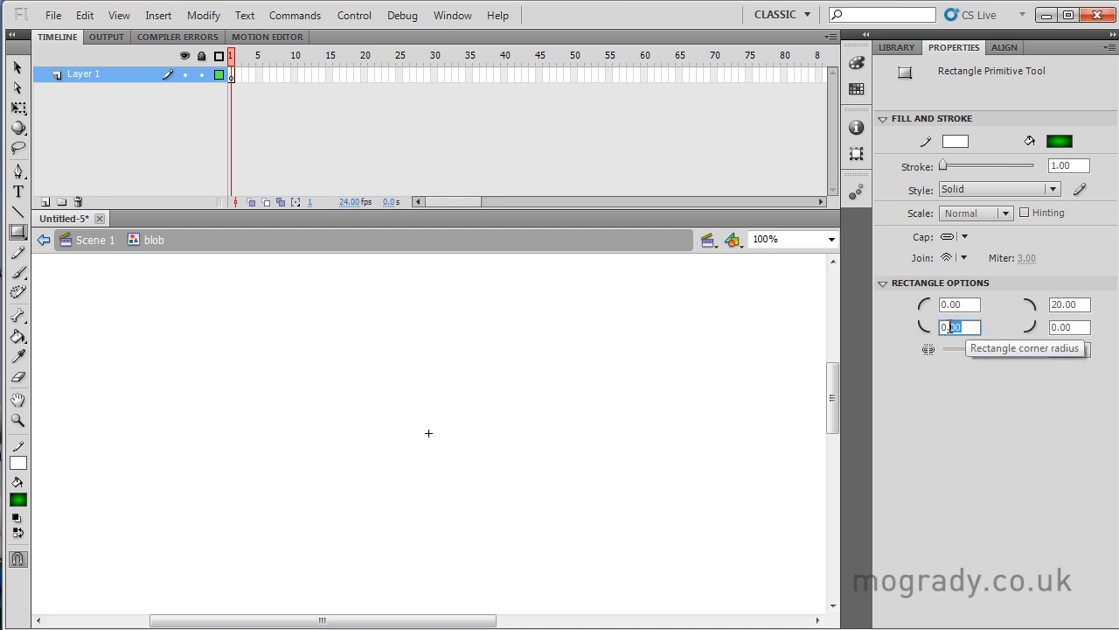
type("10")
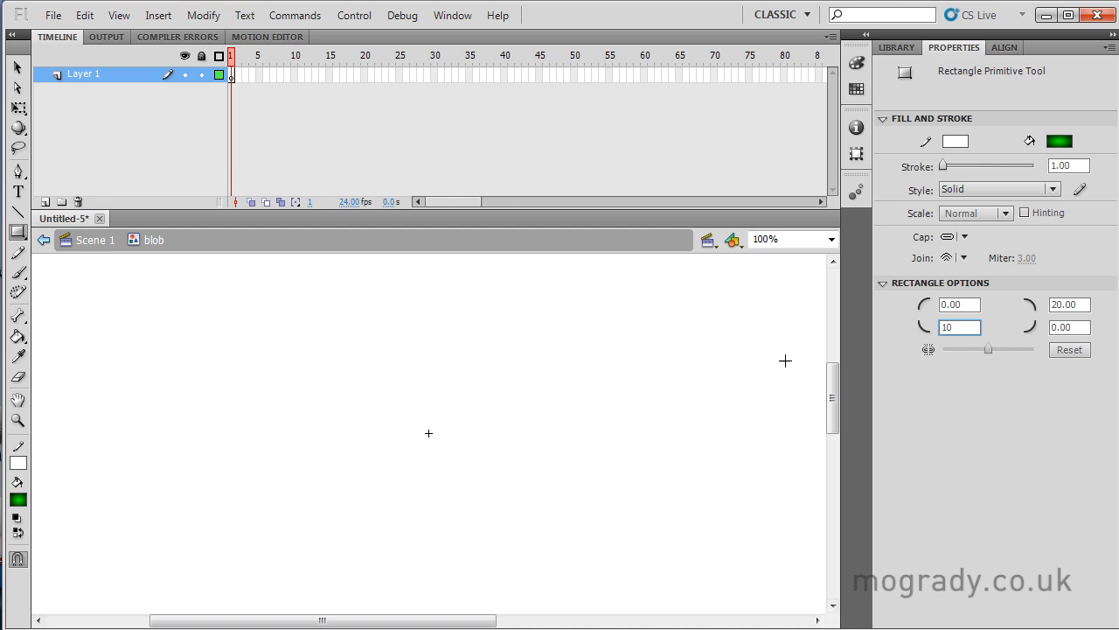
mouse_move(347, 411)
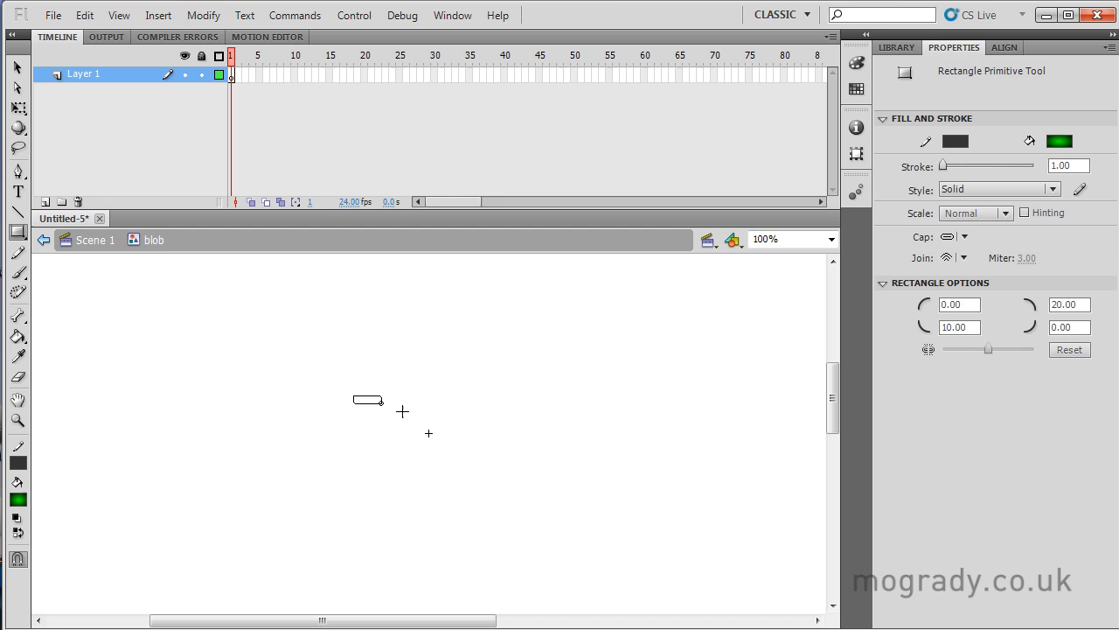
left_click_drag(355, 400, 503, 470)
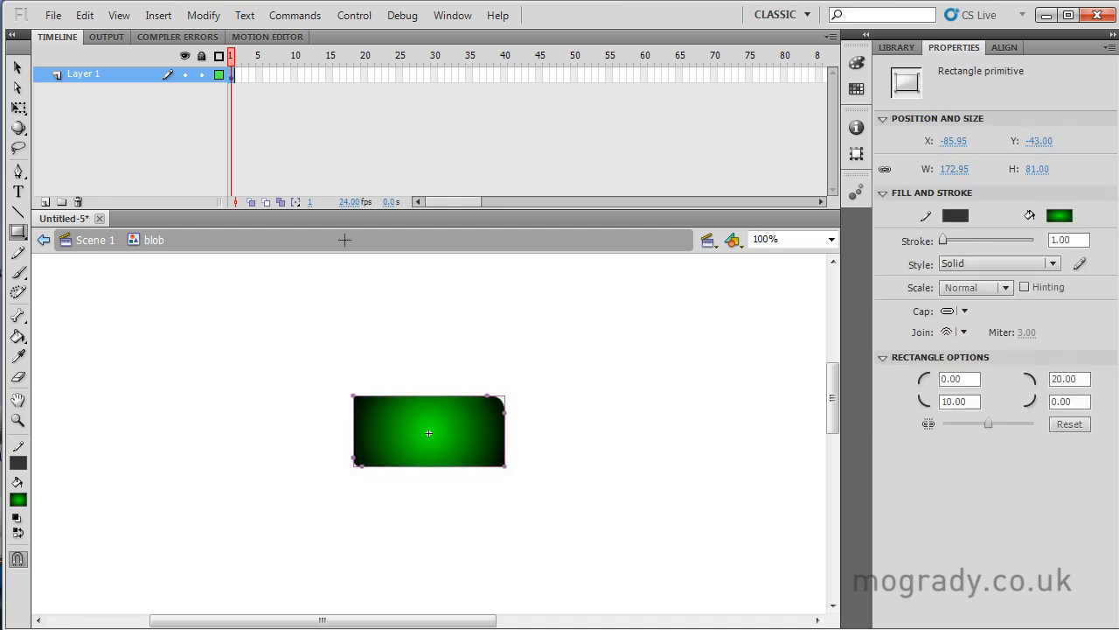
double_click(84, 74)
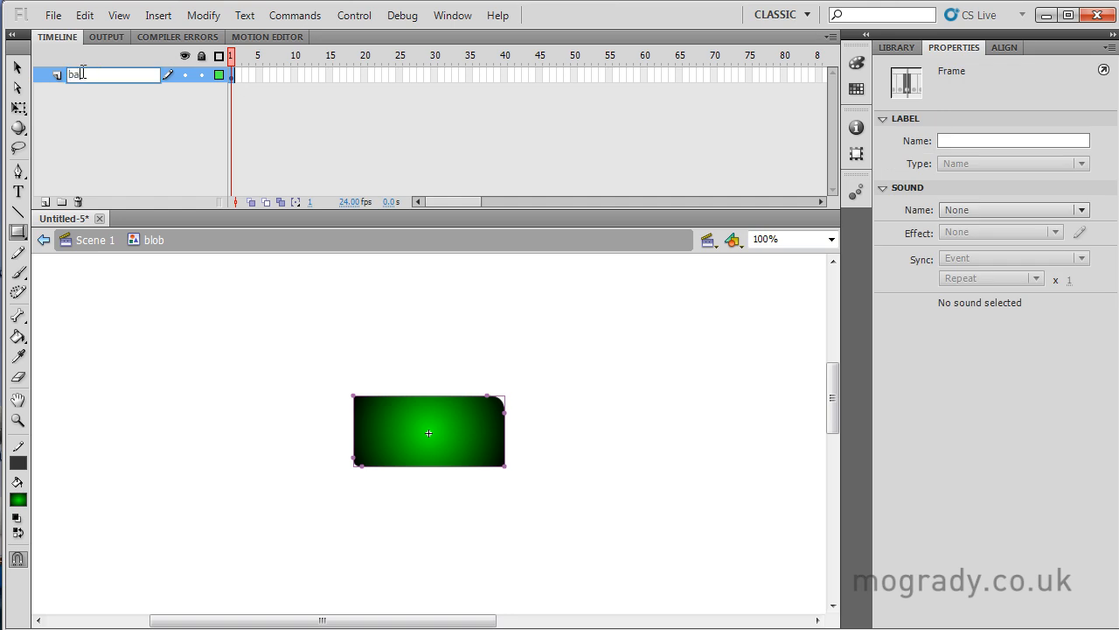
Step: Rename the layer 'background' and add white 'HELLO WORLD!' text with adjusted letter spacing
type("background")
type("text")
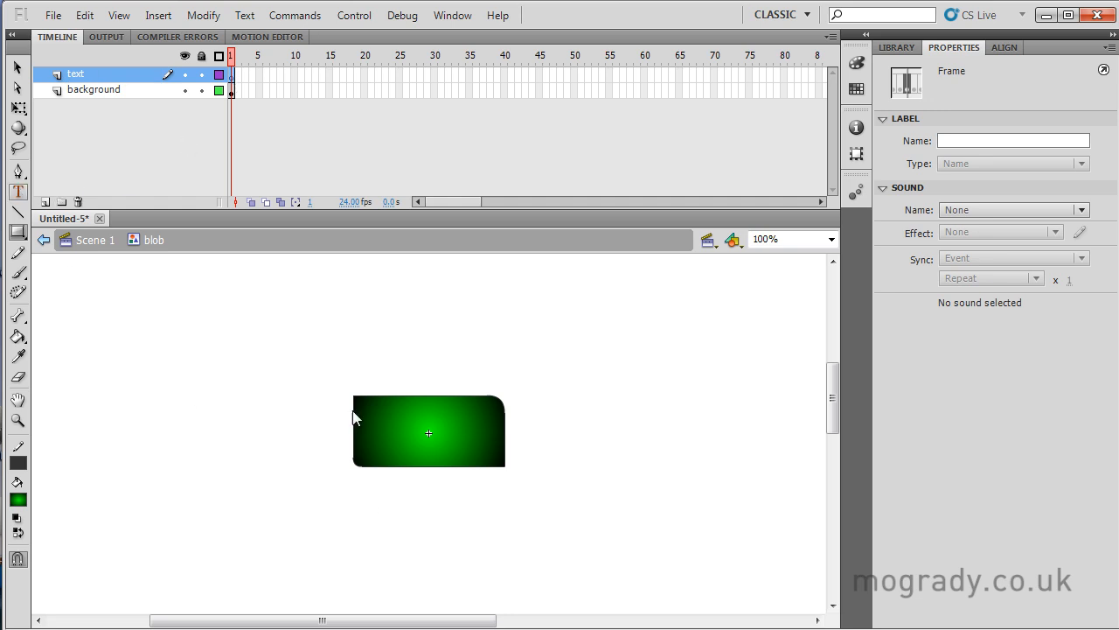
left_click(17, 191)
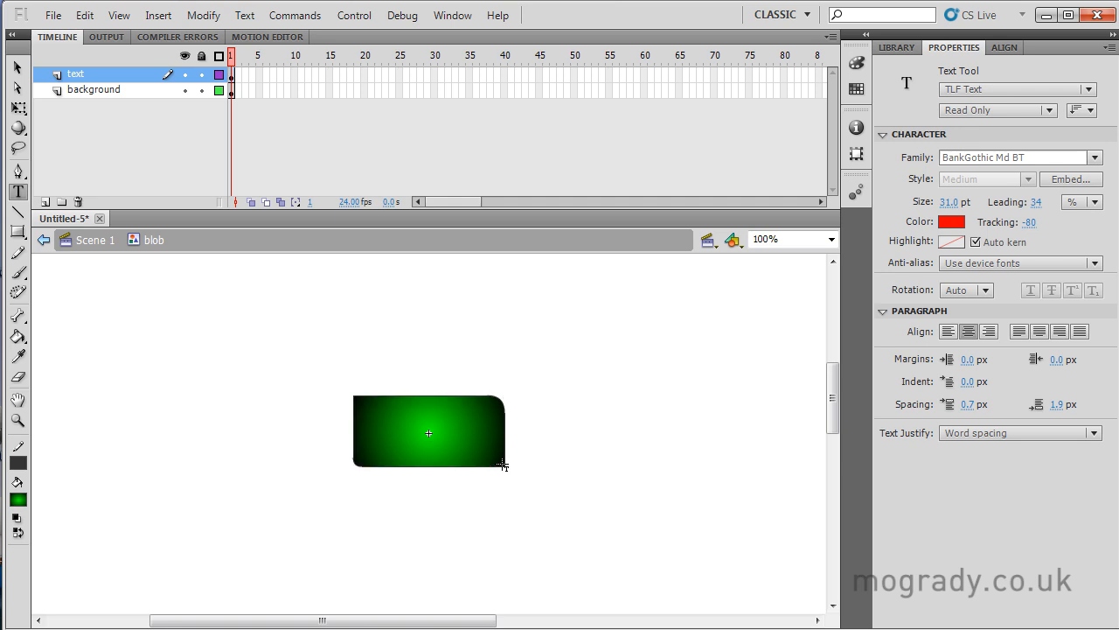
type("Hel")
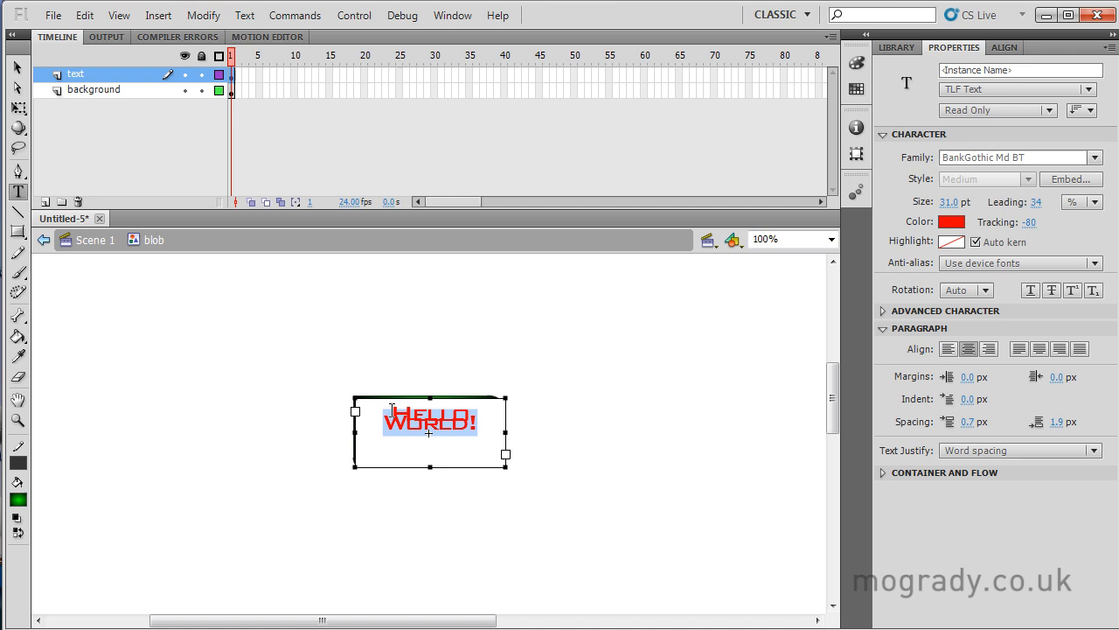
left_click(950, 240)
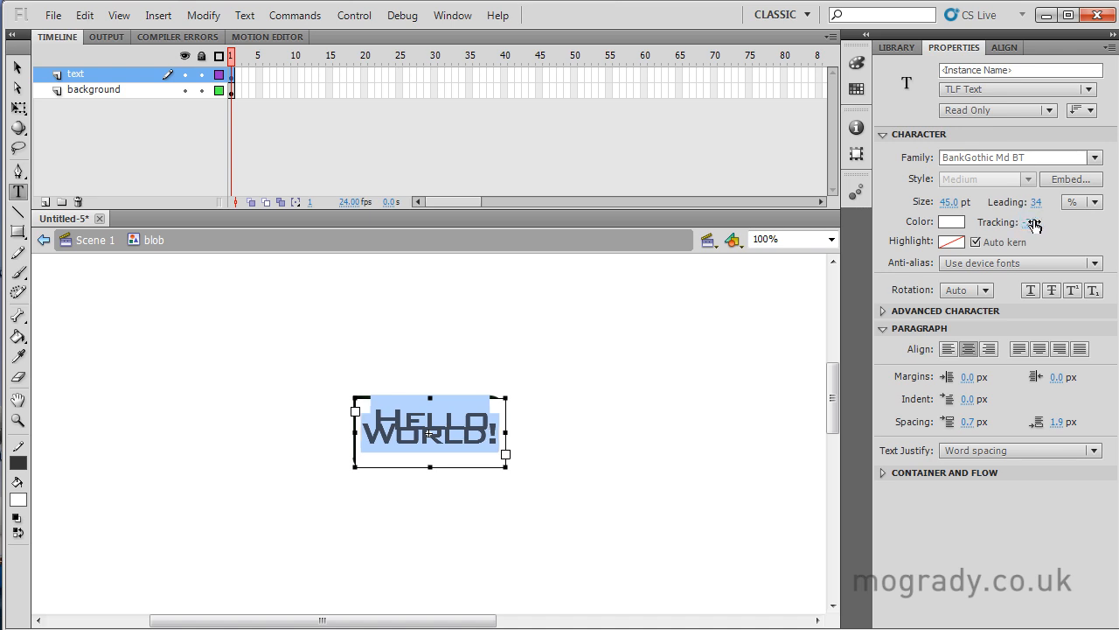
left_click(1033, 221)
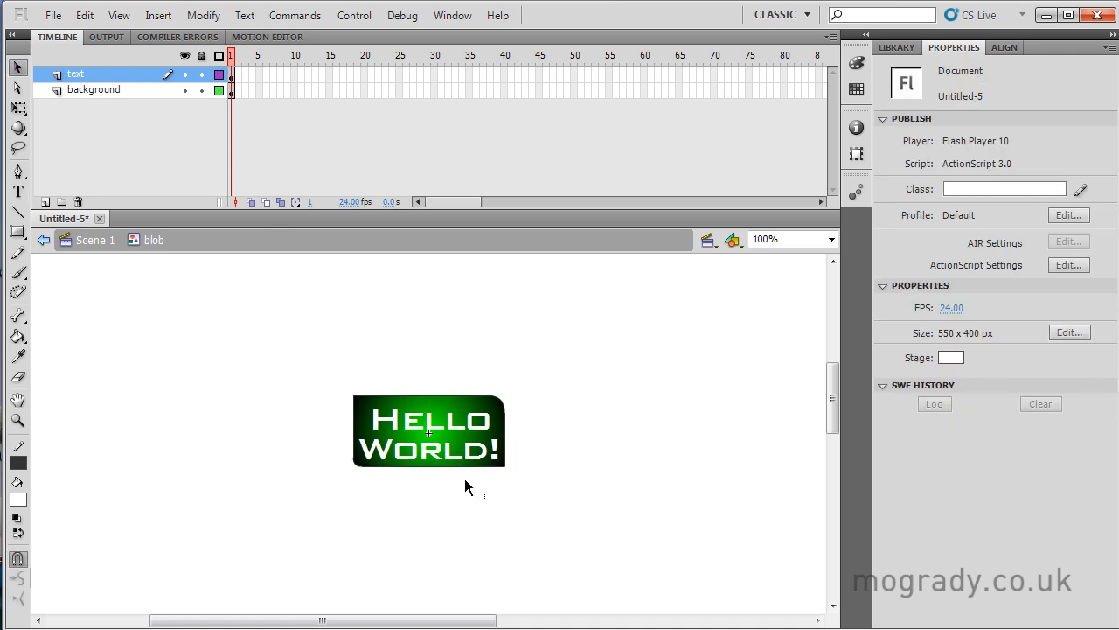
Step: Return to Scene 1 and drag a blob instance from the Library just off the stage's left edge
left_click(429, 428)
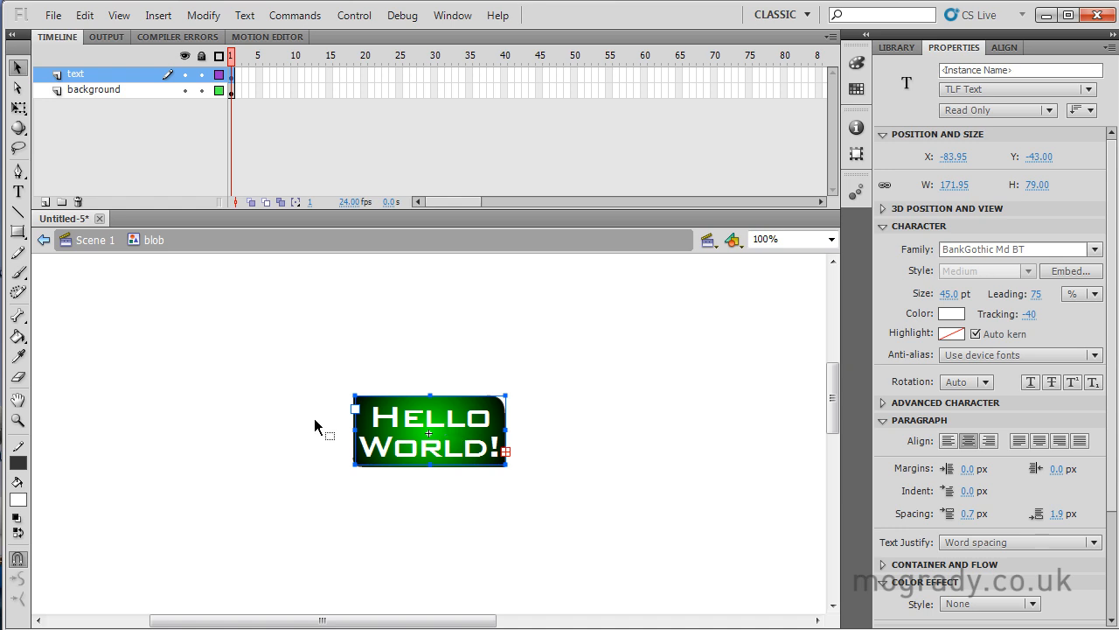
left_click(94, 240)
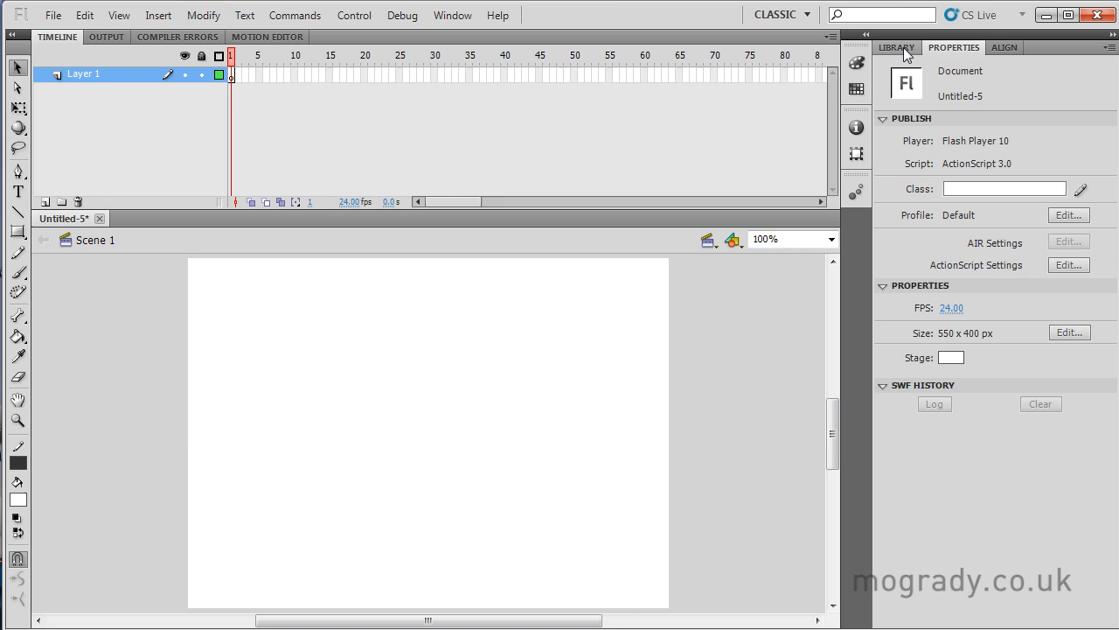
left_click(895, 47)
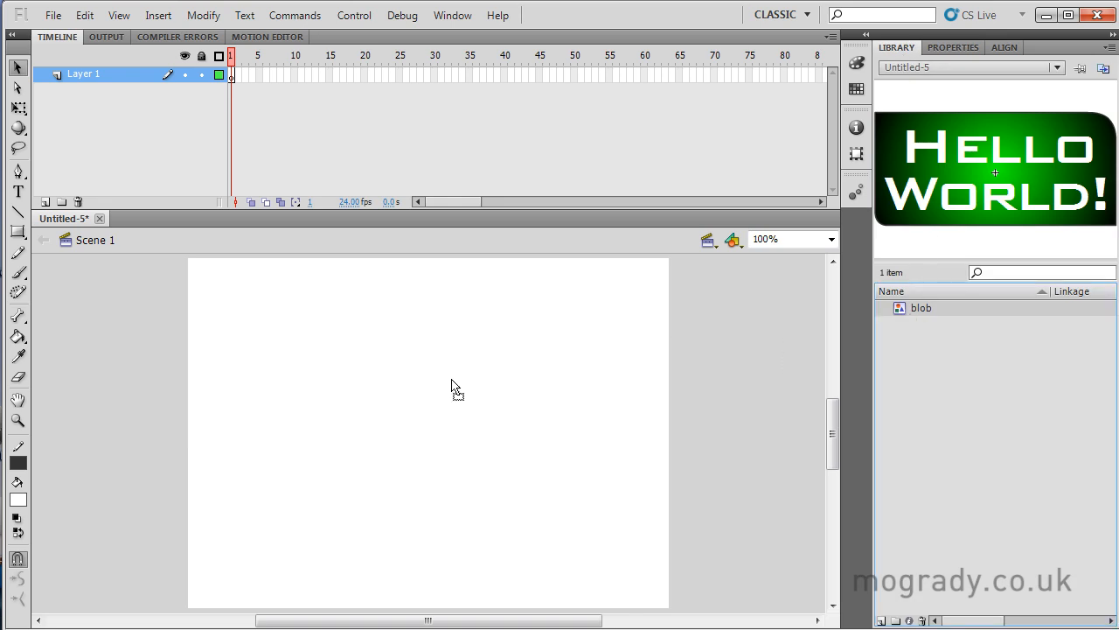
mouse_move(107, 418)
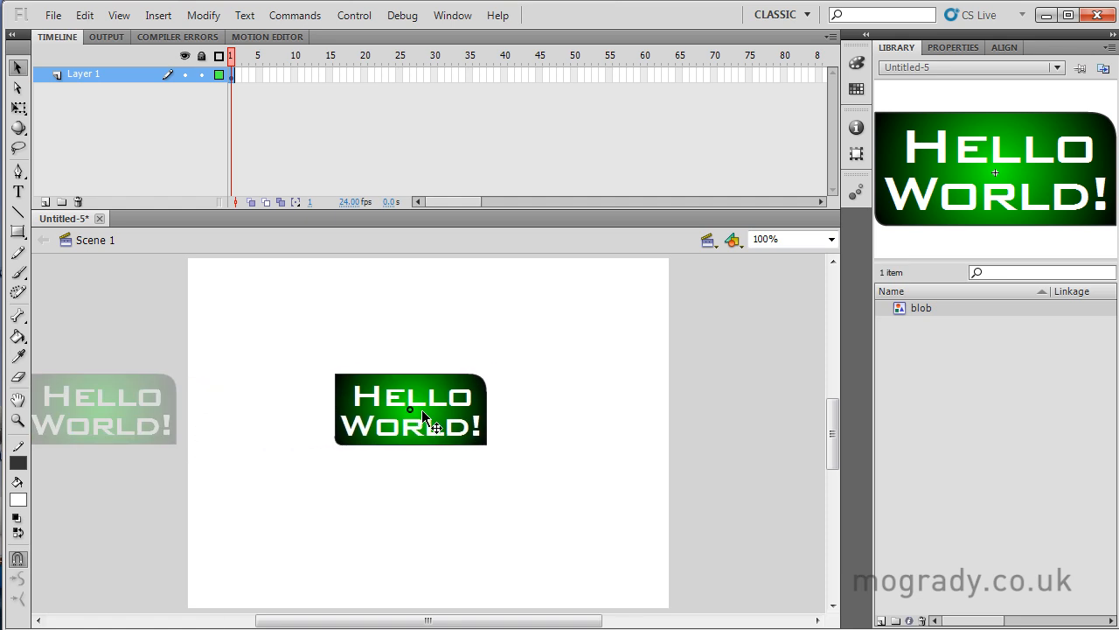
left_click_drag(411, 408, 754, 408)
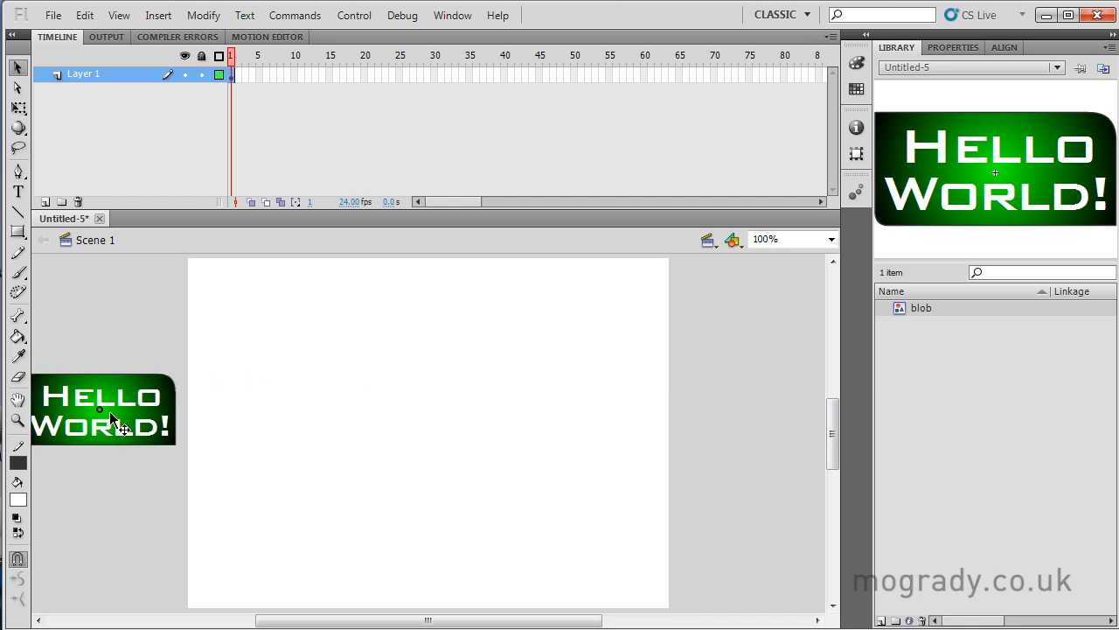
left_click(105, 408)
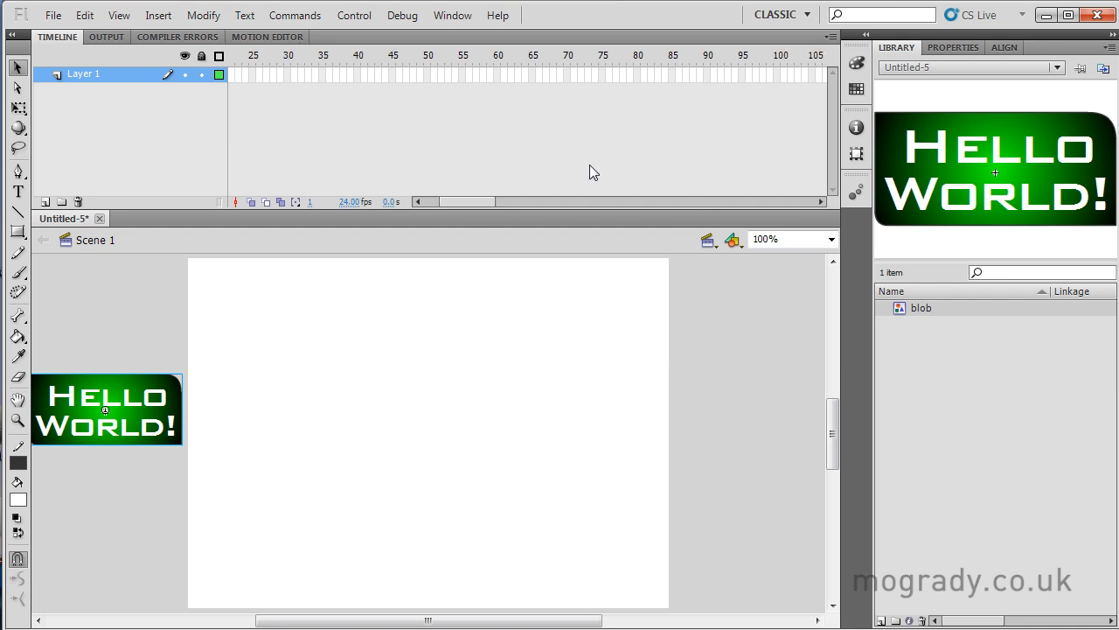
Step: Insert a keyframe at frame 100 and create a classic tween across the span
right_click(778, 76)
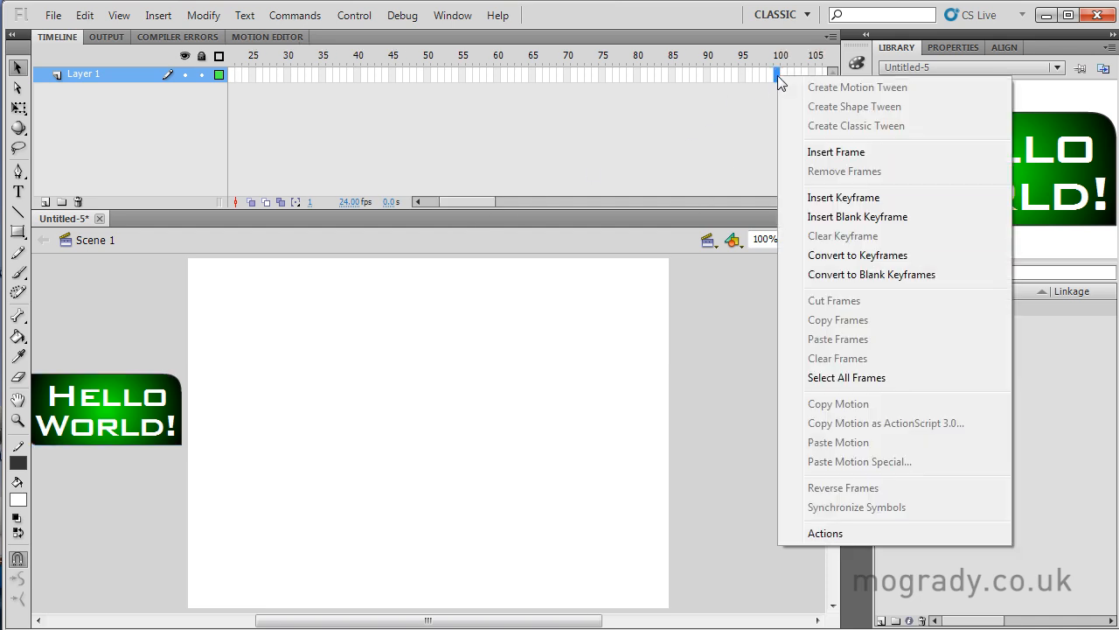
mouse_move(843, 197)
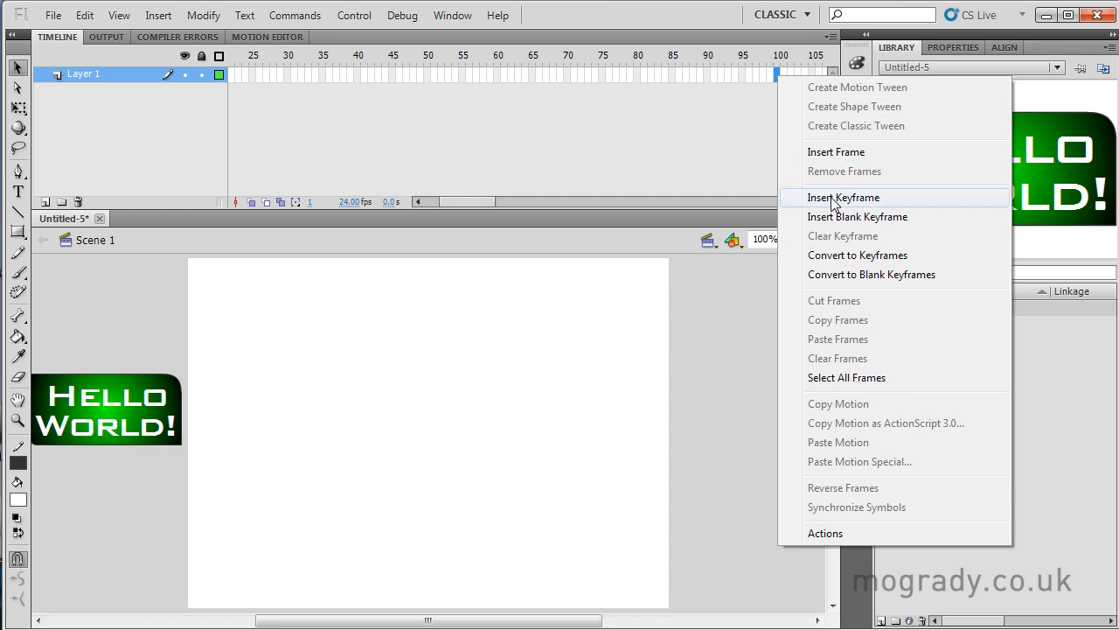
left_click(843, 197)
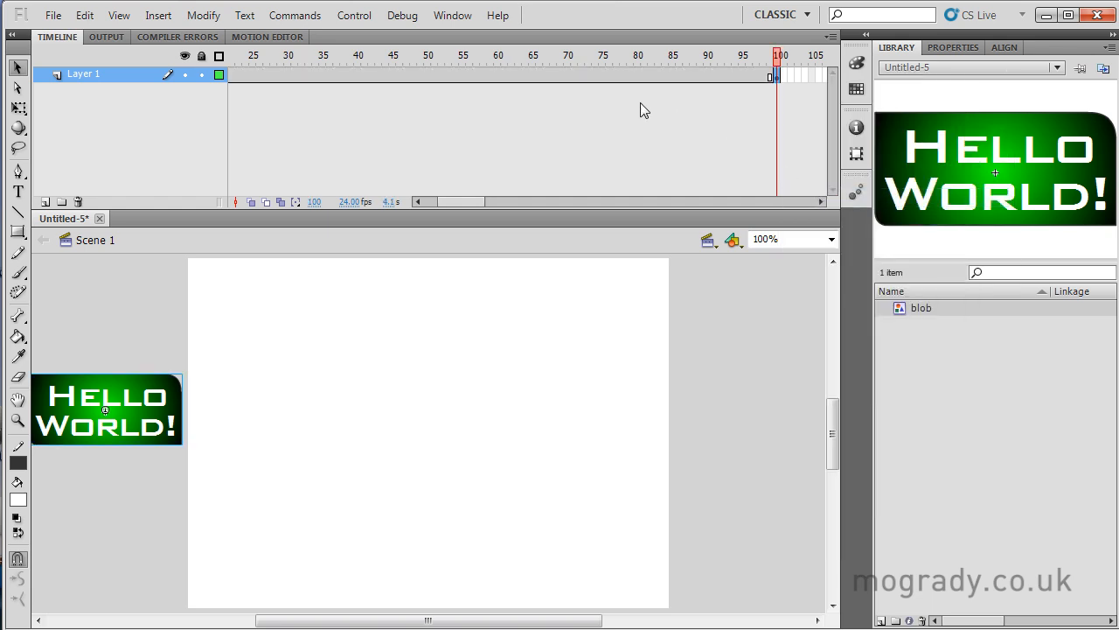
right_click(538, 77)
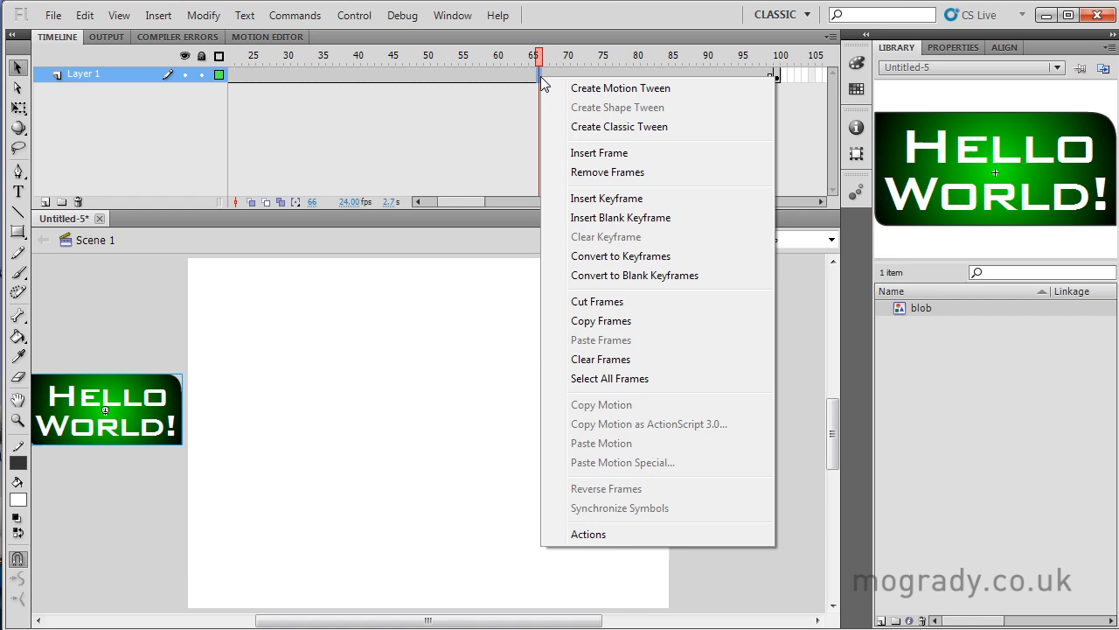
mouse_move(619, 127)
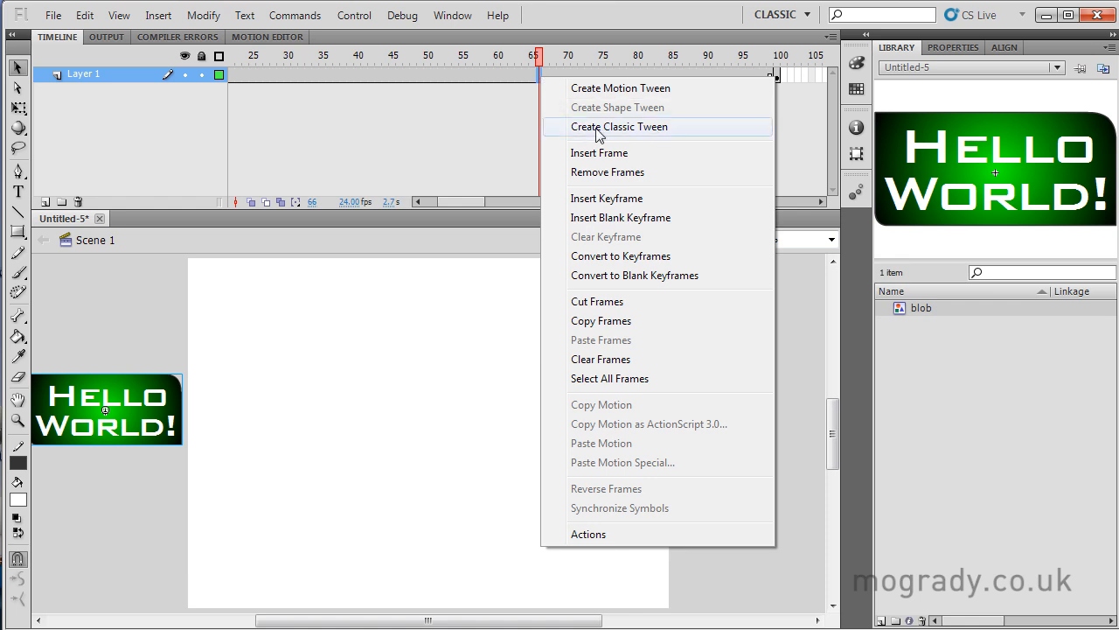
left_click(620, 127)
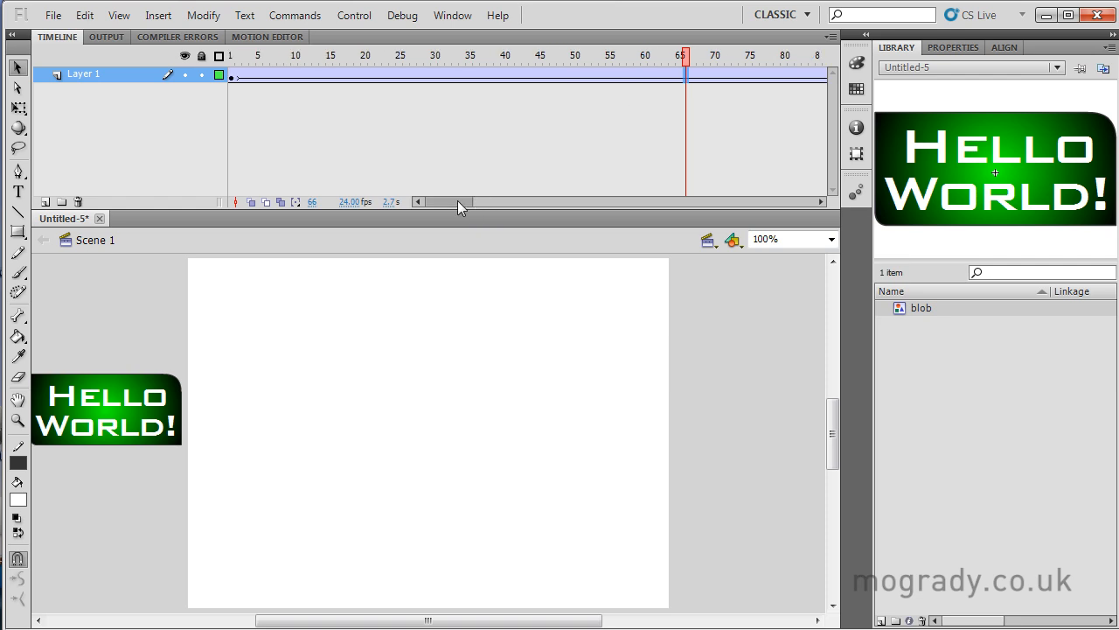
mouse_move(153, 317)
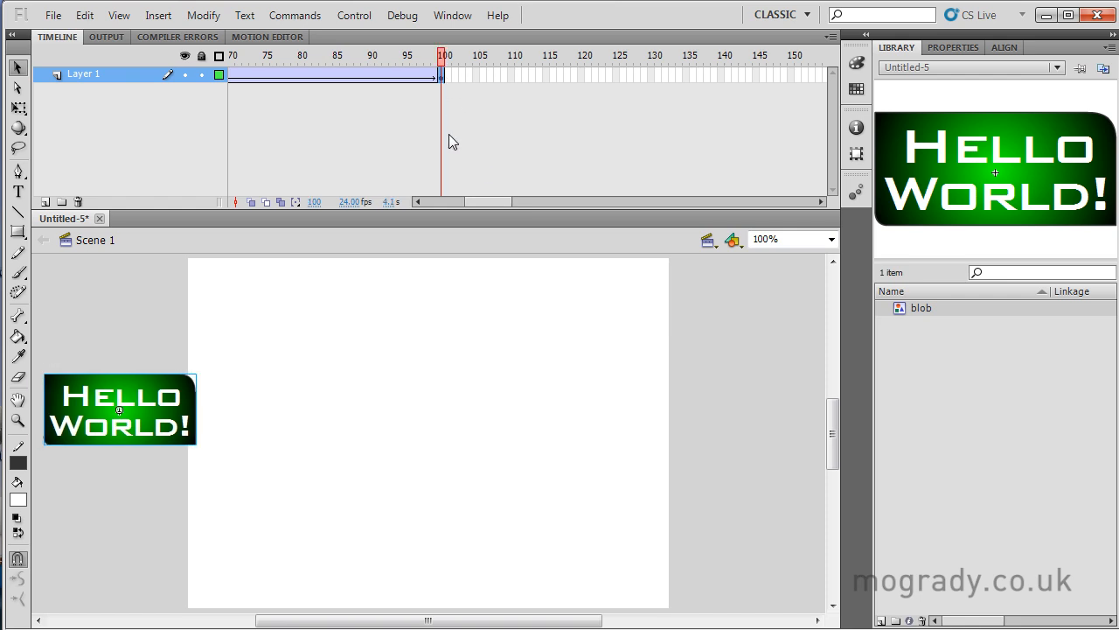
Step: At frame 100, move the graphic just past the stage's right edge
left_click_drag(120, 409, 271, 410)
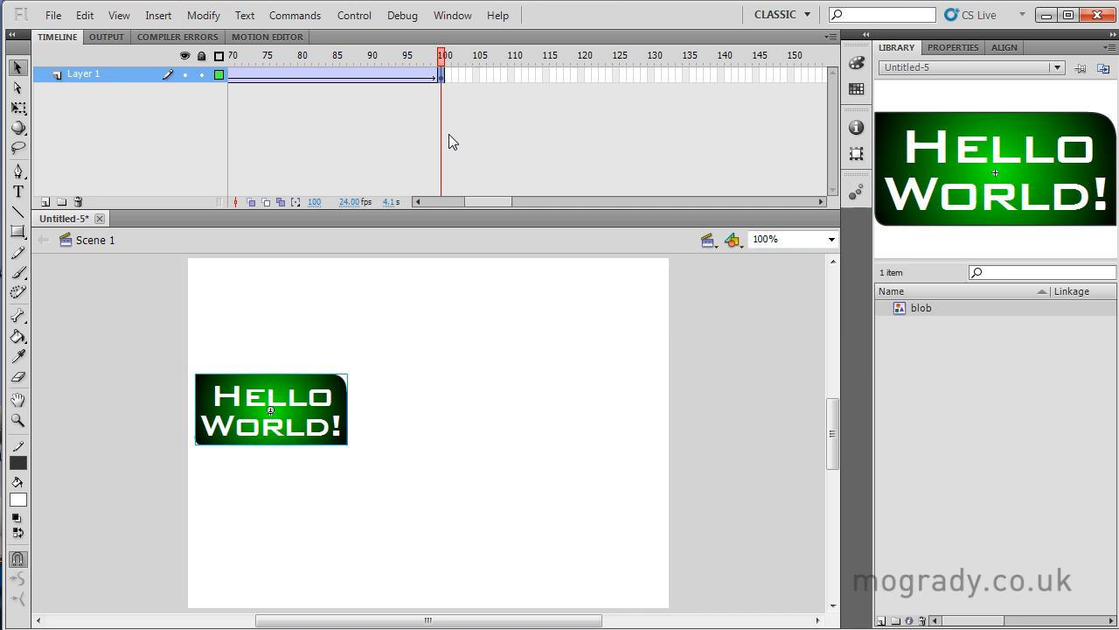
left_click_drag(271, 409, 717, 409)
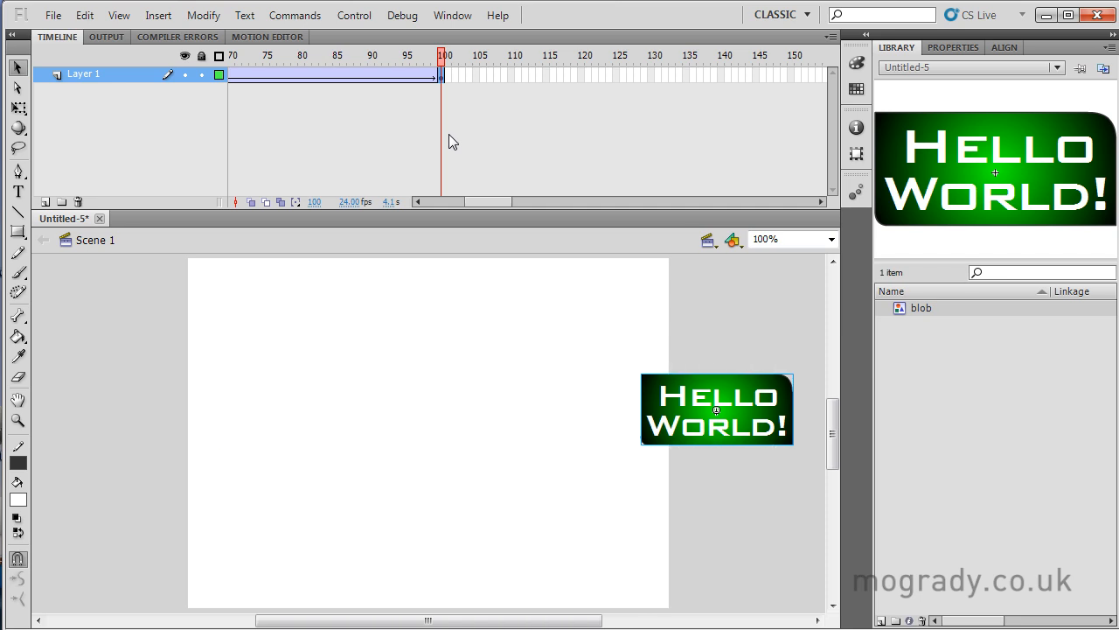
left_click_drag(717, 410, 749, 410)
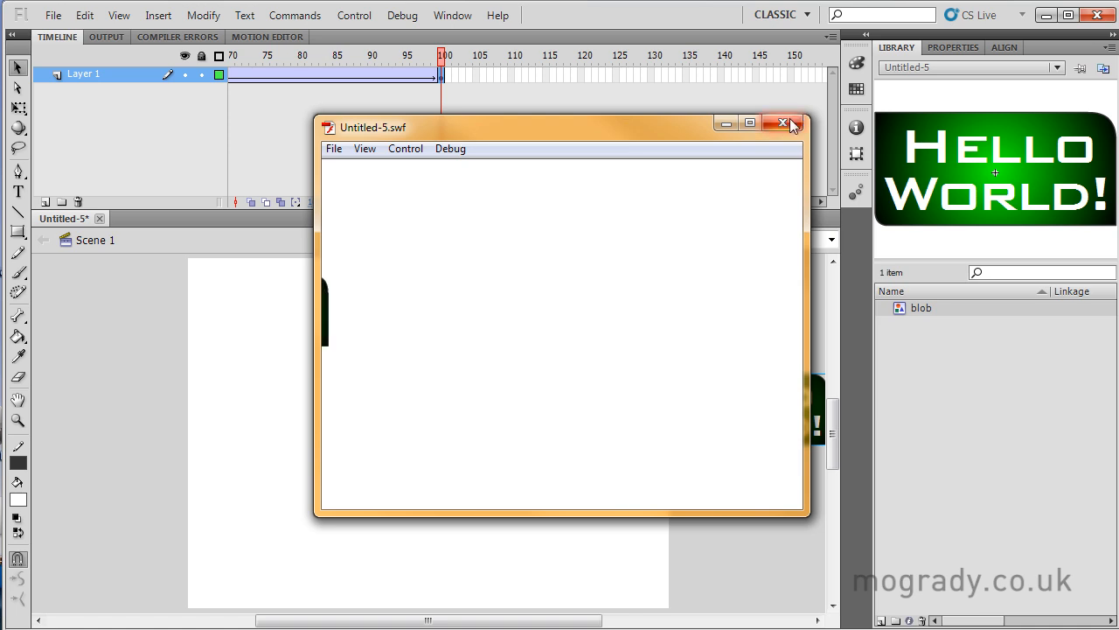
left_click(783, 122)
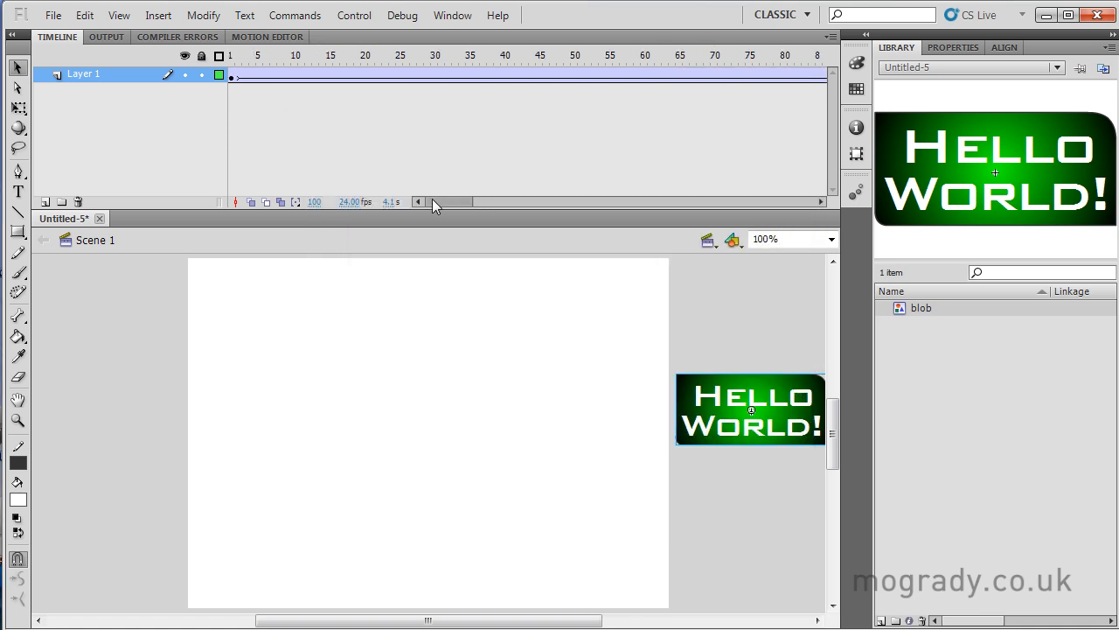
Step: Insert a keyframe at frame 10 and move the graphic onto the stage toward the centre
left_click(294, 55)
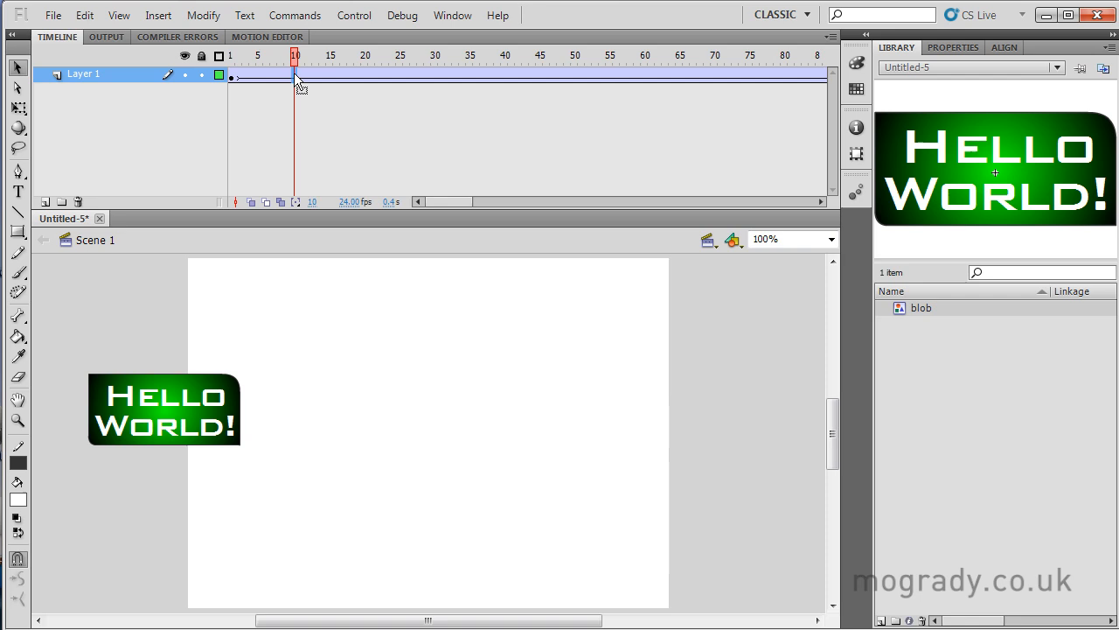
right_click(296, 78)
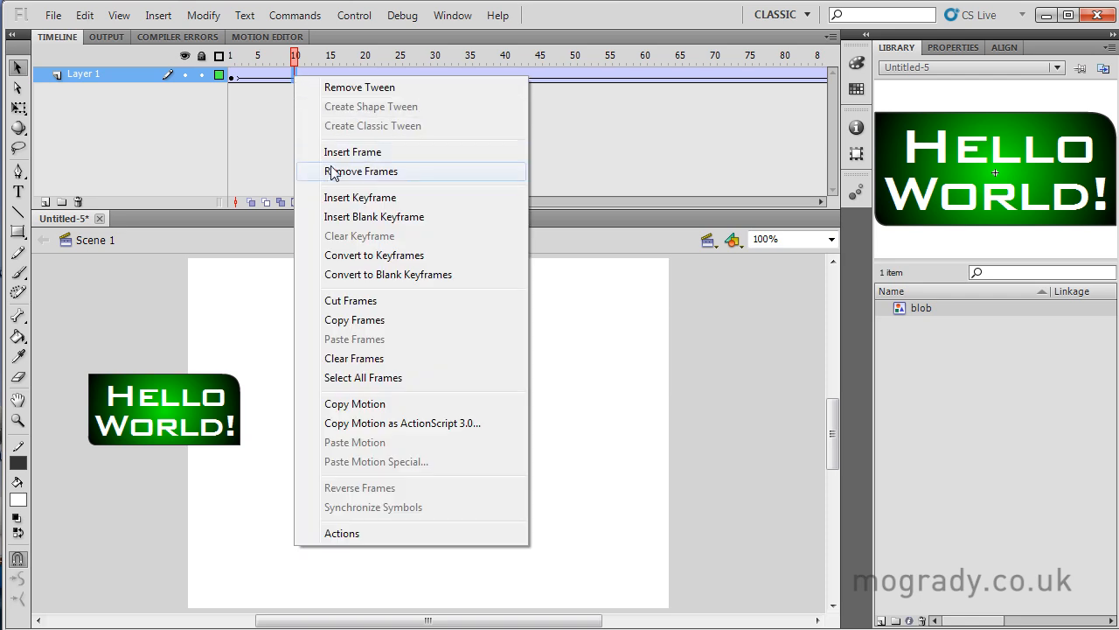
mouse_move(346, 203)
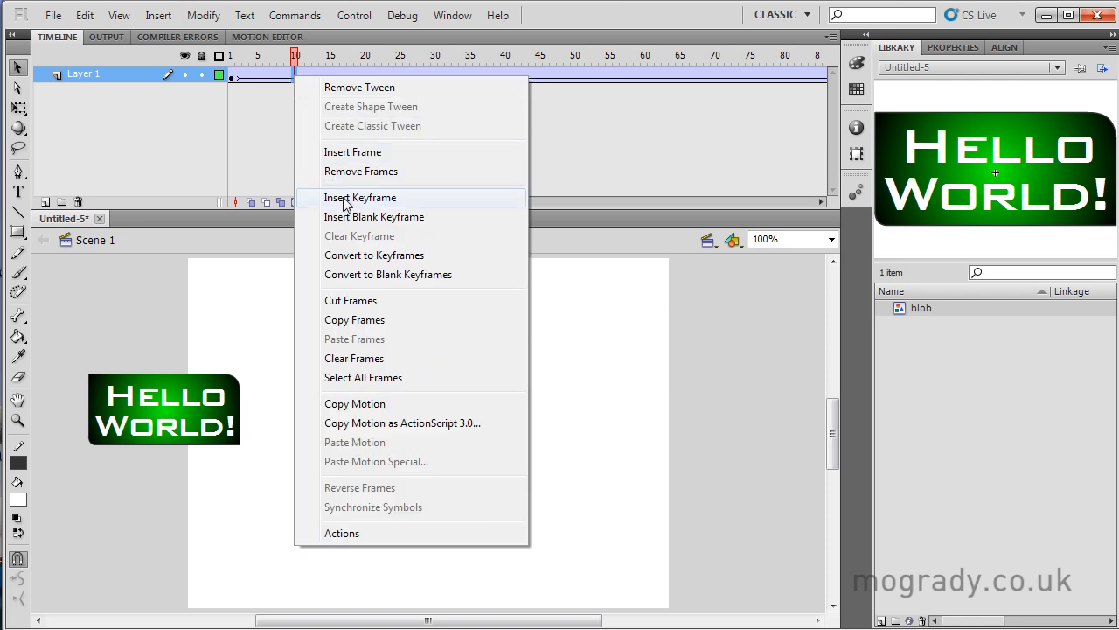
left_click(359, 197)
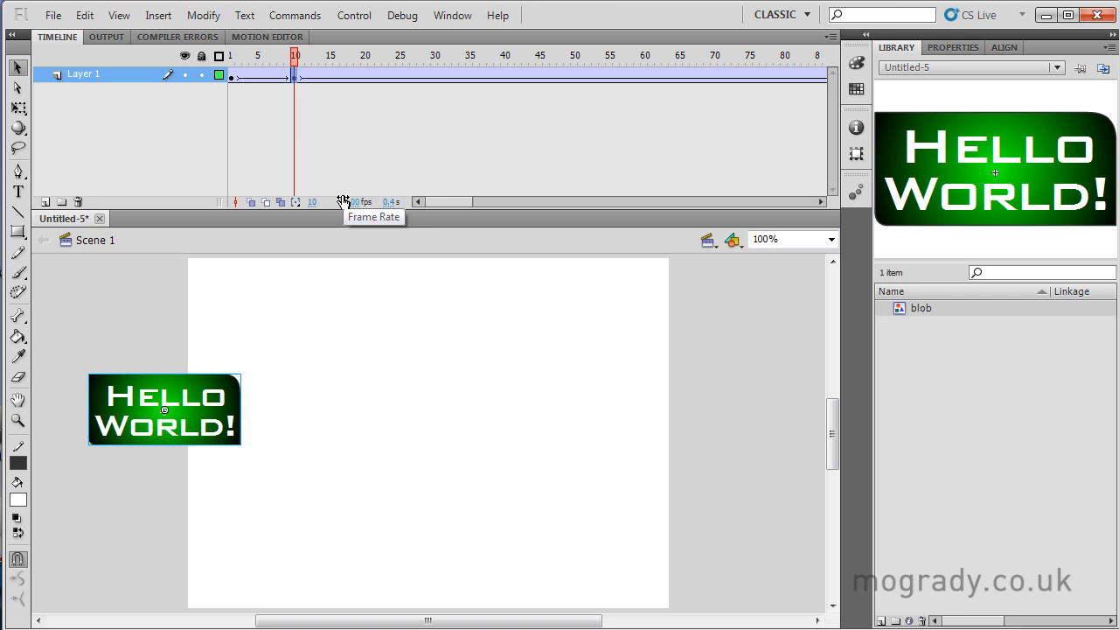
left_click_drag(163, 408, 269, 408)
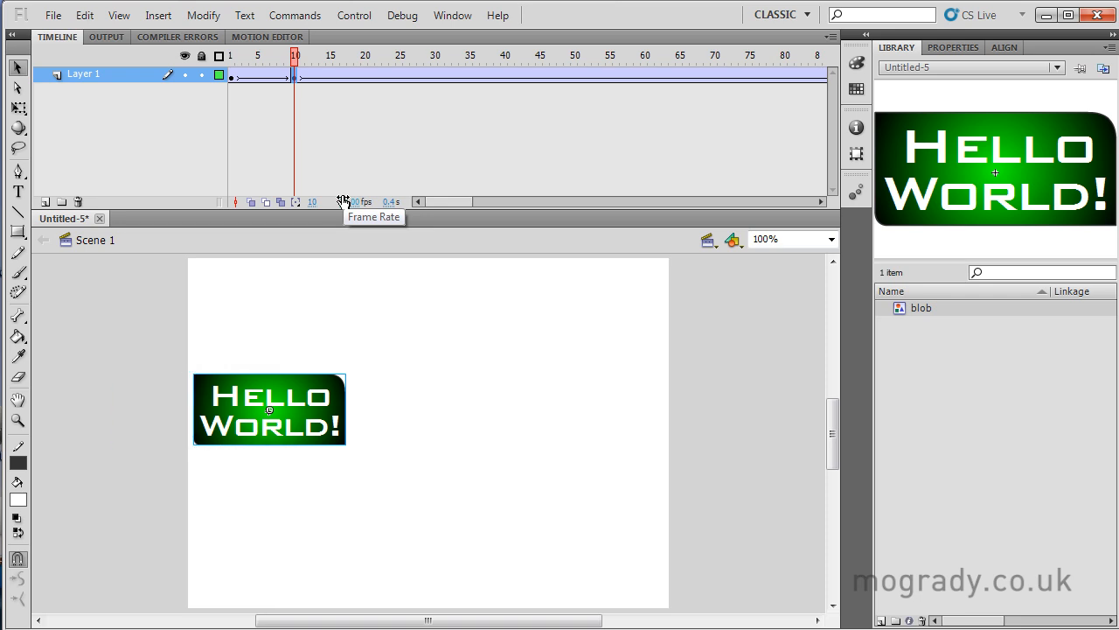
left_click_drag(268, 409, 347, 409)
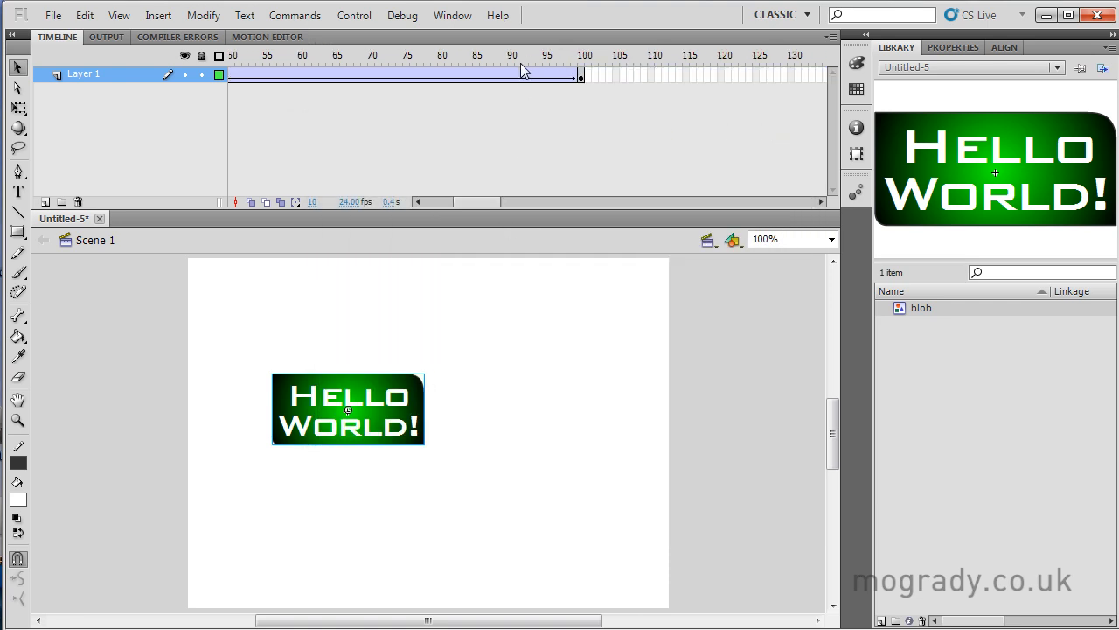
Step: Insert a keyframe at frame 90 with the graphic moved near centre, then close the preview
right_click(511, 75)
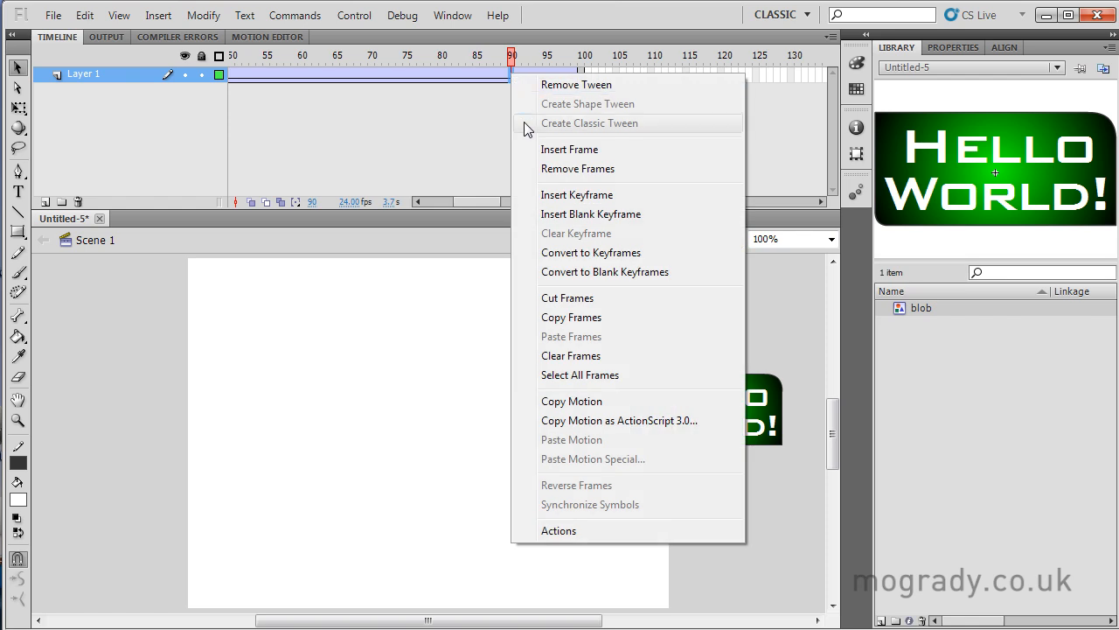
left_click(589, 123)
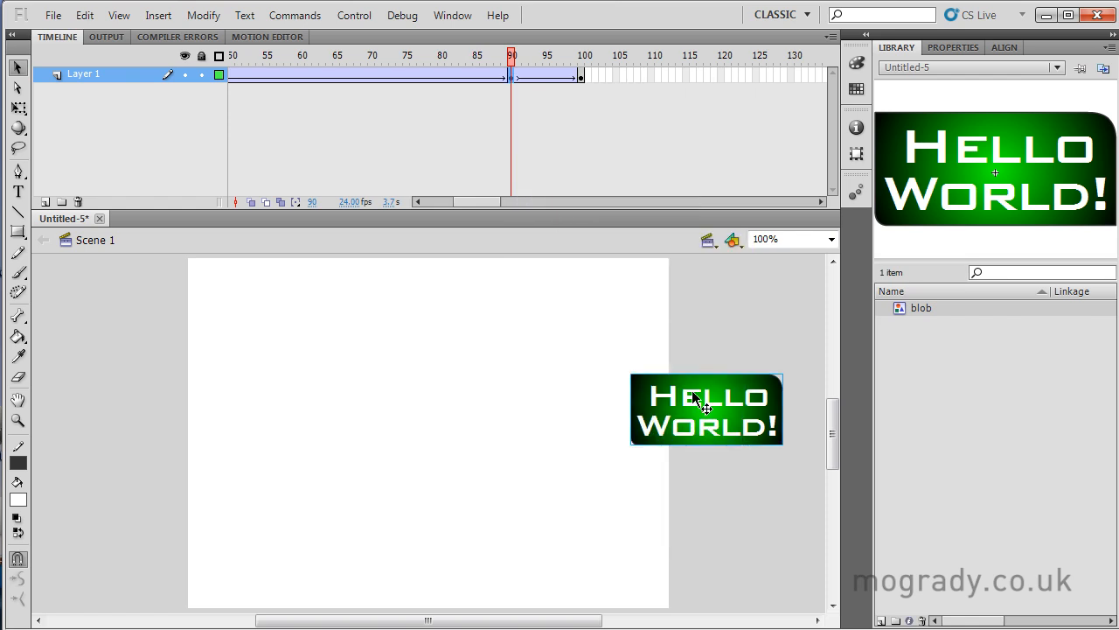
left_click_drag(706, 410, 662, 409)
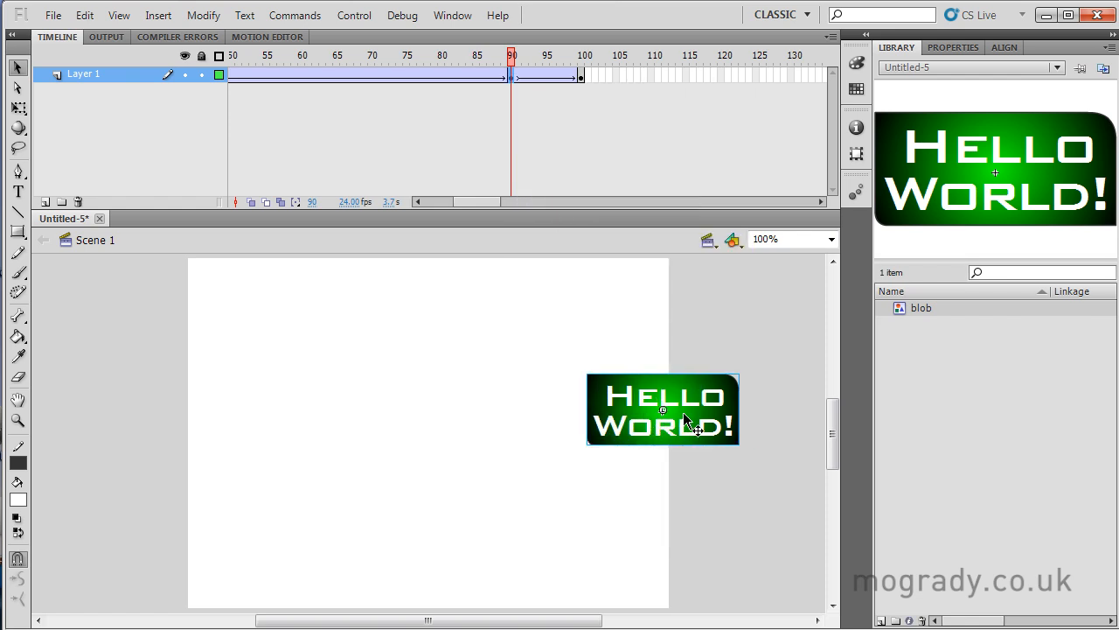
left_click_drag(662, 409, 549, 409)
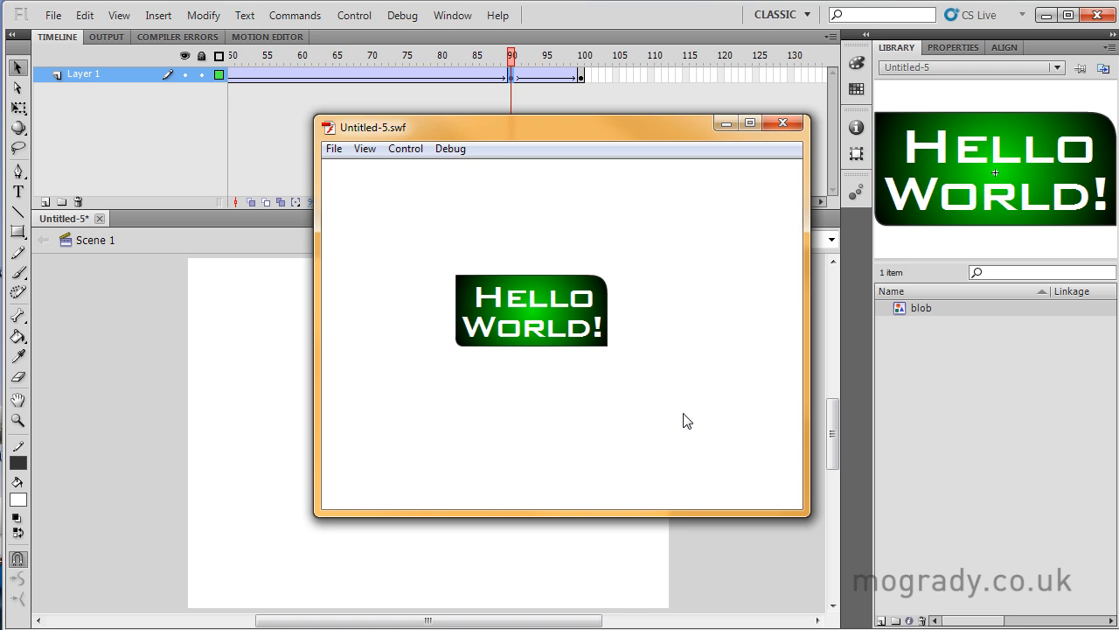
left_click(783, 122)
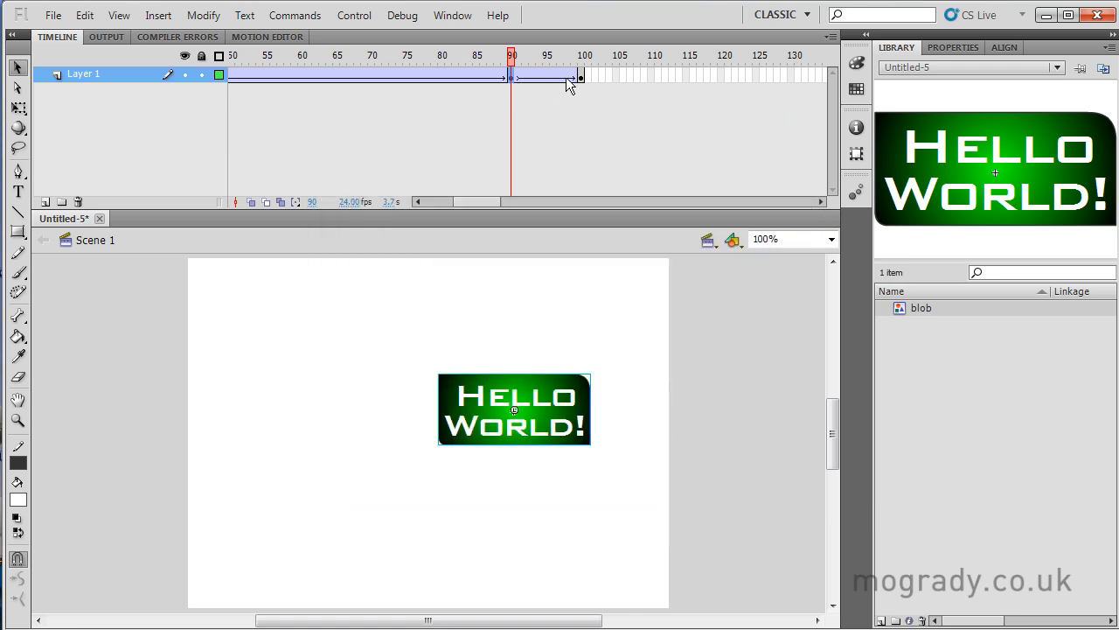
left_click(419, 55)
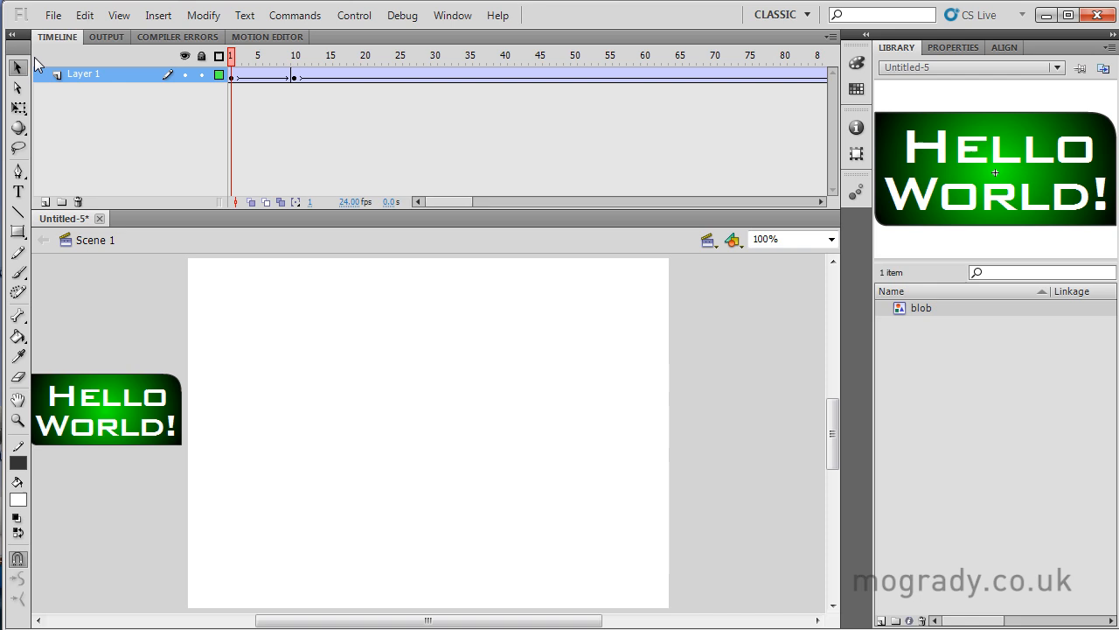
Step: Start a new ActionScript 3.0 document through File > New
left_click(52, 15)
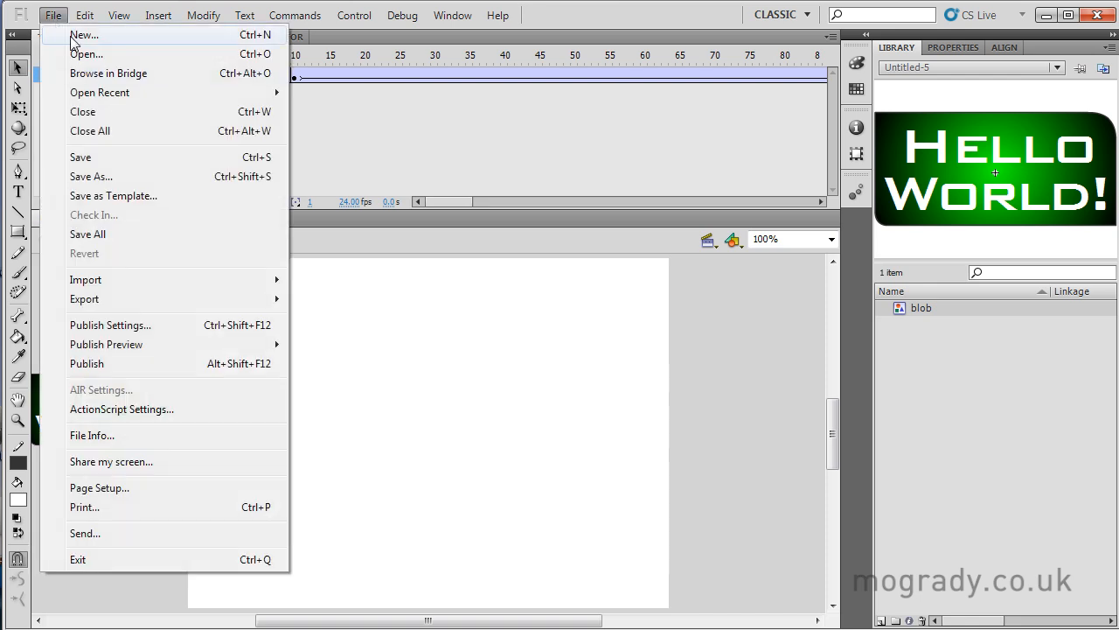
left_click(84, 35)
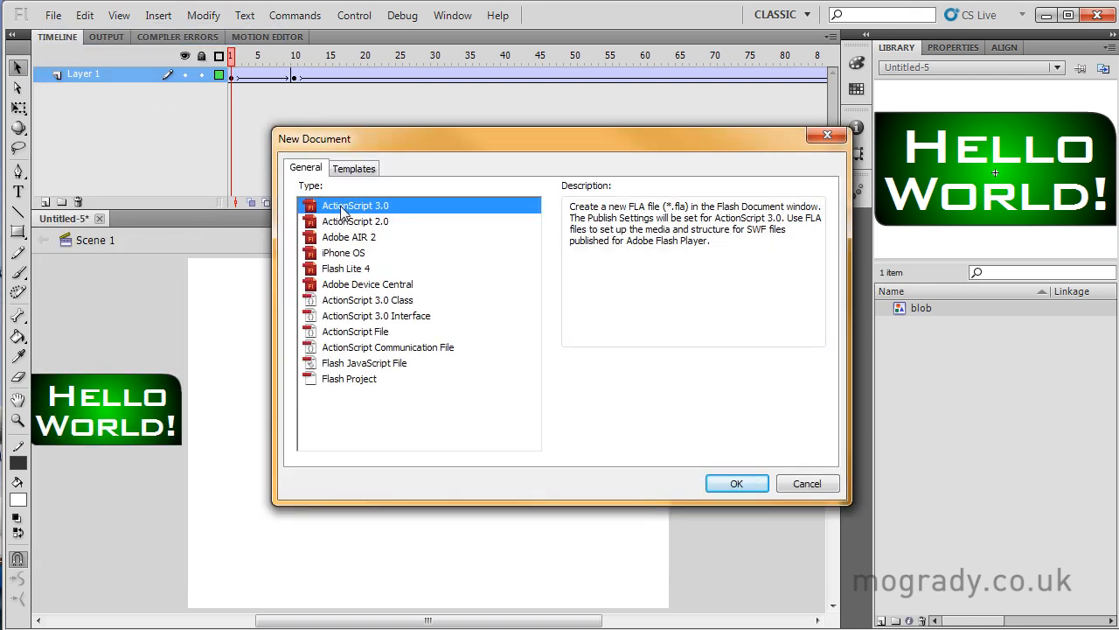
left_click(736, 483)
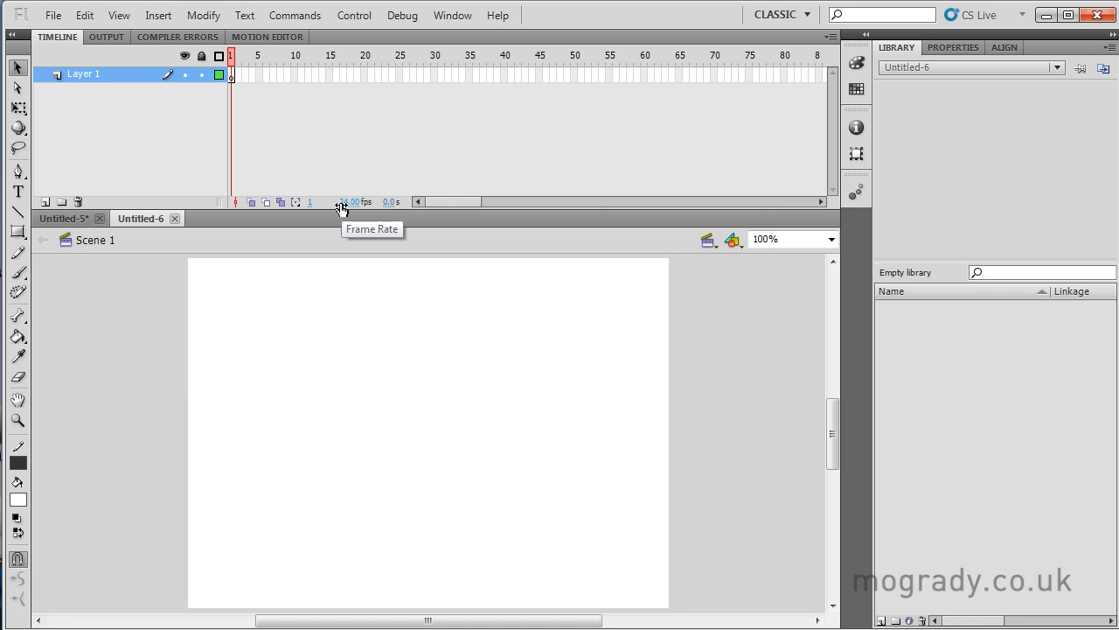
Step: Create a new graphic symbol named 'ball'
left_click(158, 15)
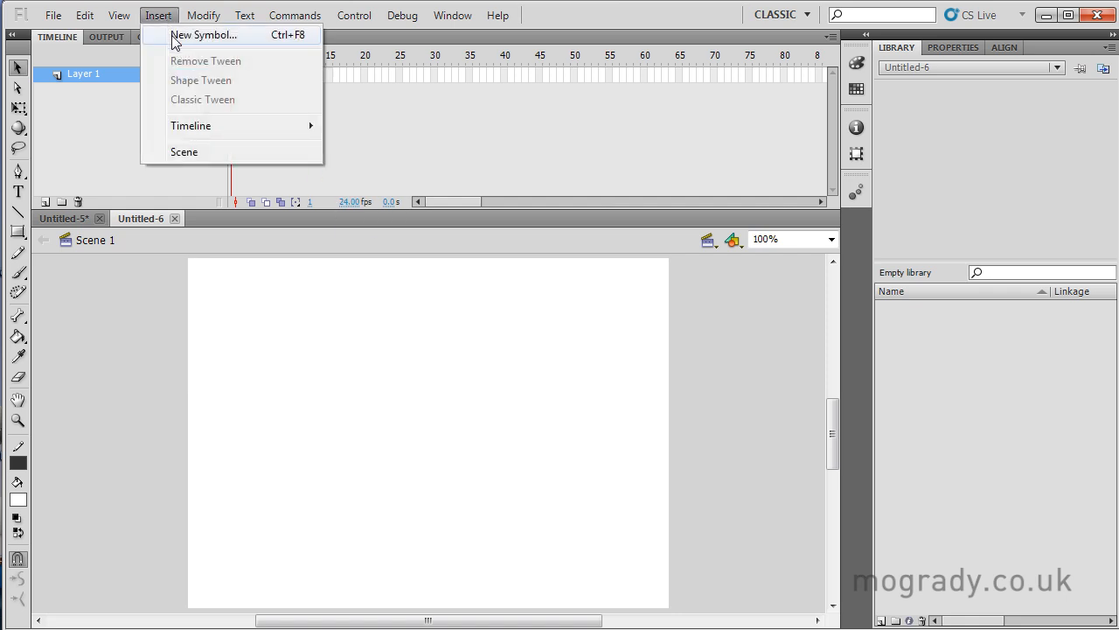
left_click(203, 35)
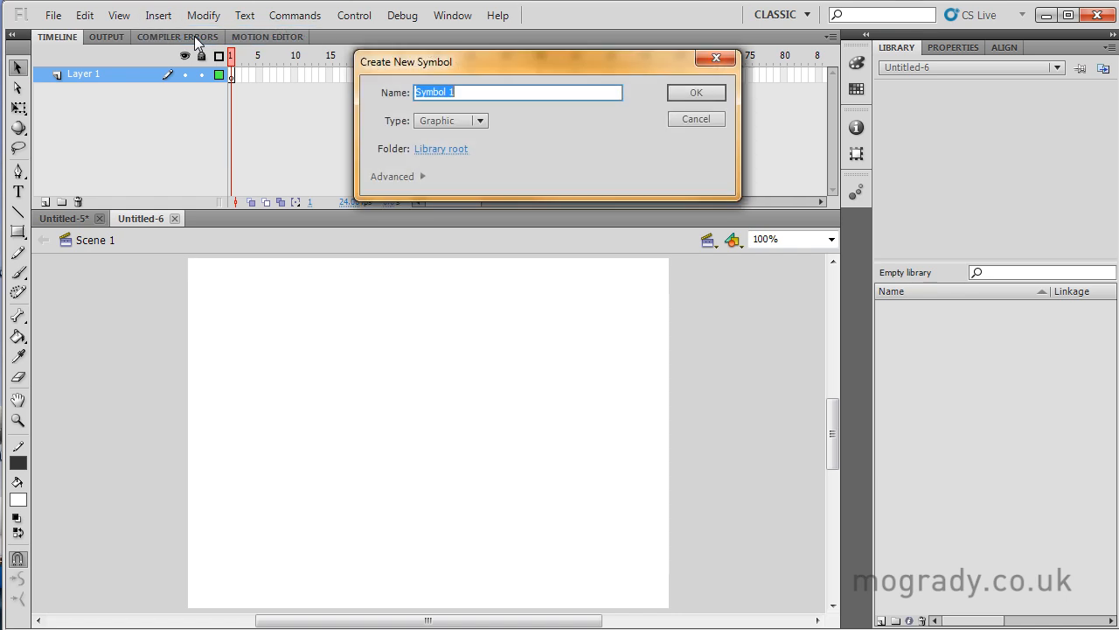
type("ball")
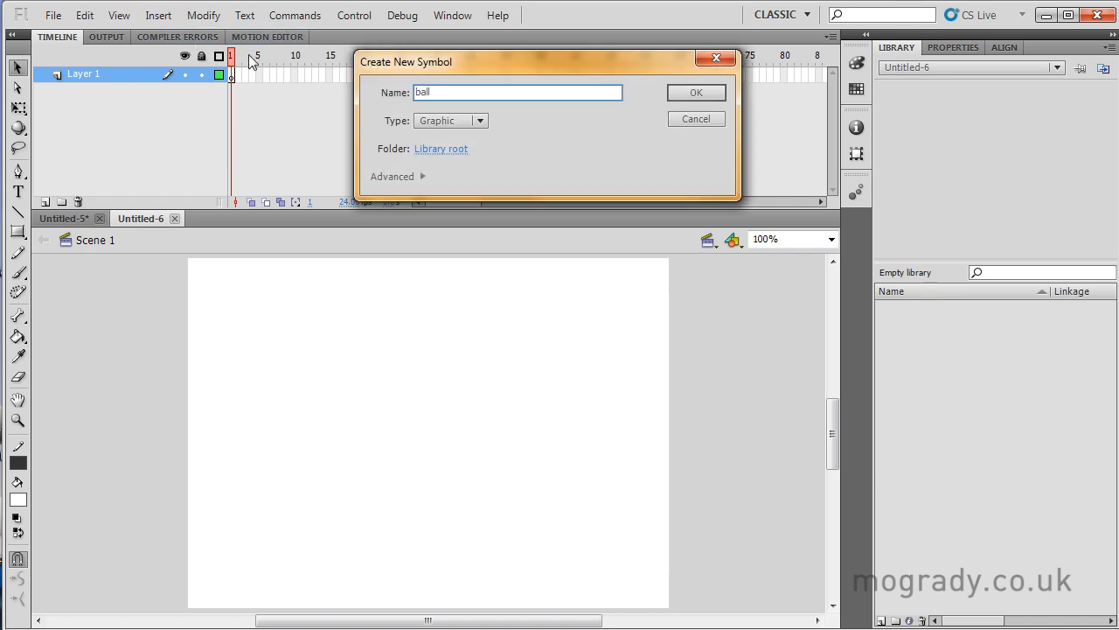
left_click(695, 91)
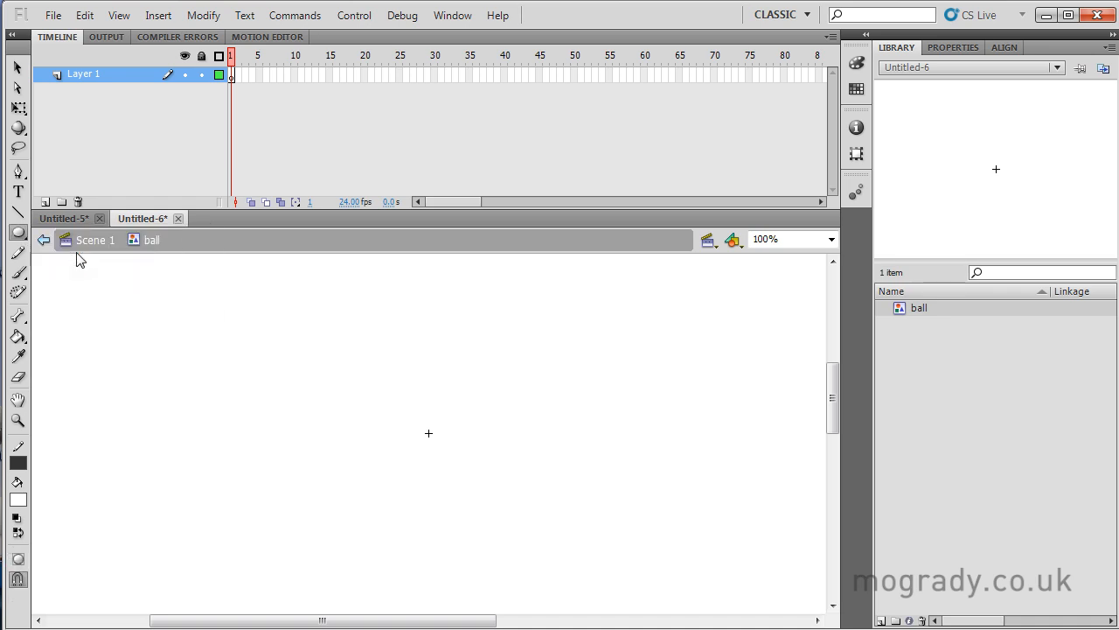
Step: Draw a red radial-gradient circle at the ball symbol's centre, then switch to selecting shapes
left_click(18, 462)
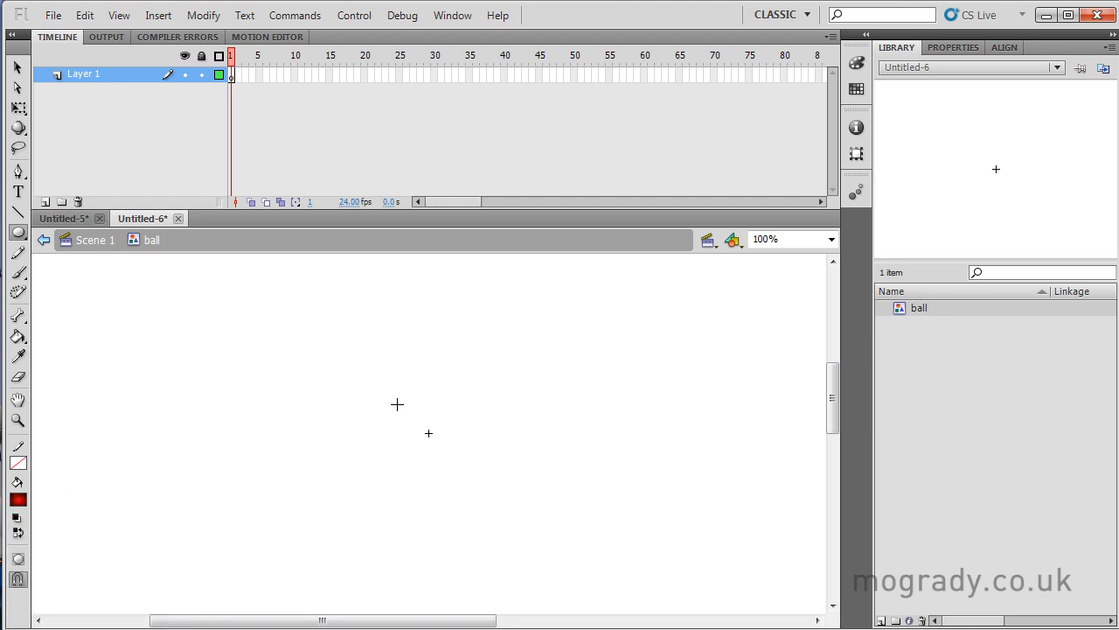
left_click_drag(396, 404, 472, 476)
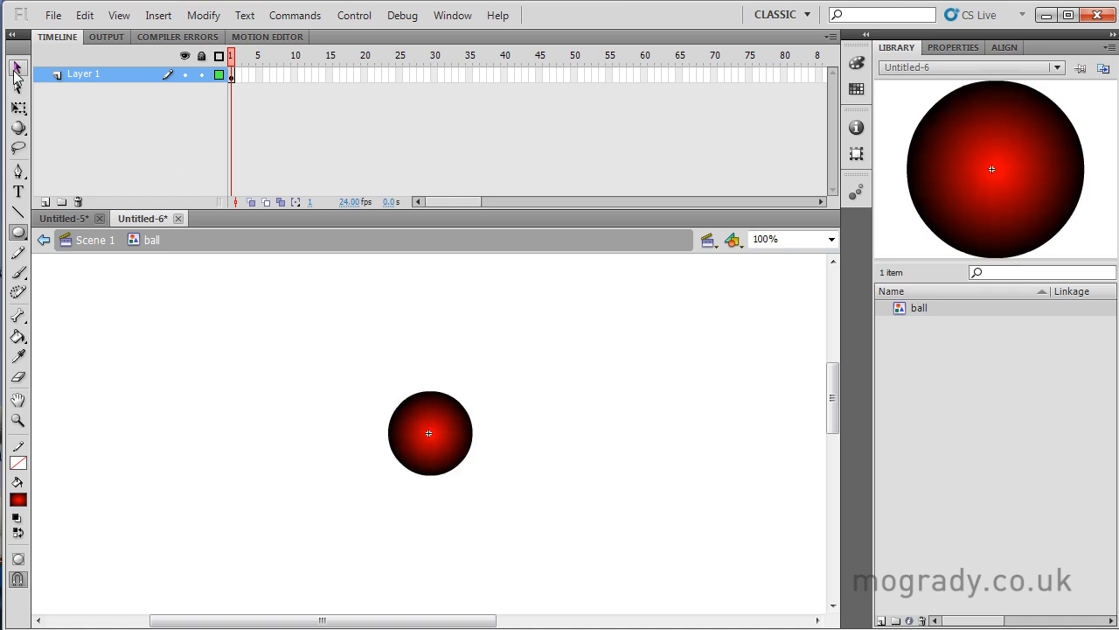
left_click(429, 433)
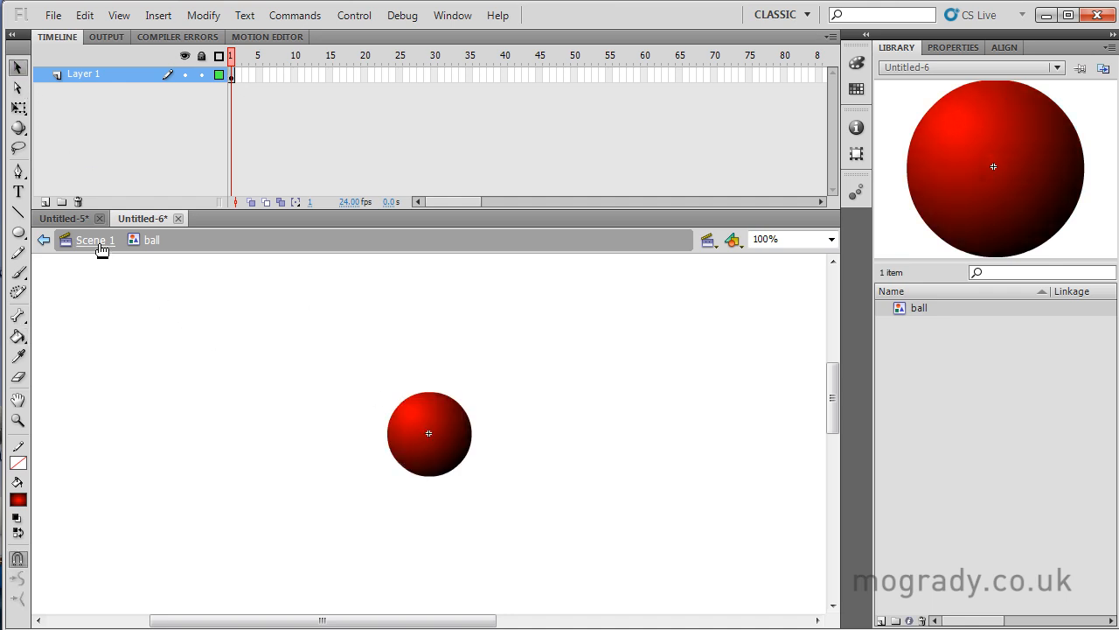
Step: Return to Scene 1 and zoom the stage to 50%
left_click(91, 239)
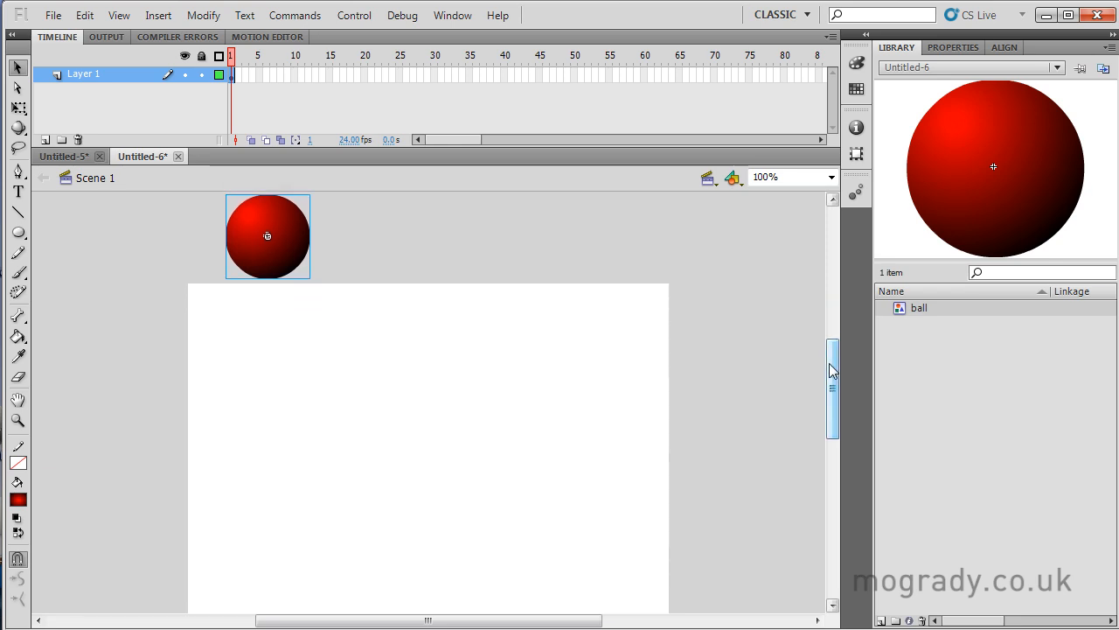
left_click(829, 177)
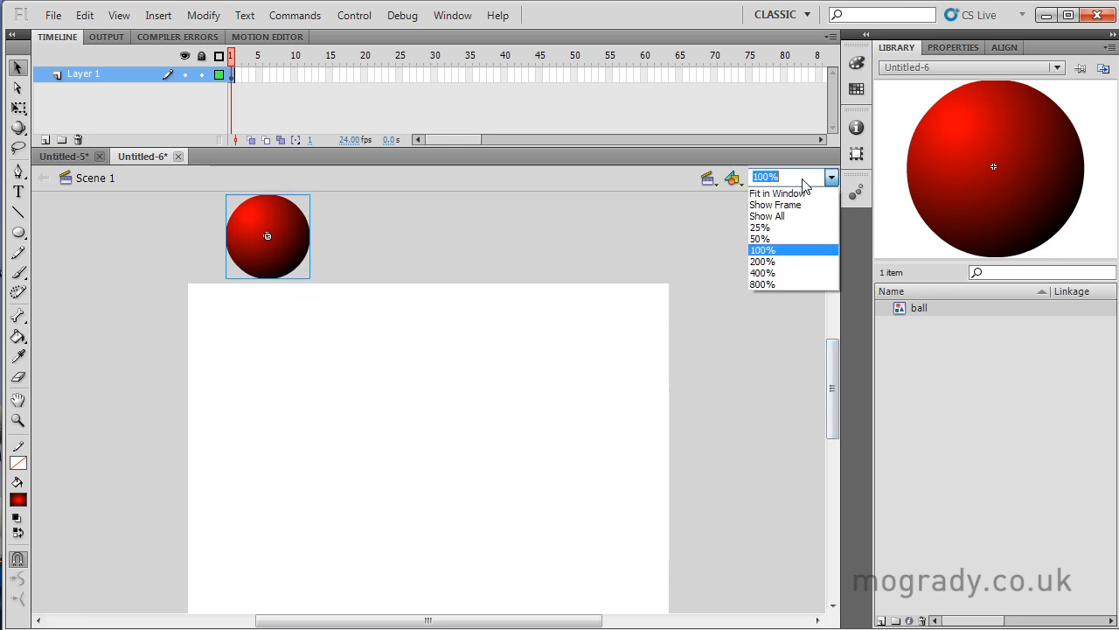
left_click(765, 176)
type("80")
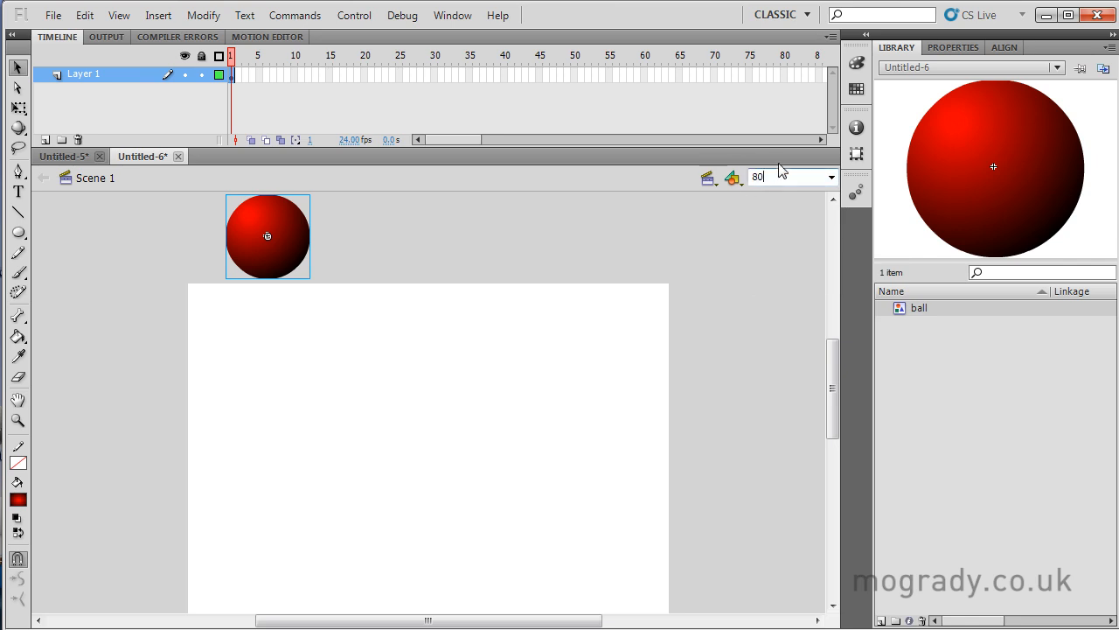
left_click(830, 176)
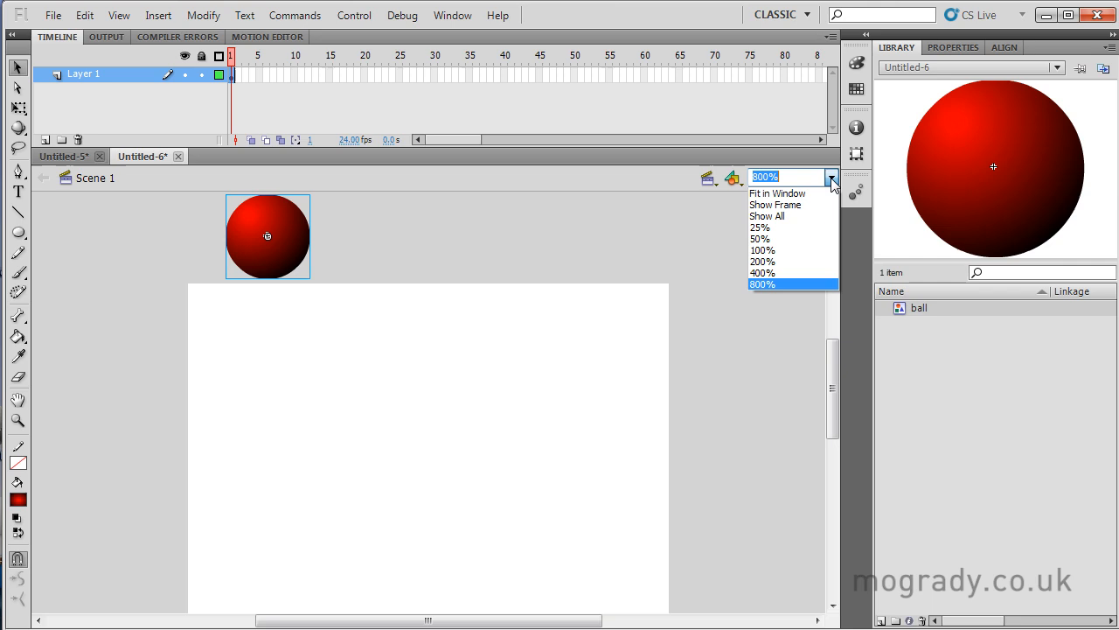
left_click(760, 239)
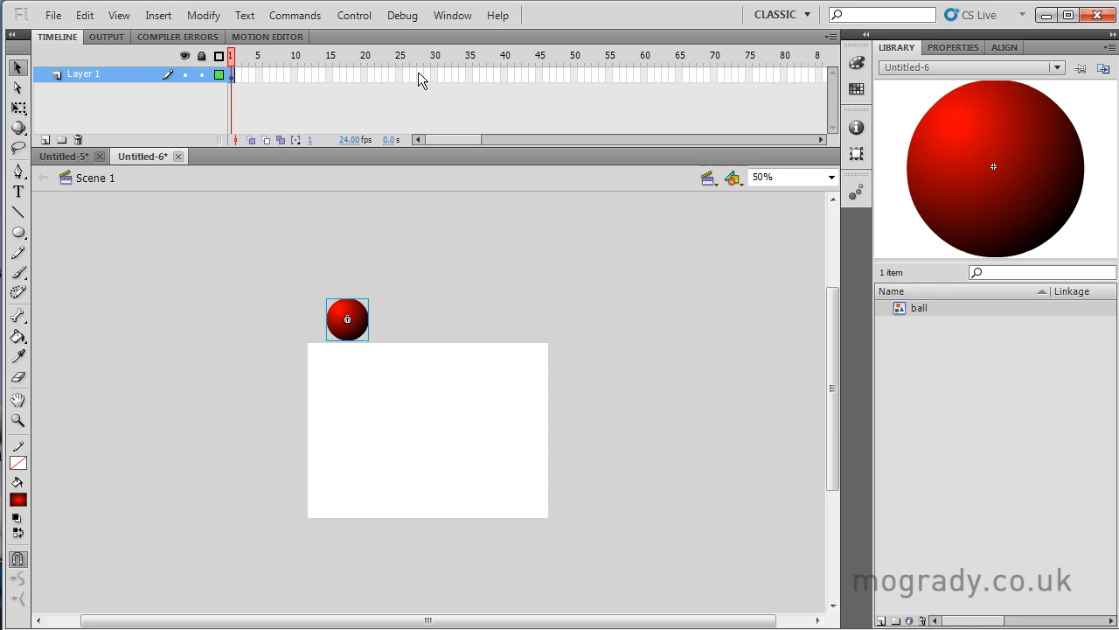
Step: Add a frame-30 keyframe and classic tween moving the ball to the lower-left, then preview
right_click(435, 77)
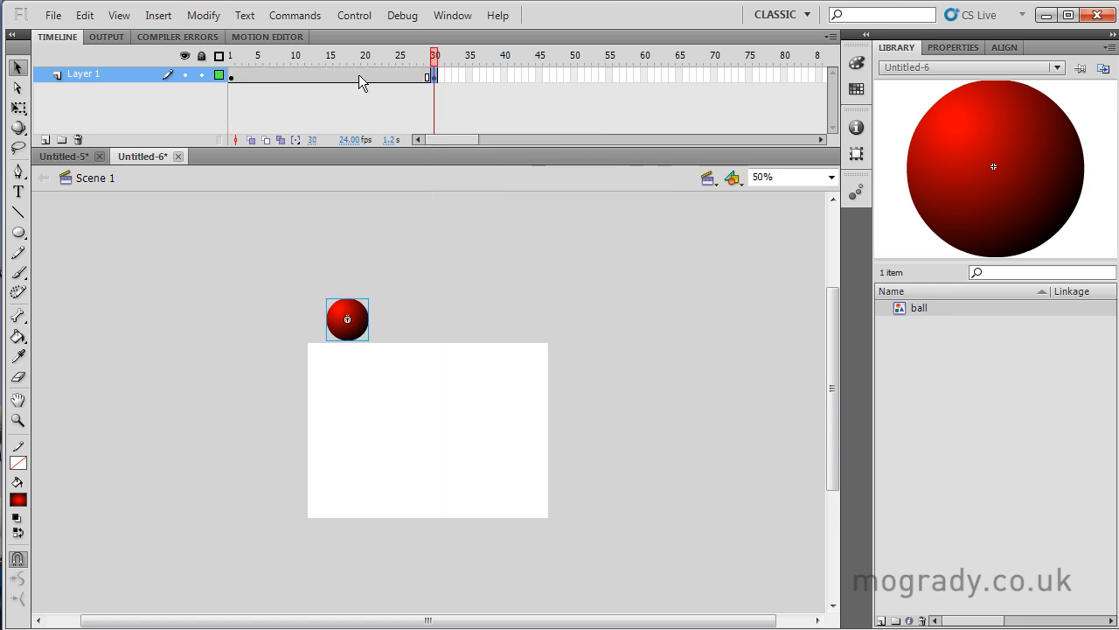
right_click(365, 77)
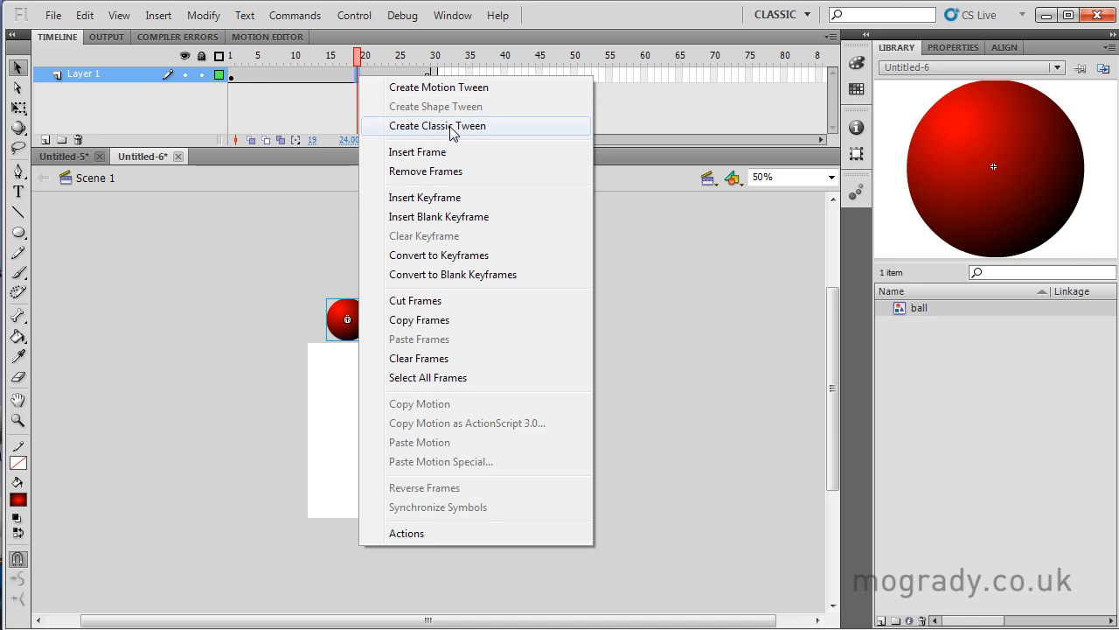
left_click(438, 125)
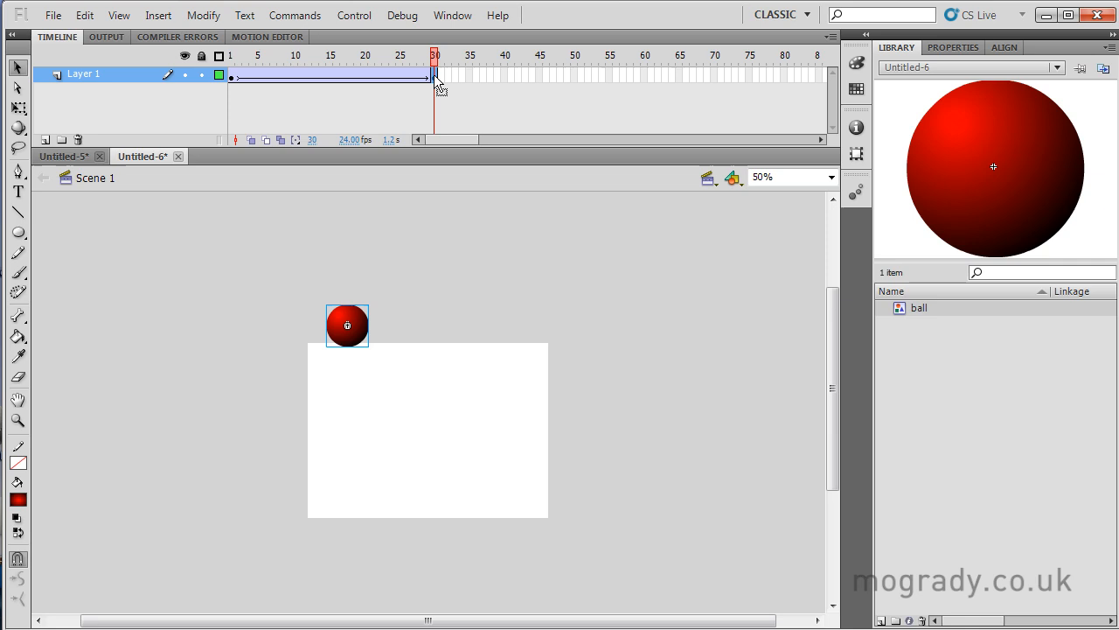
left_click_drag(347, 326, 347, 462)
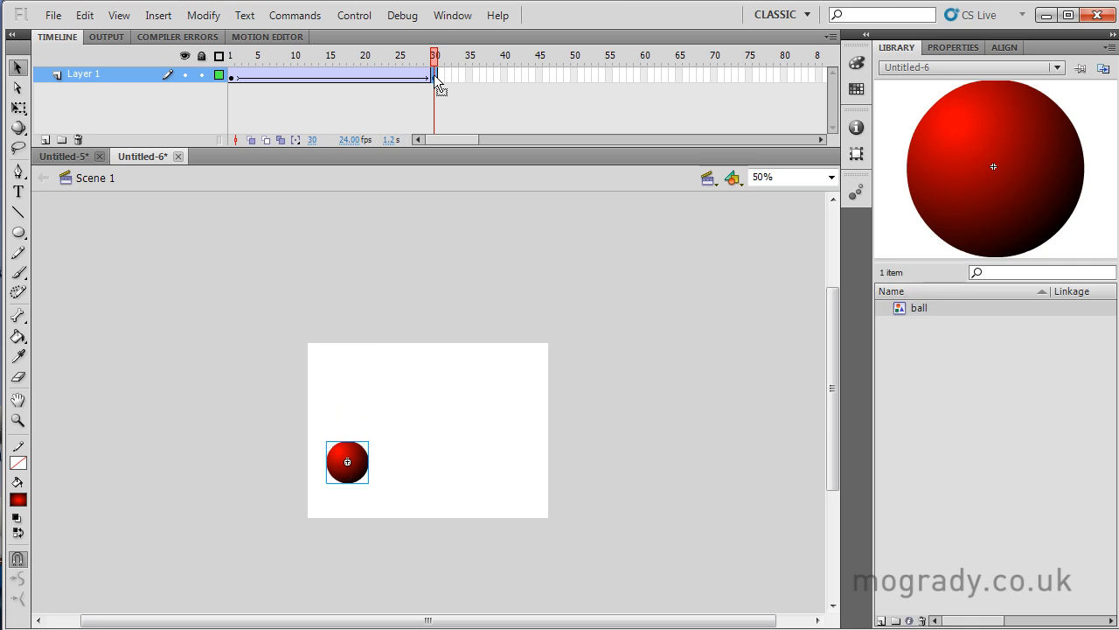
left_click_drag(348, 462, 347, 494)
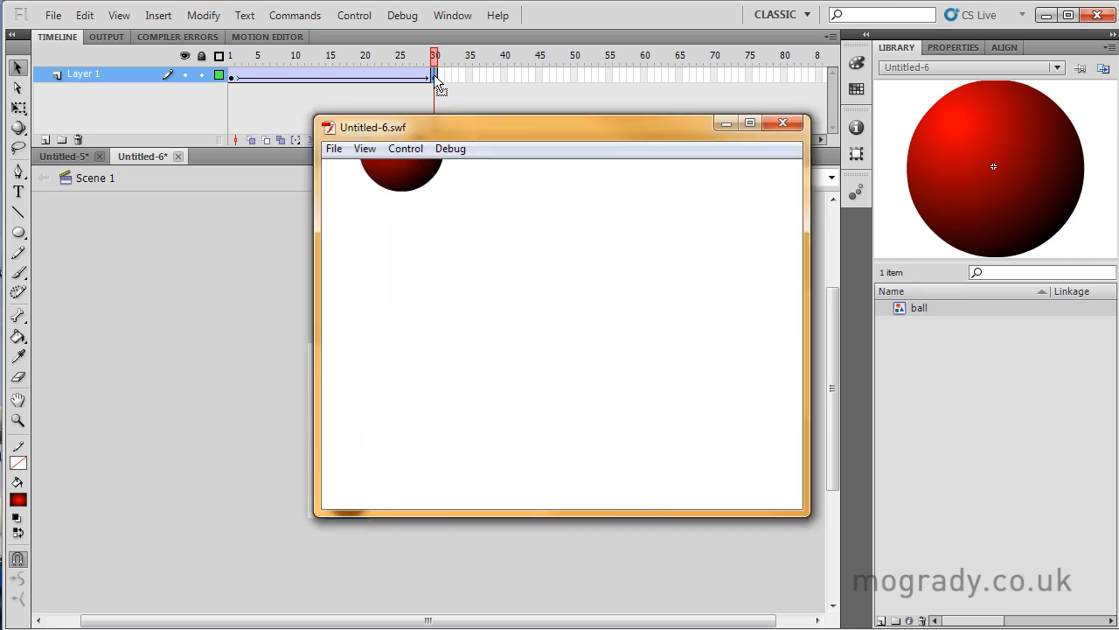
left_click(783, 122)
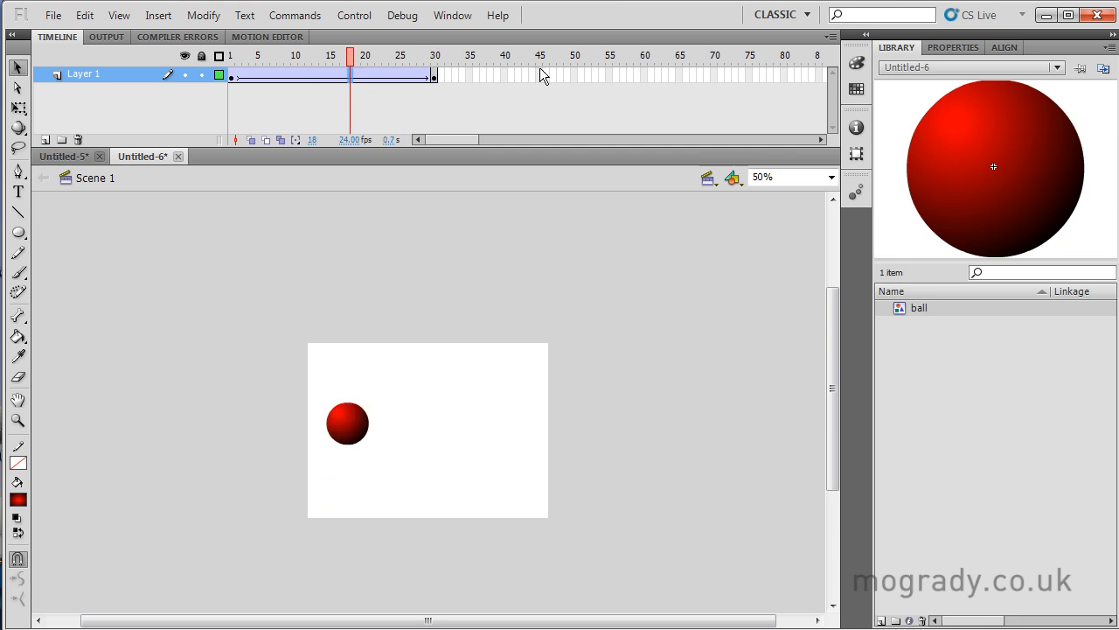
Step: Set the classic tween's Ease to -99 in Properties and preview the eased drop
left_click(952, 47)
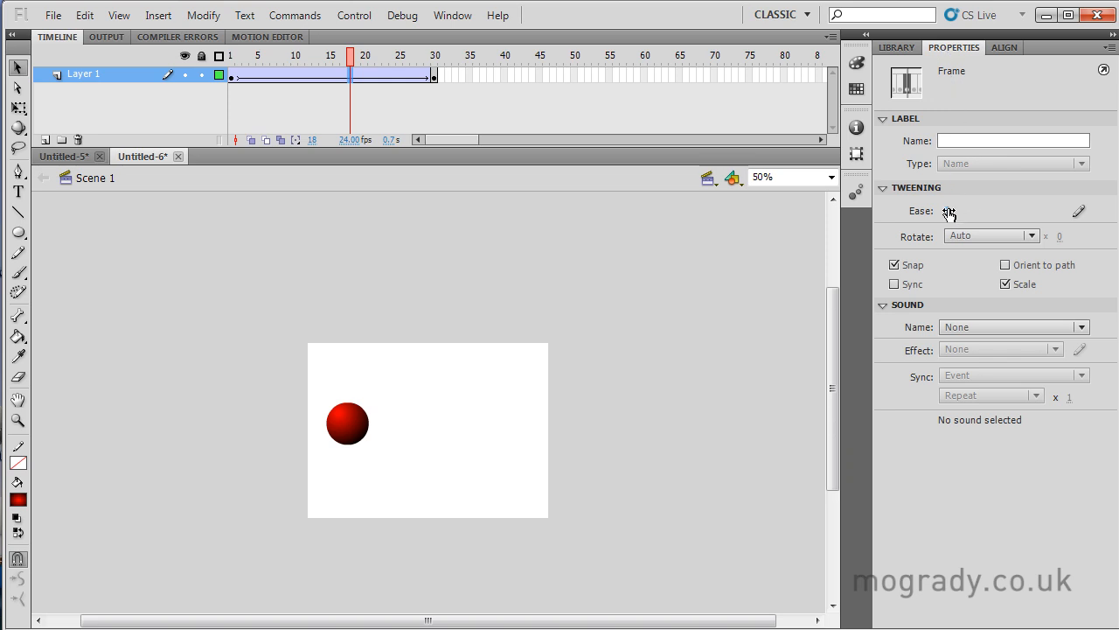
left_click(949, 210)
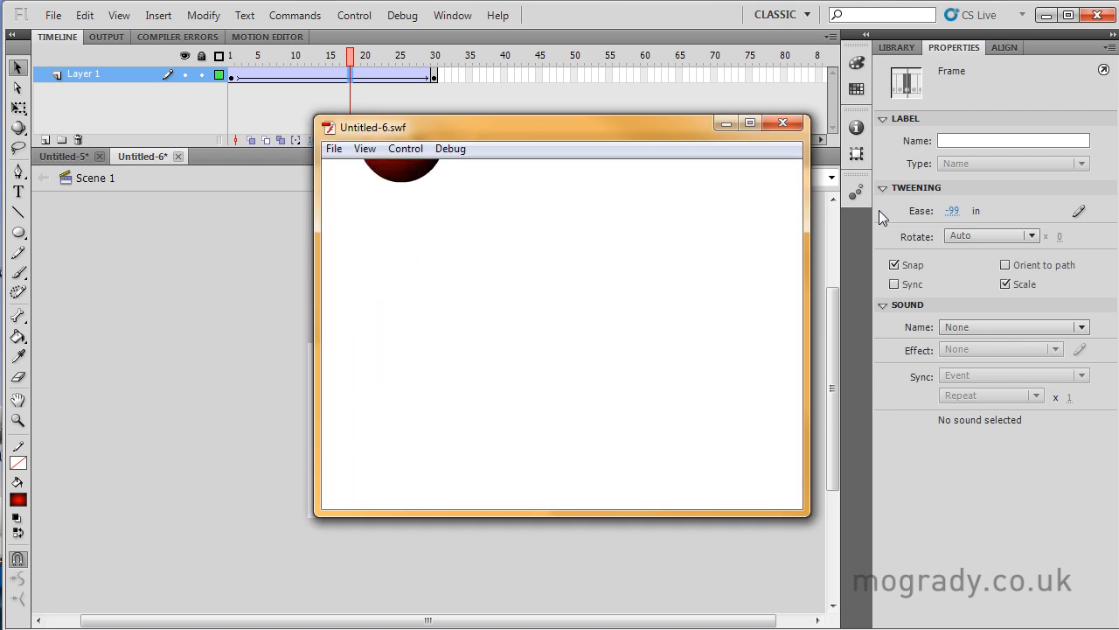
left_click(783, 122)
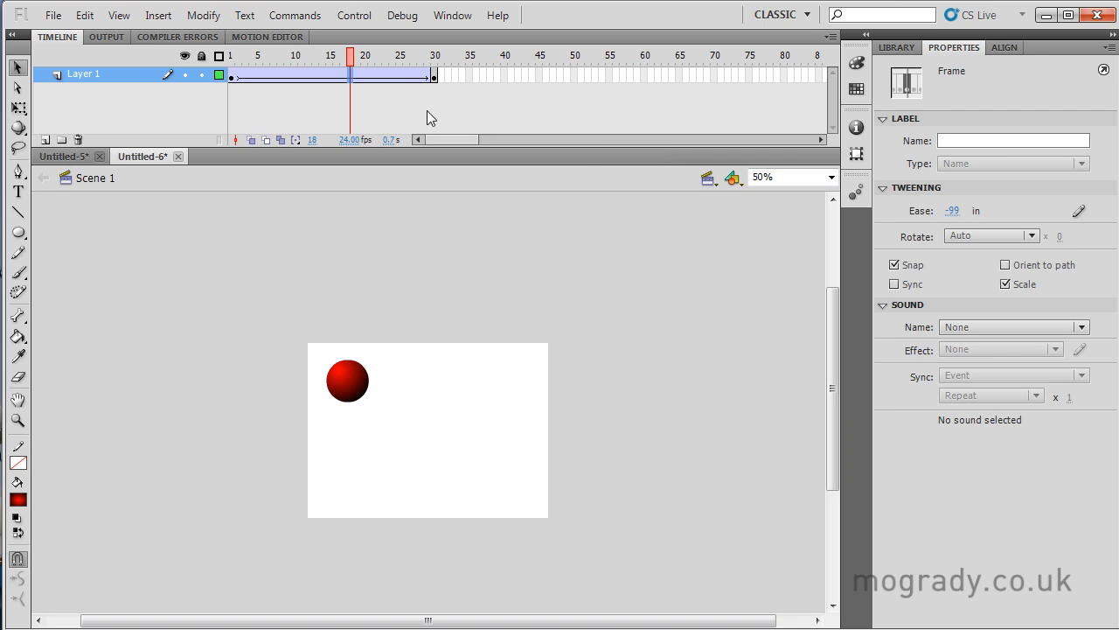
mouse_move(567, 77)
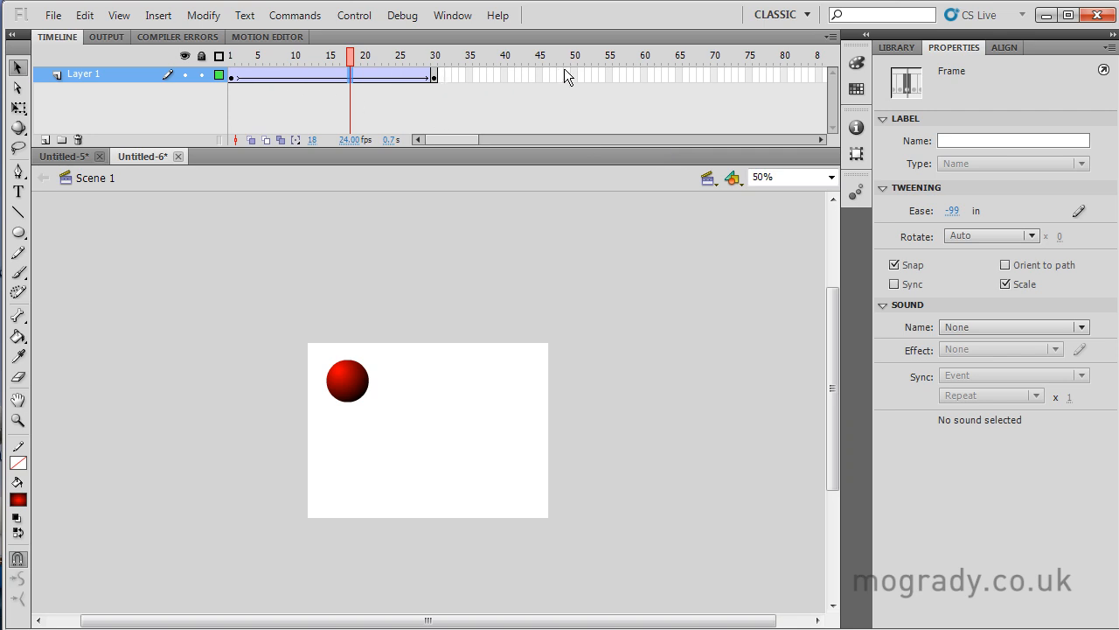
mouse_move(585, 78)
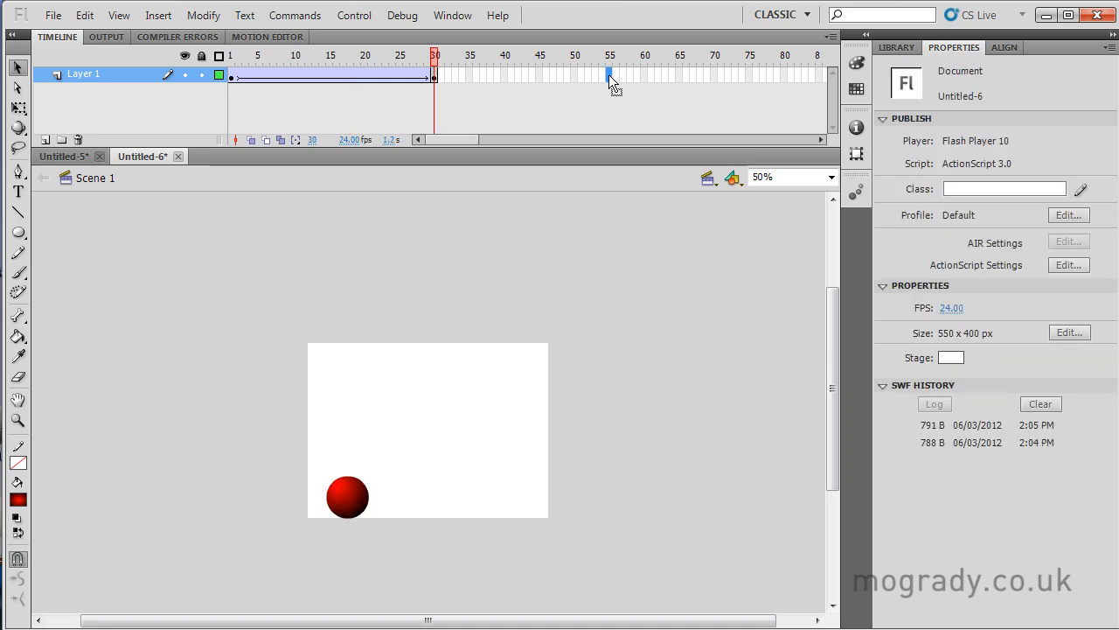
Step: Keyframe frame 55, raise the ball, add a classic tween with Ease 59, and preview
right_click(610, 77)
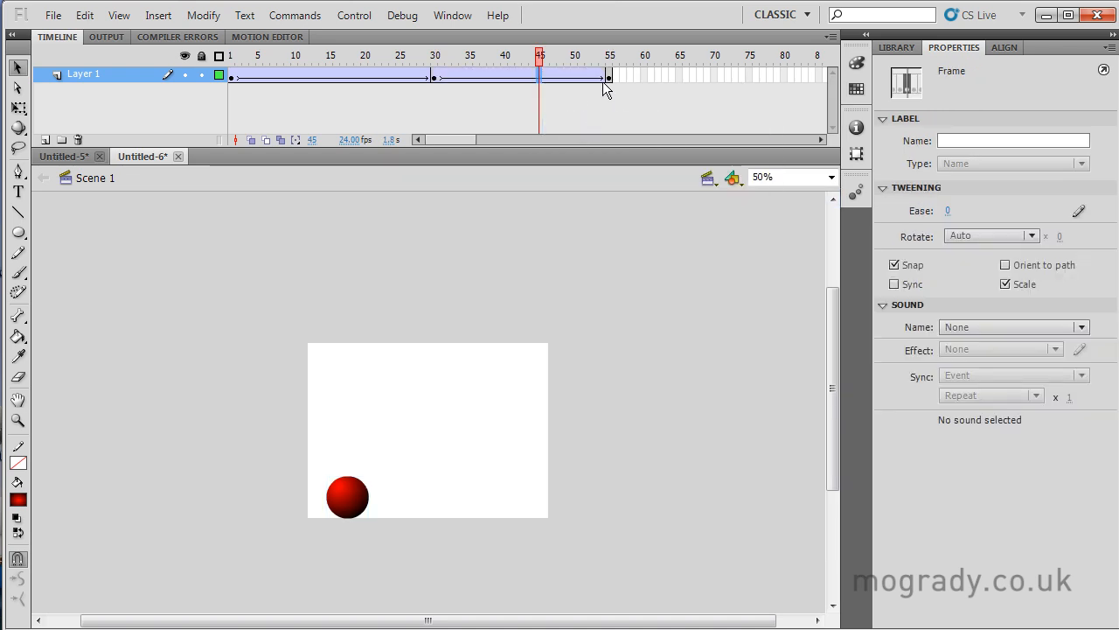
left_click(609, 55)
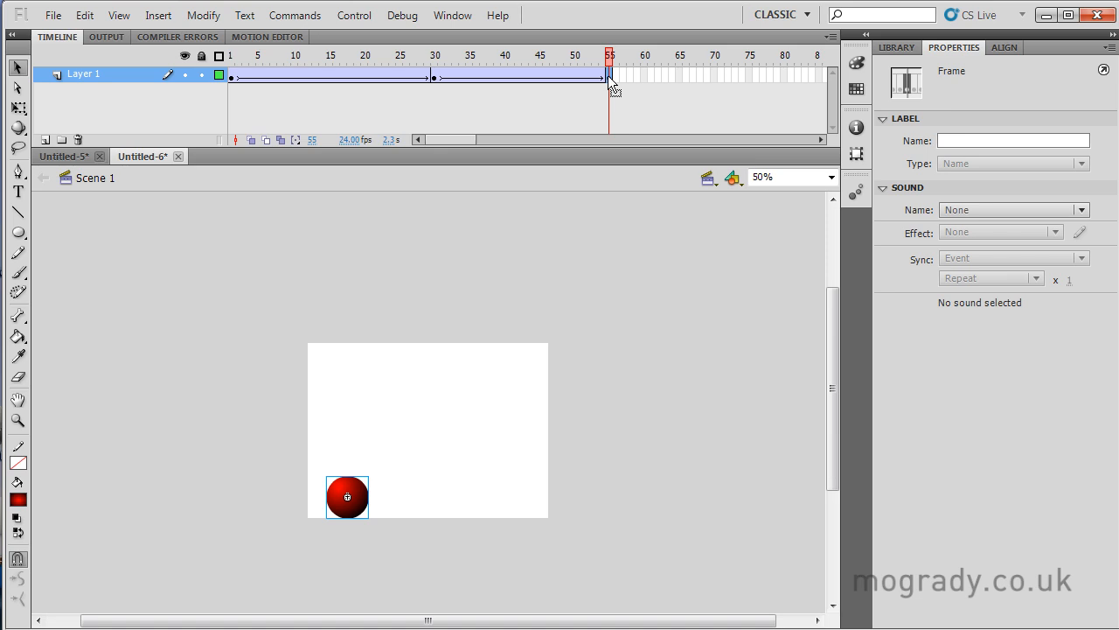
left_click_drag(348, 497, 347, 453)
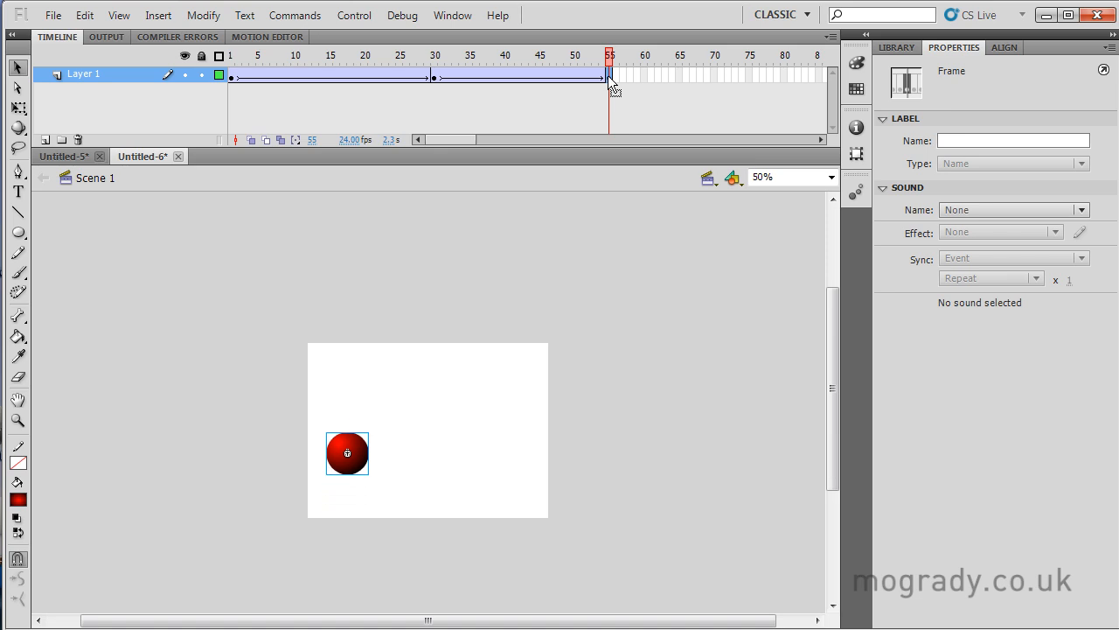
left_click_drag(347, 453, 347, 400)
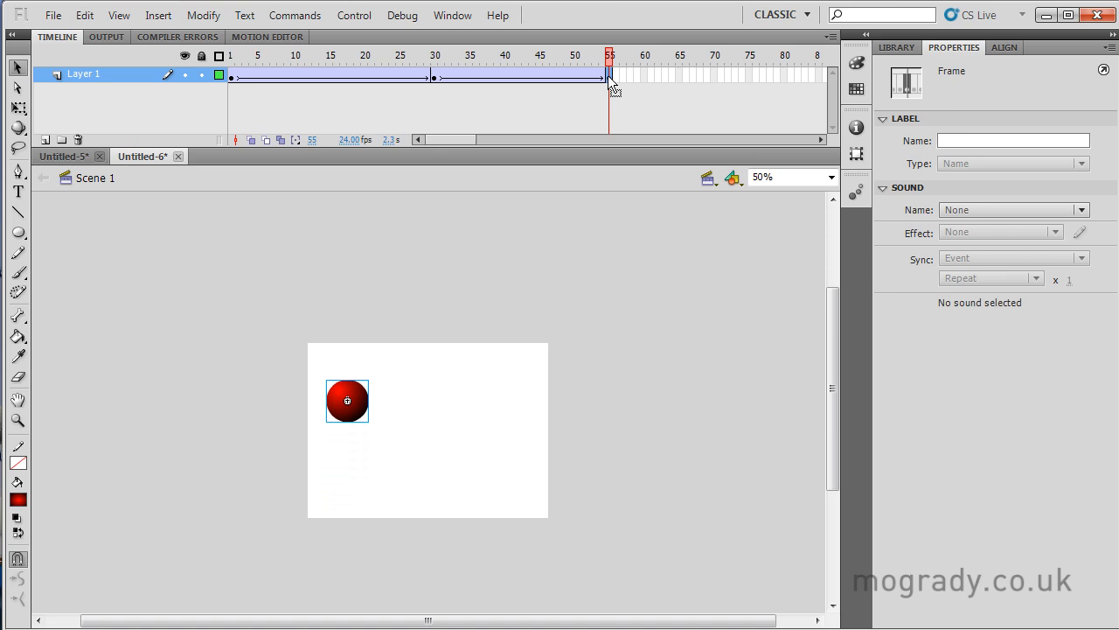
right_click(540, 77)
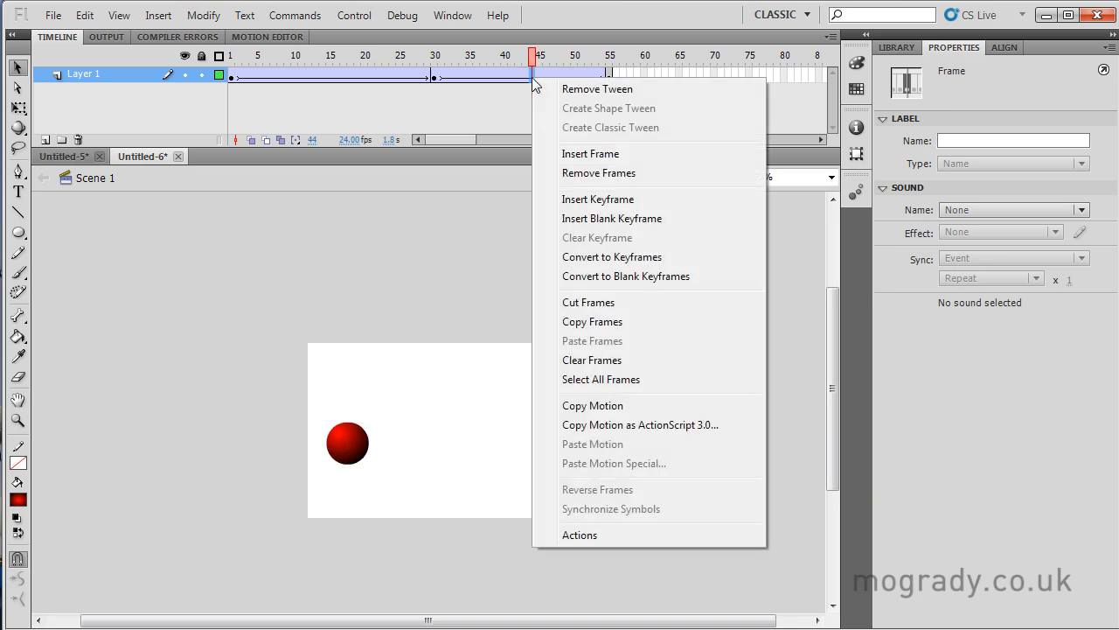
mouse_move(559, 120)
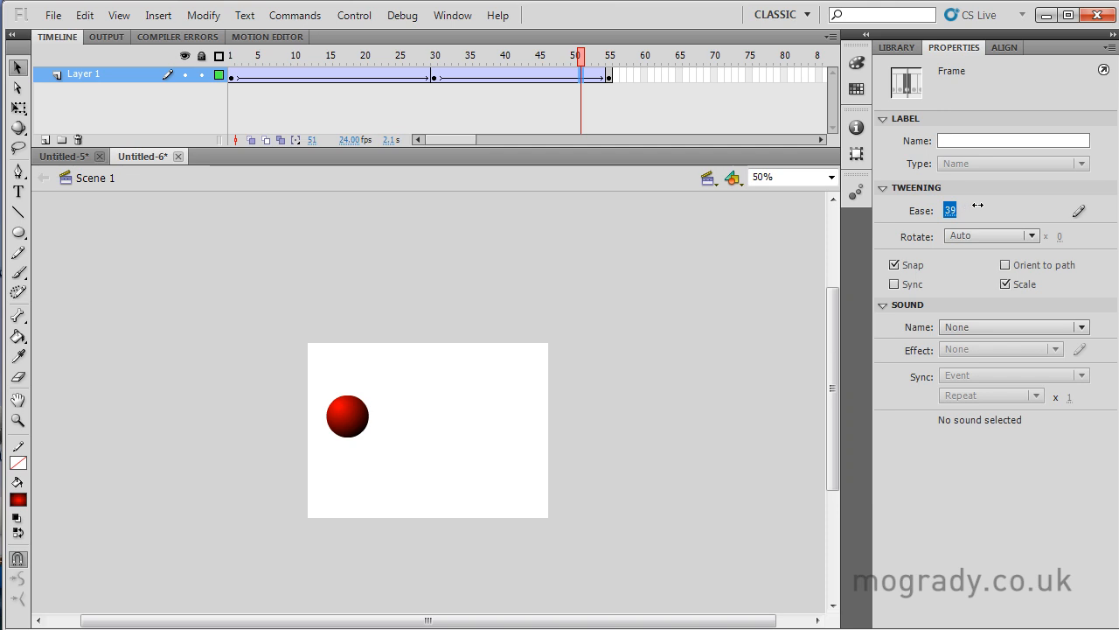
type("59")
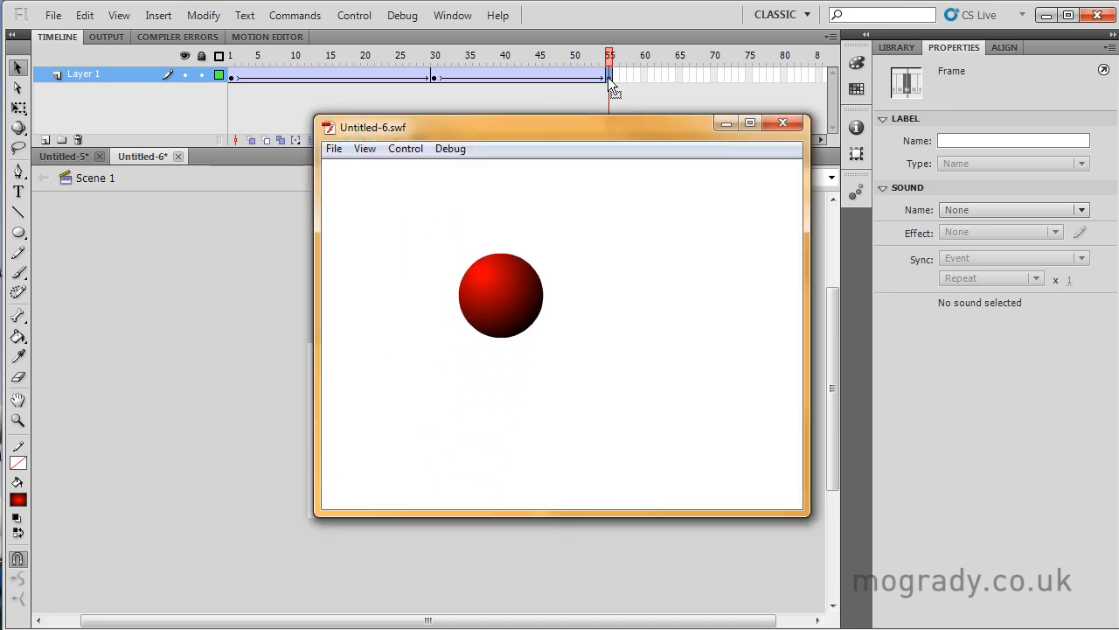
left_click(783, 122)
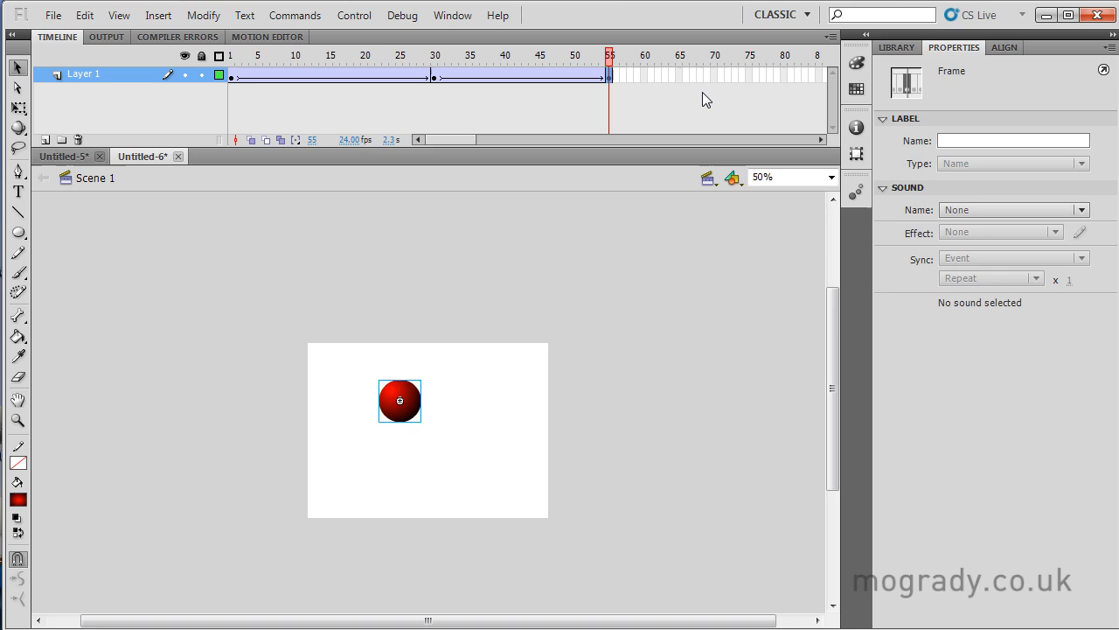
Step: Drag the ball below the stage at the end keyframe and set the last tween's Ease to -100
right_click(747, 76)
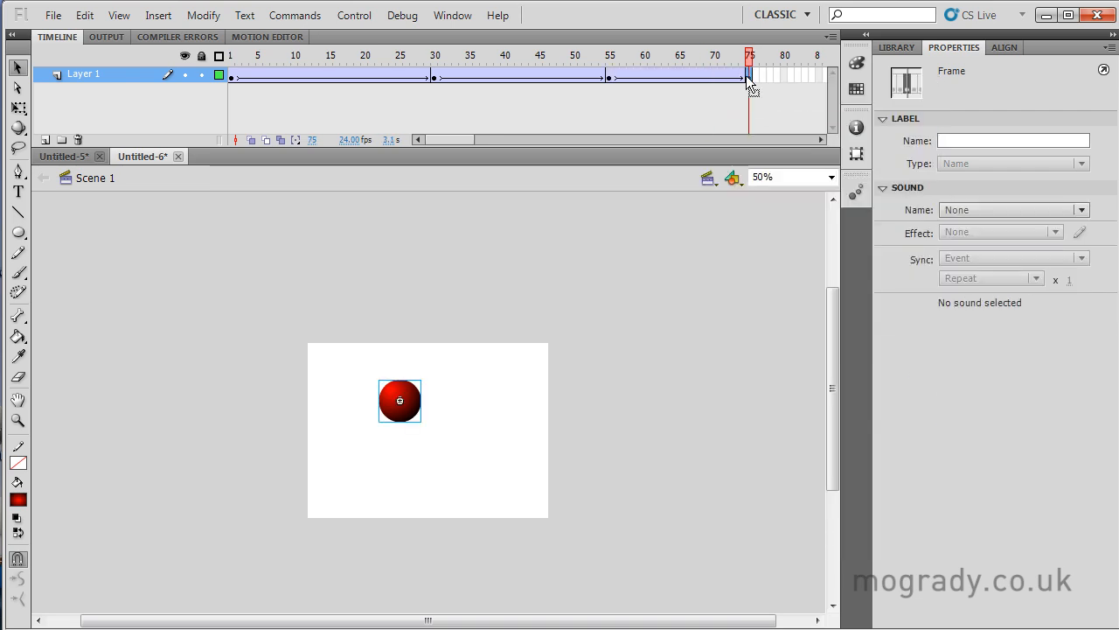
left_click_drag(400, 400, 426, 400)
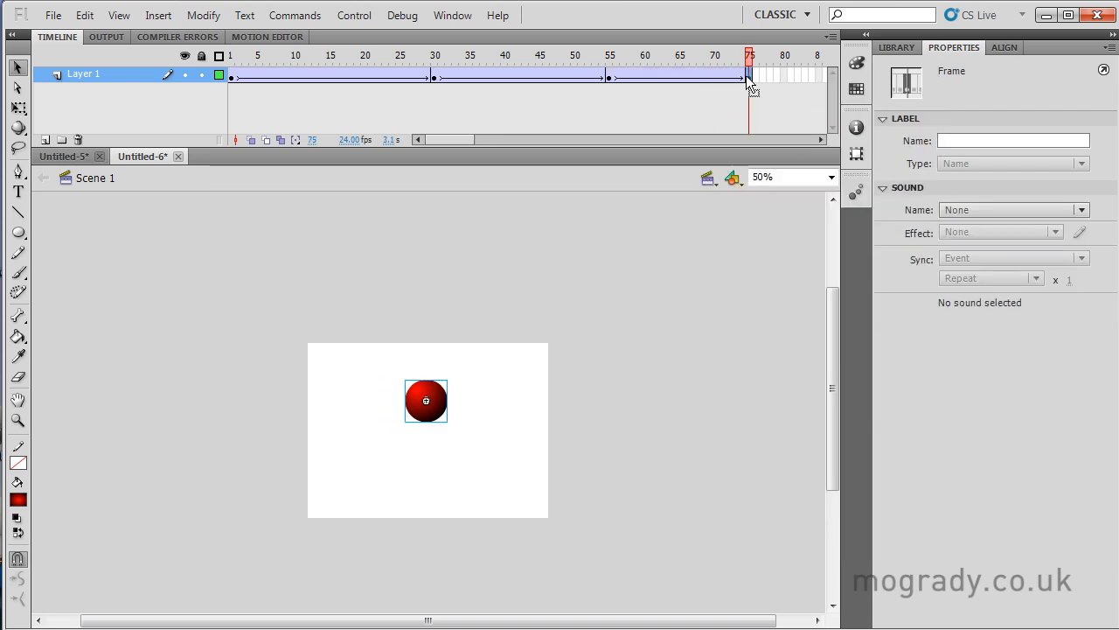
left_click_drag(426, 400, 426, 462)
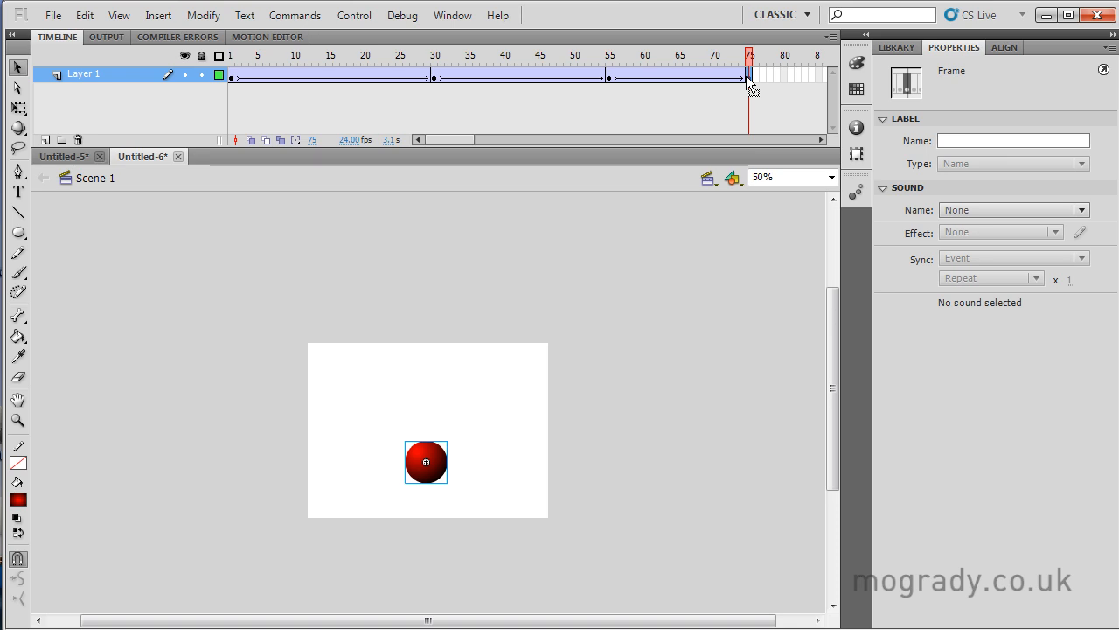
left_click_drag(426, 462, 426, 540)
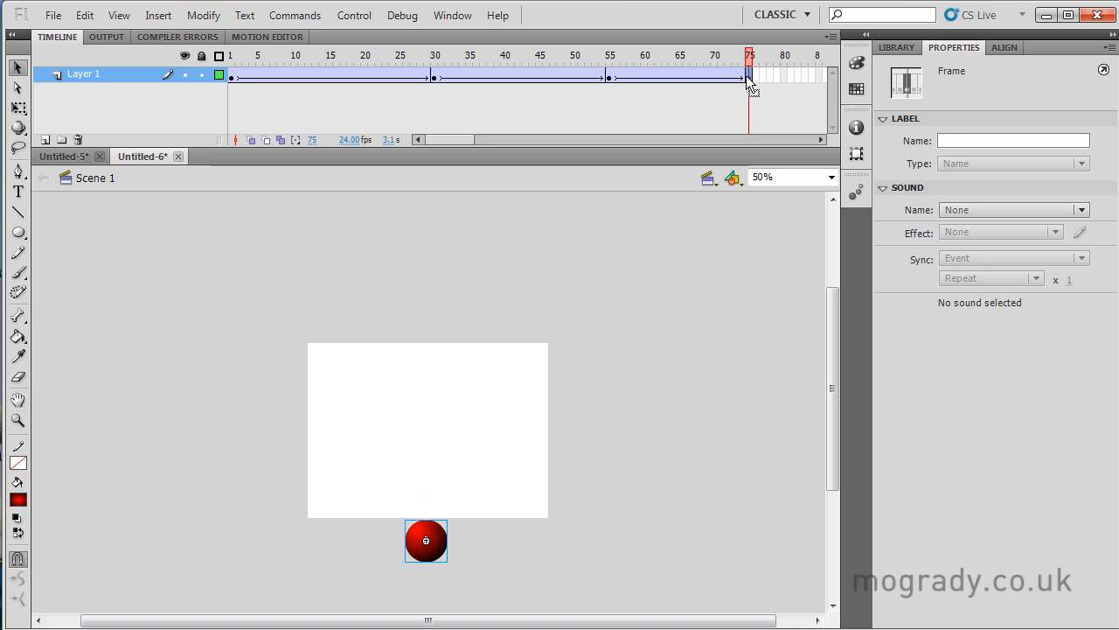
left_click_drag(749, 66, 693, 66)
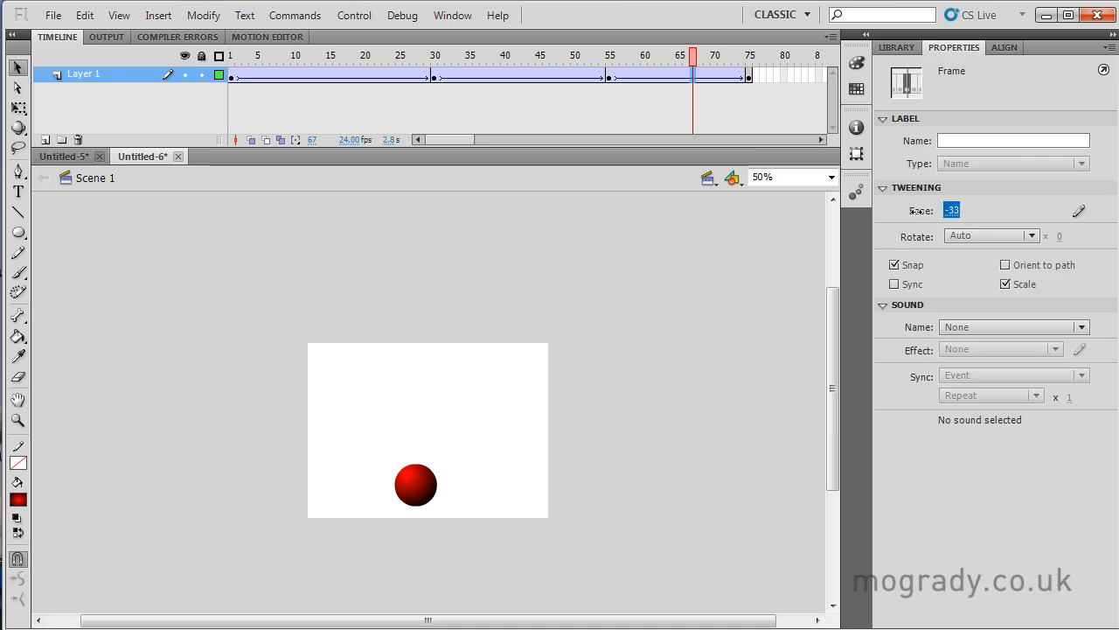
type("-100")
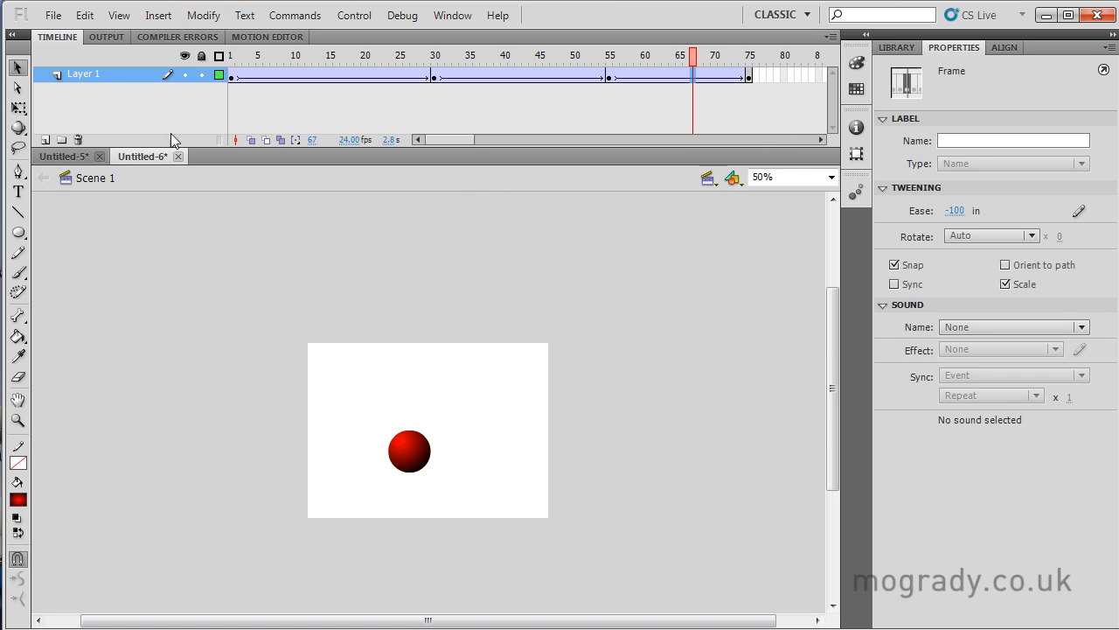
left_click(52, 15)
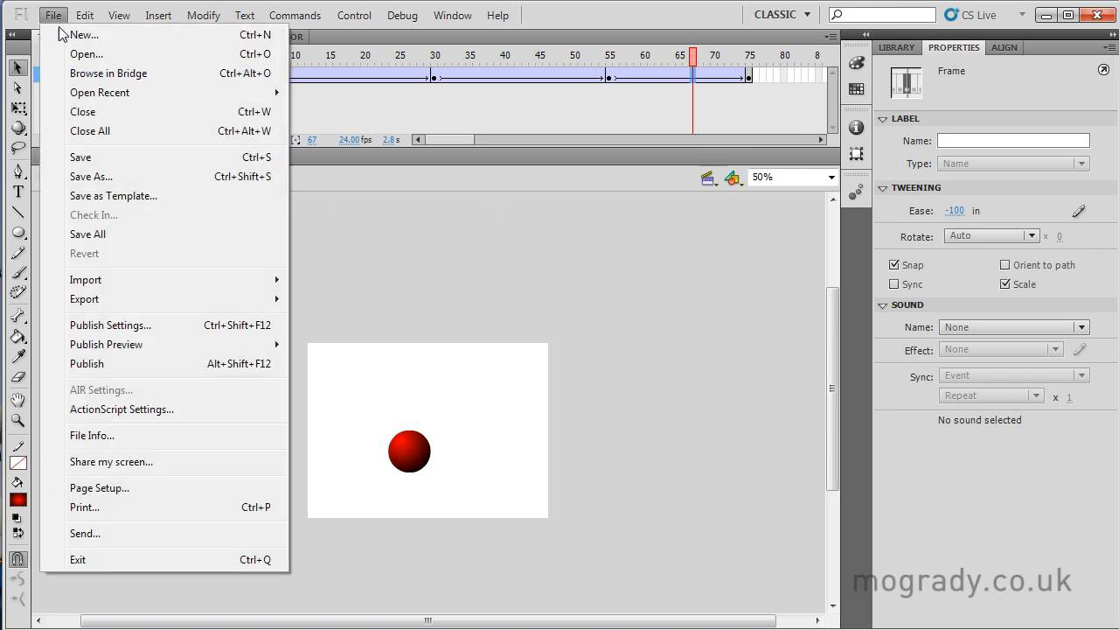
Step: Create a new document and a new graphic symbol named 'shape'
left_click(80, 34)
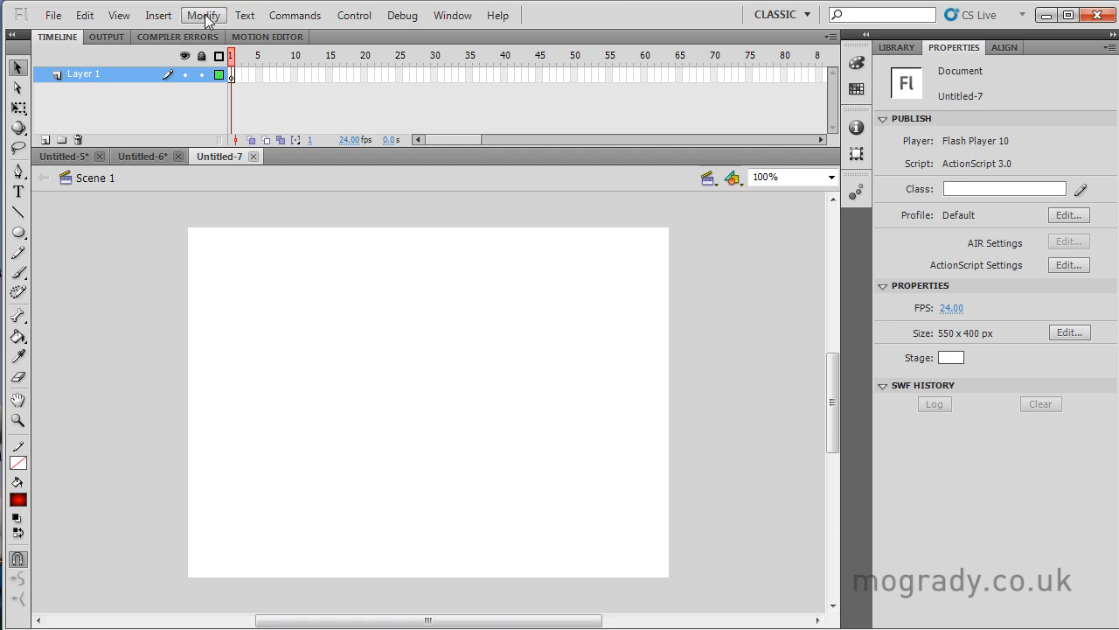
left_click(158, 15)
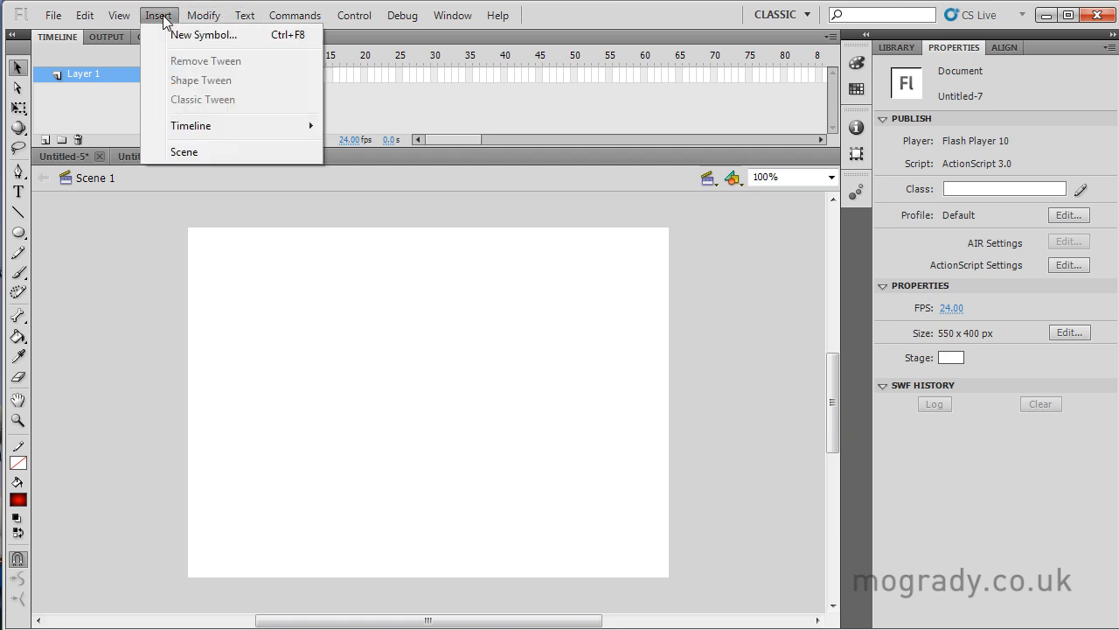
left_click(203, 34)
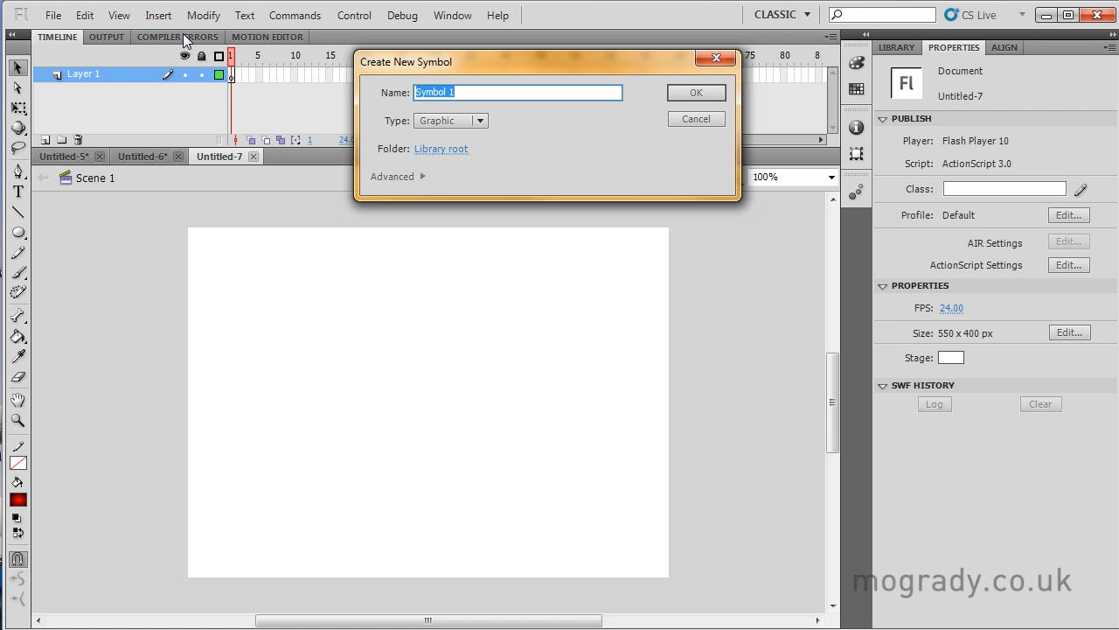
type("shape")
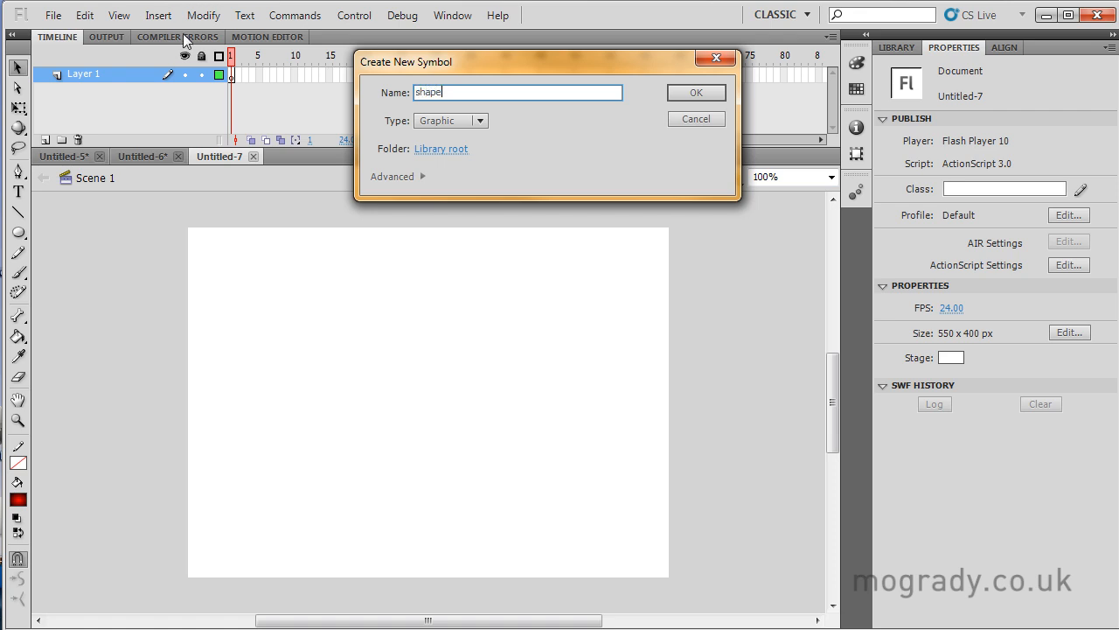
left_click(695, 92)
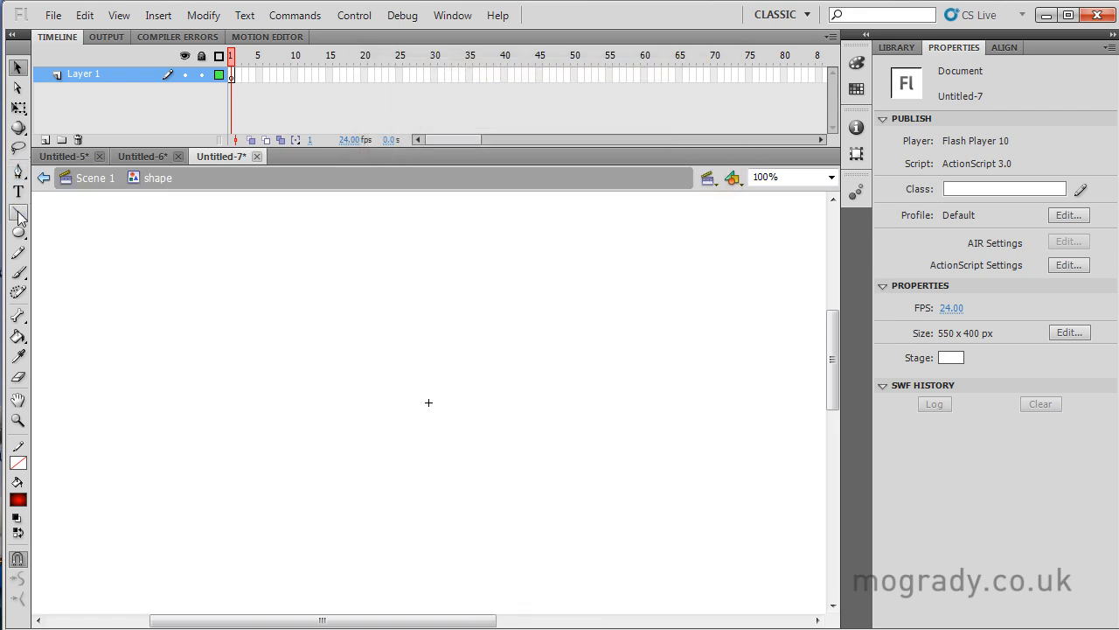
Step: Draw an oval inside the shape symbol
left_click(17, 232)
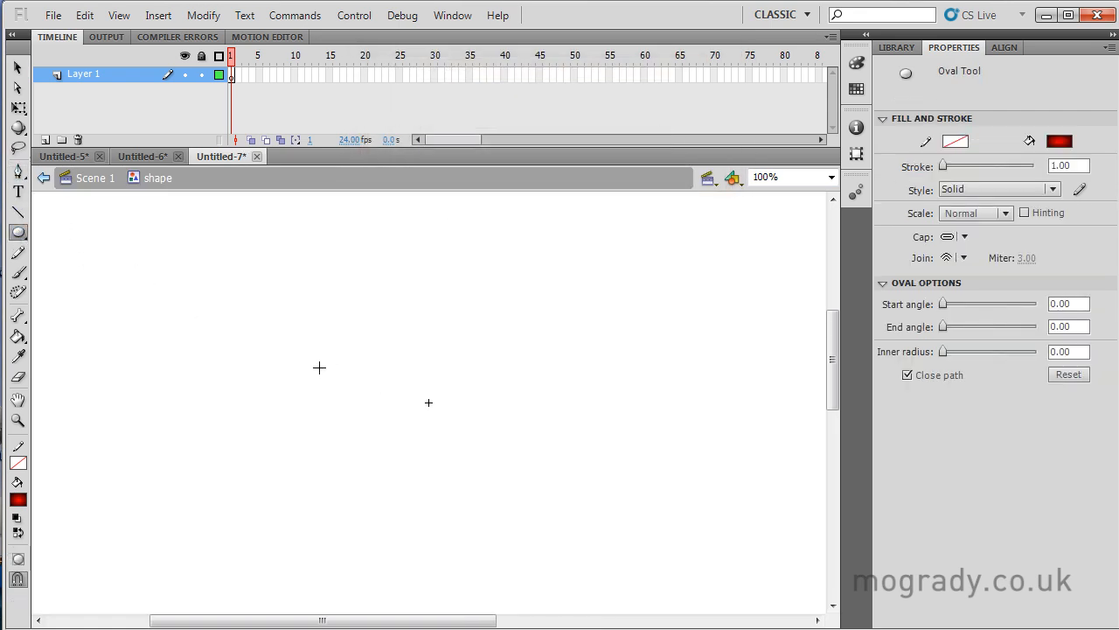
left_click_drag(319, 367, 557, 435)
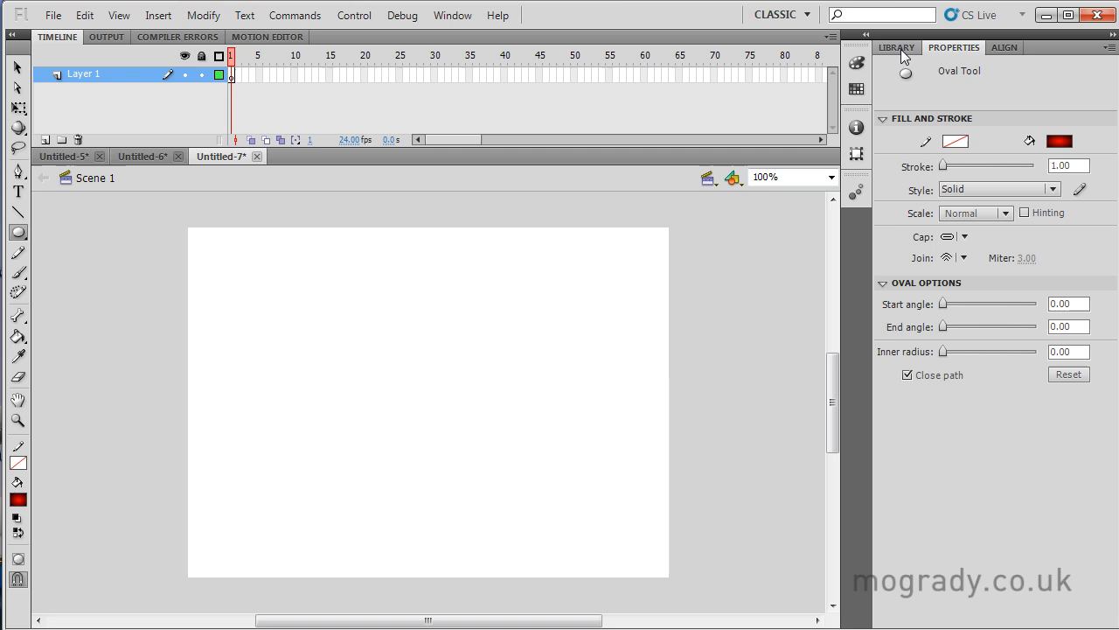
left_click(895, 48)
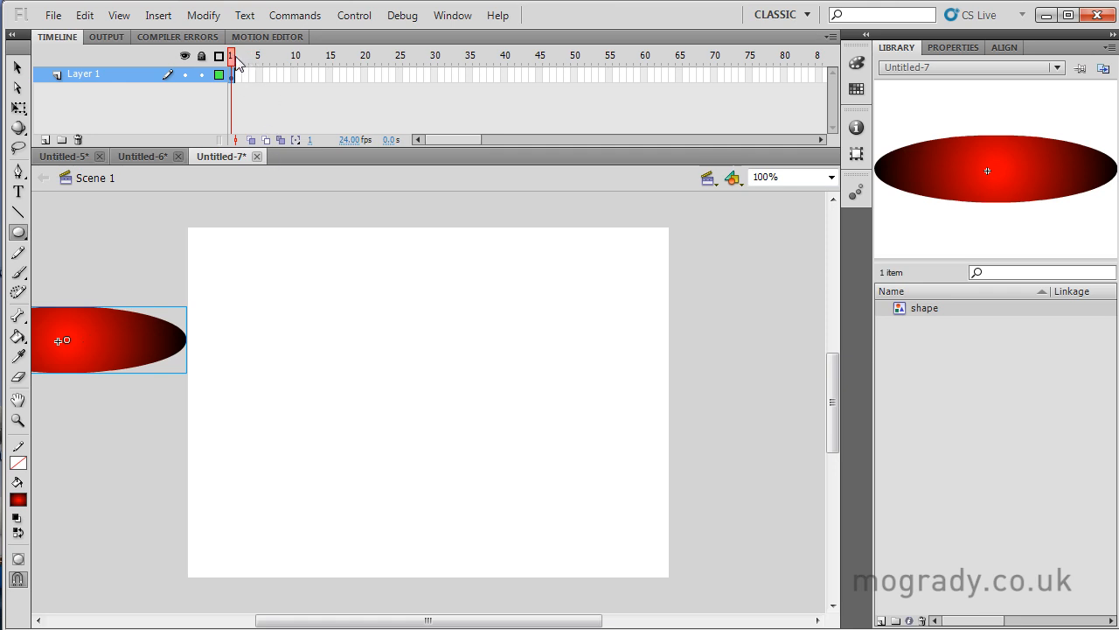
mouse_move(765, 62)
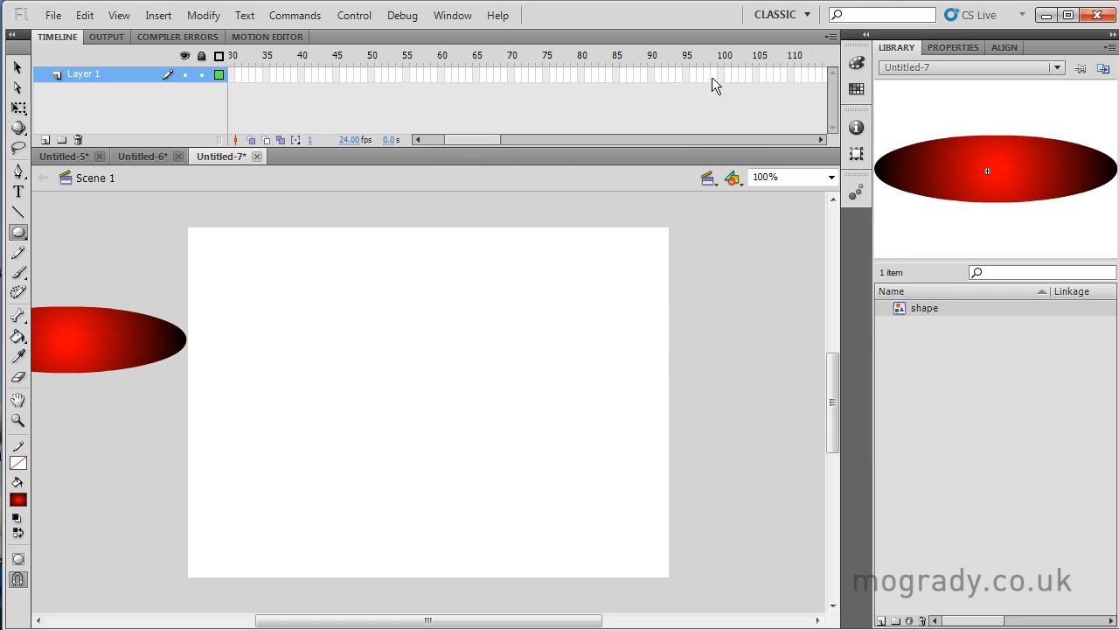
Step: Insert frames out to frame 100 and convert frames 1–100 into a motion tween
right_click(724, 75)
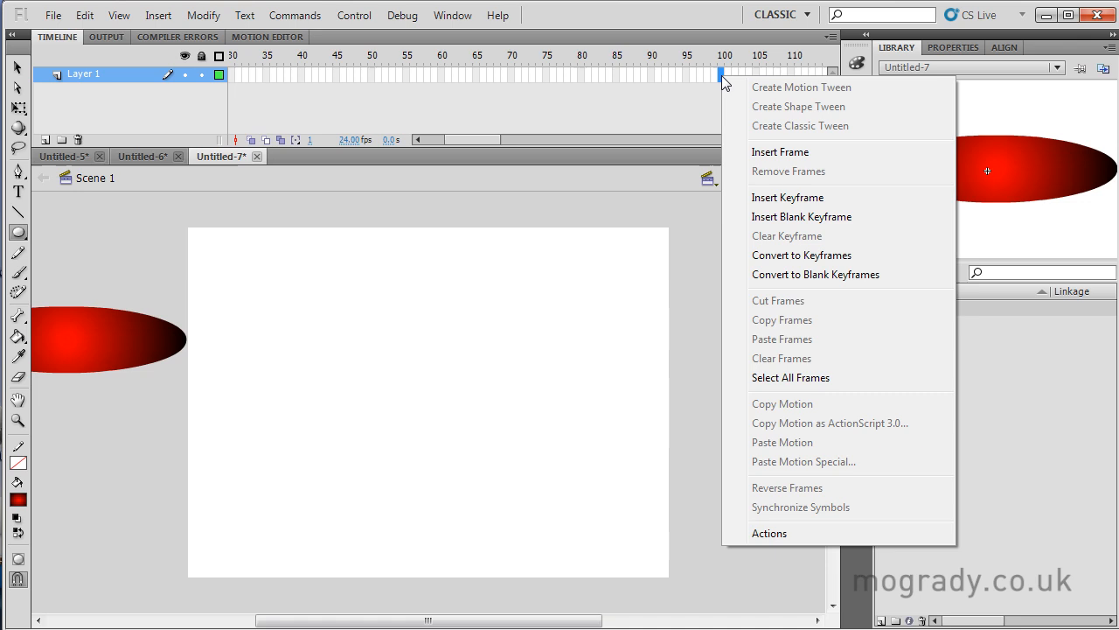
mouse_move(780, 152)
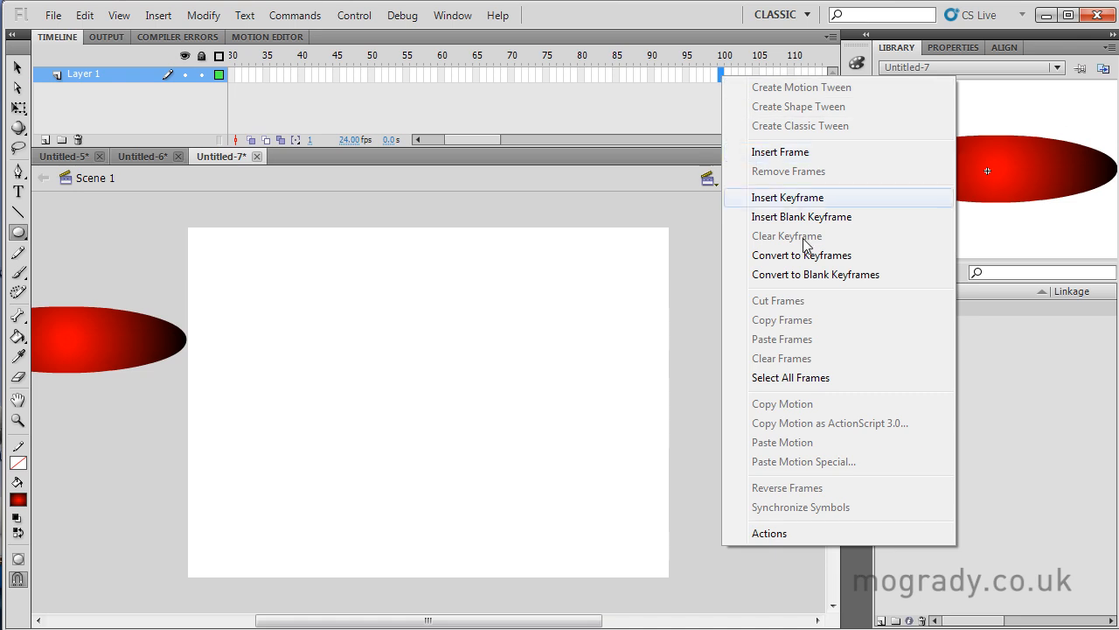
mouse_move(786, 151)
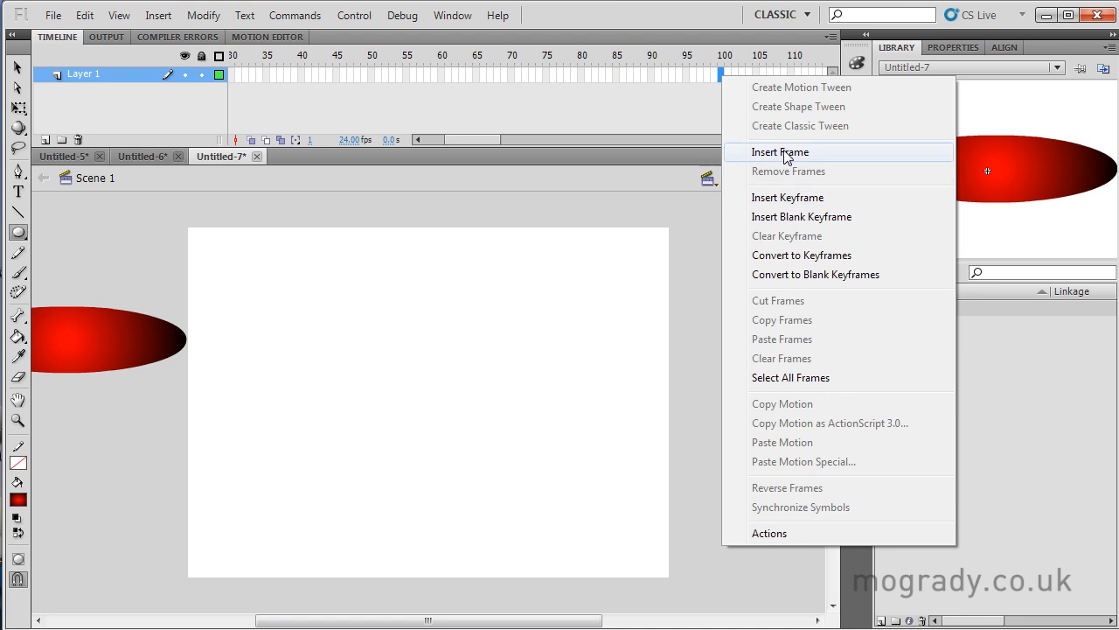
left_click(779, 152)
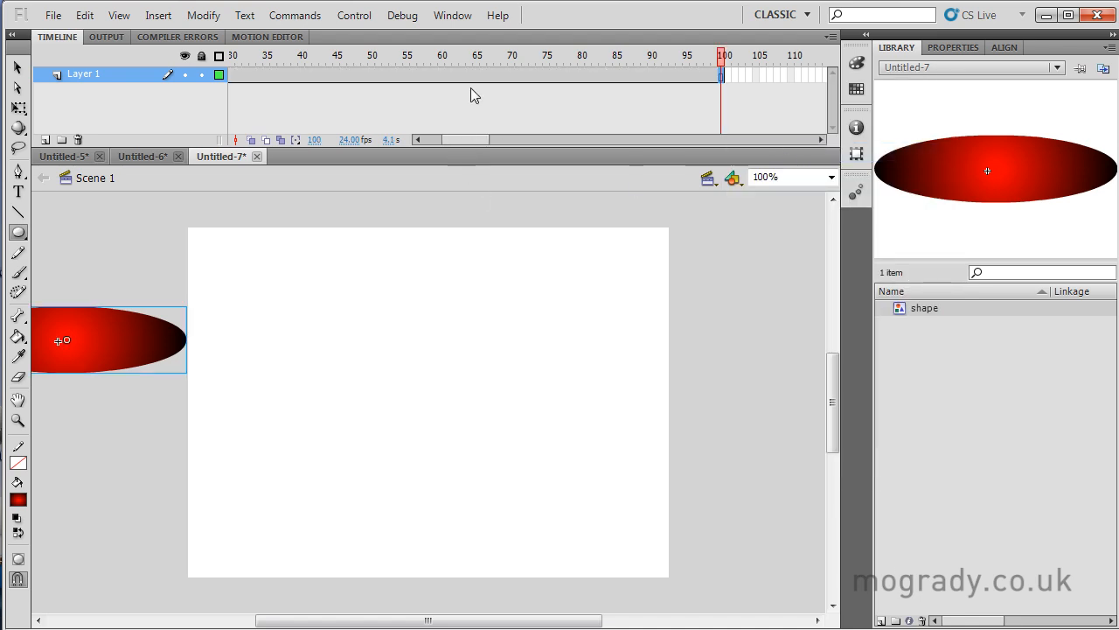
right_click(477, 75)
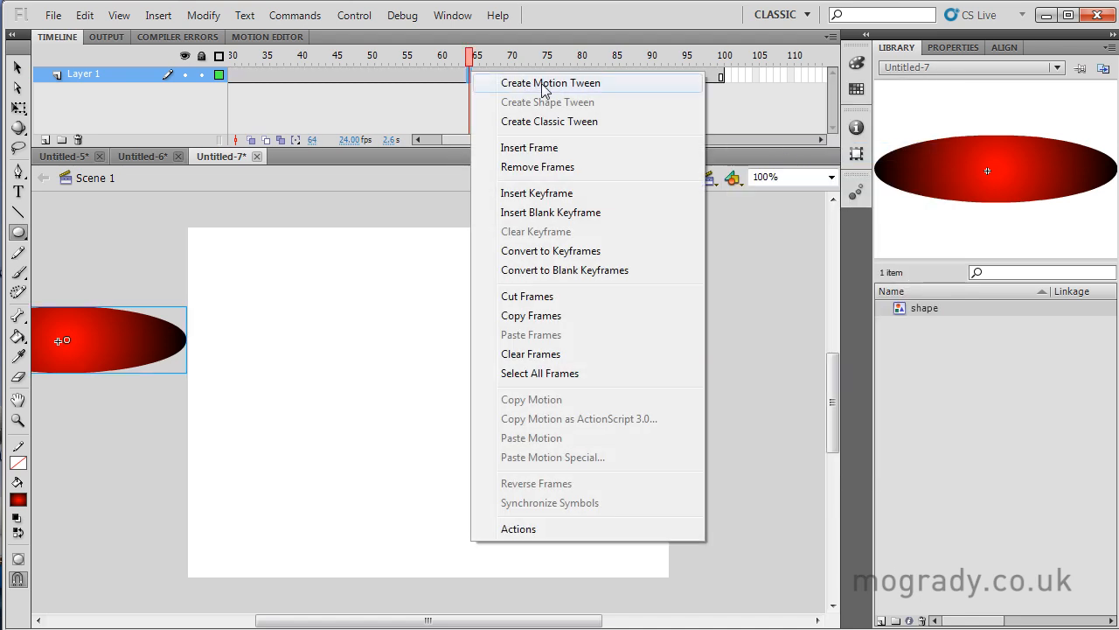
left_click(551, 82)
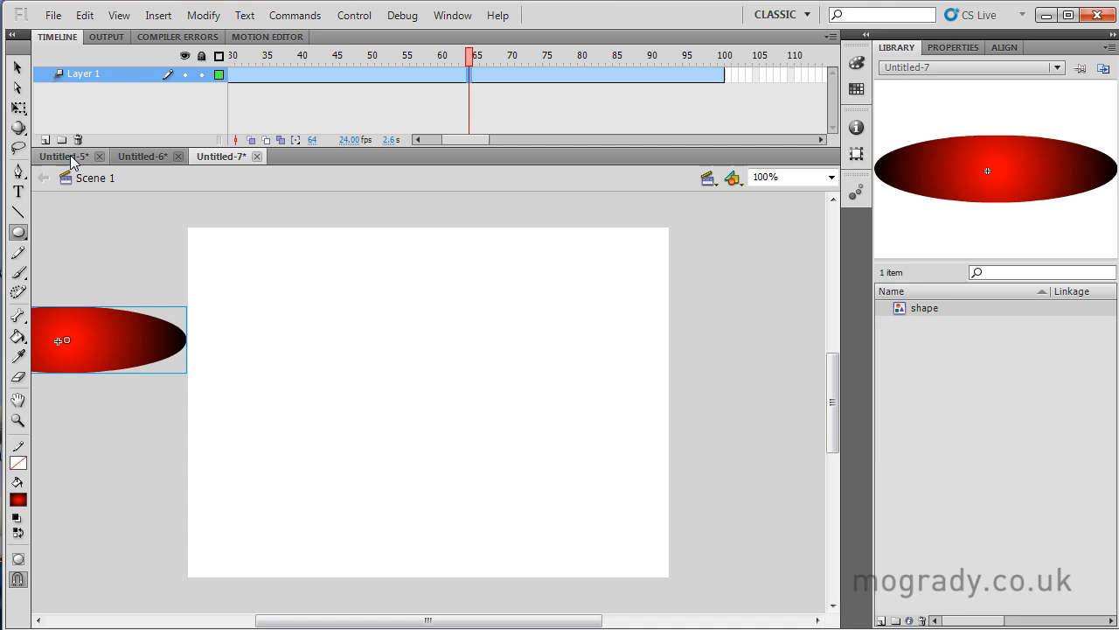
Step: Switch from Untitled-5 to Untitled-7, select the oval, and zoom to Fit in Window
left_click(61, 156)
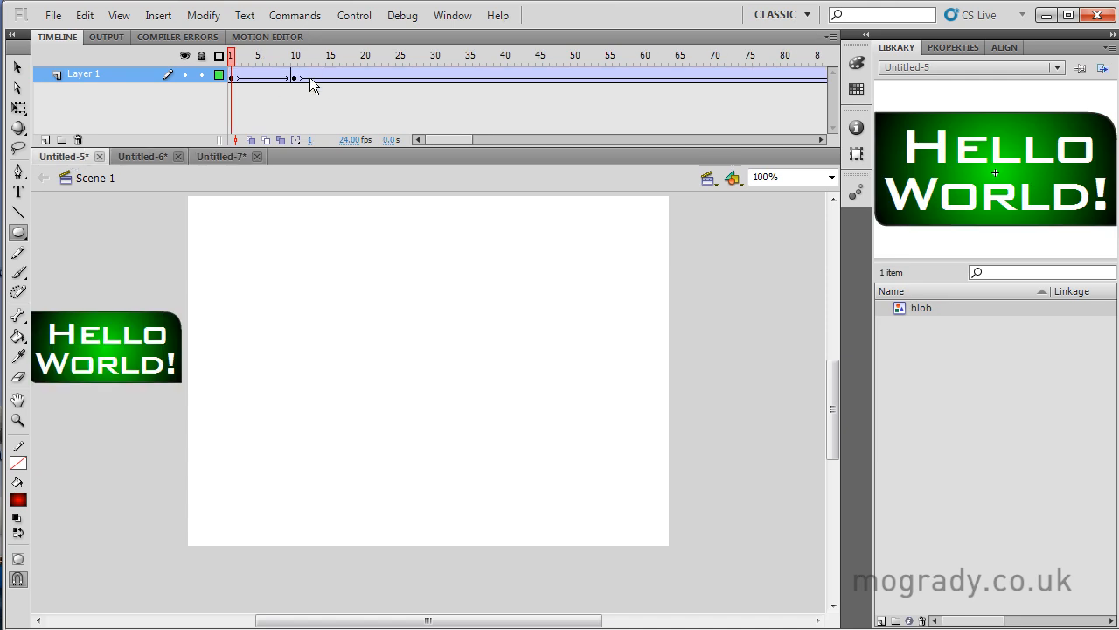
mouse_move(418, 88)
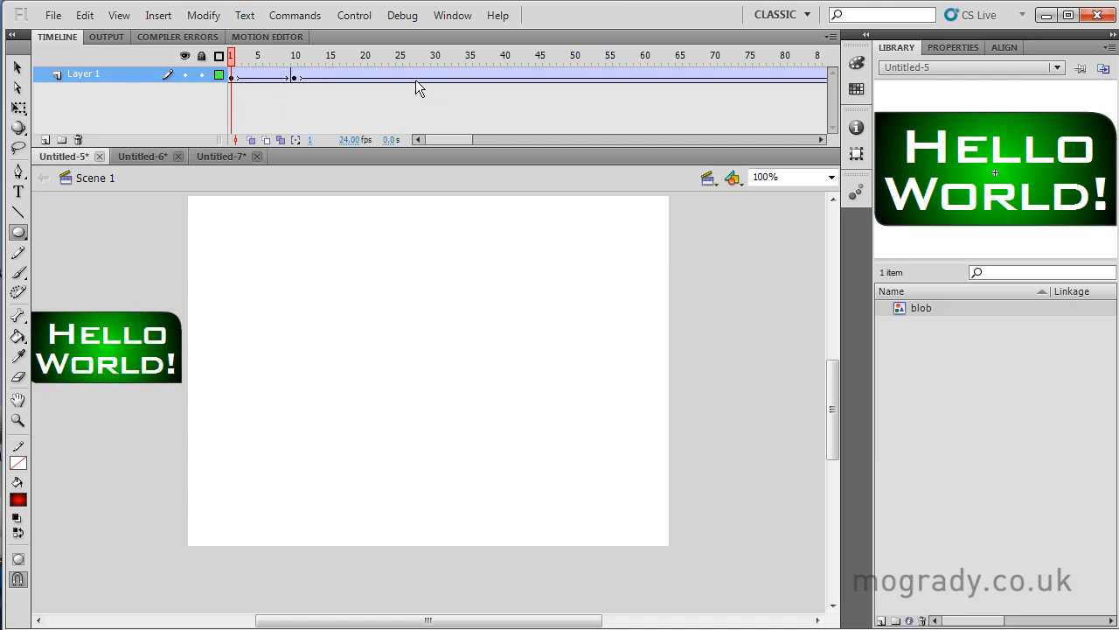
left_click(220, 156)
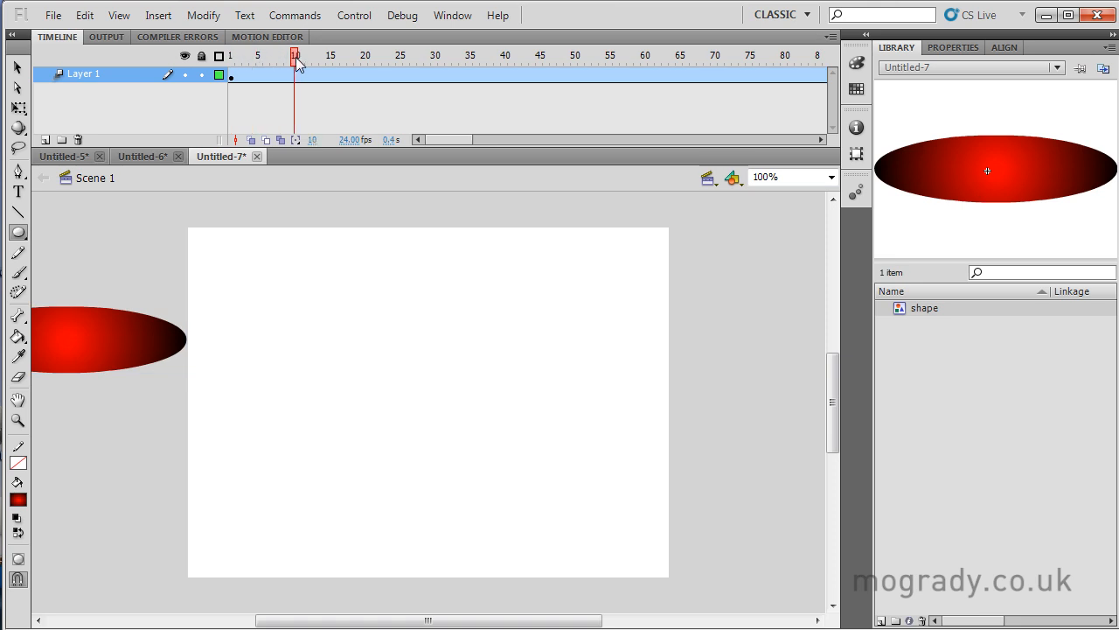
left_click(97, 339)
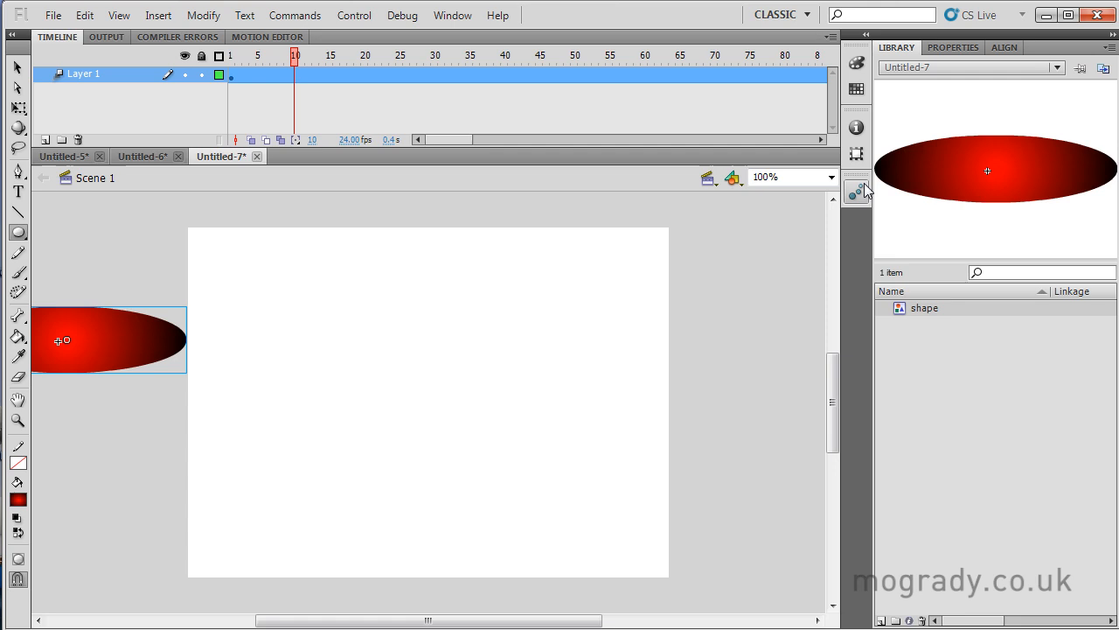
left_click(830, 177)
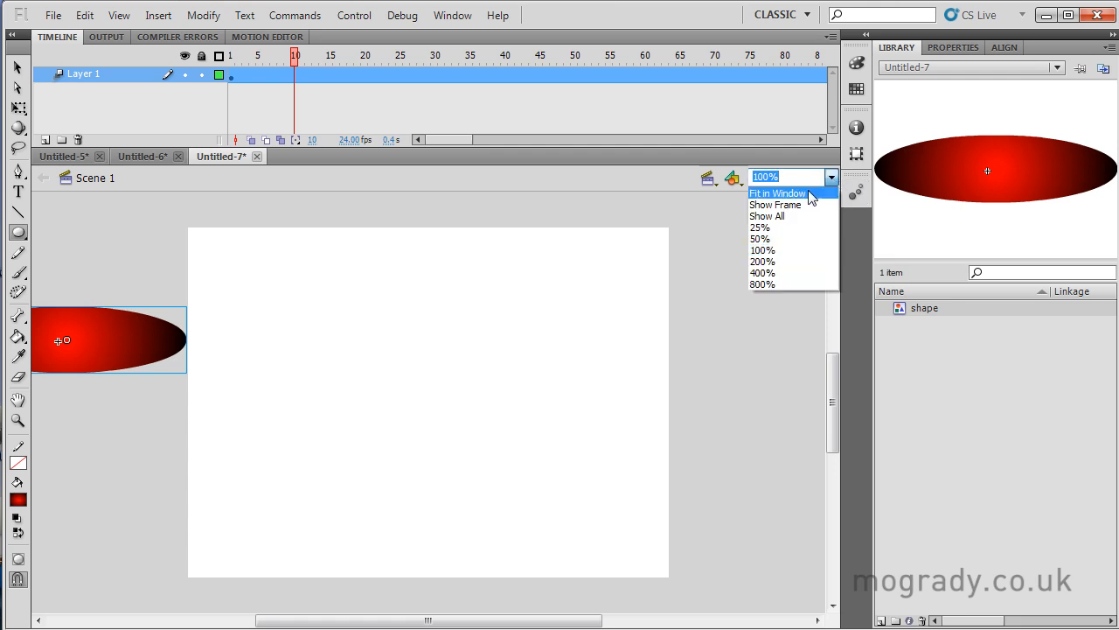
left_click(776, 194)
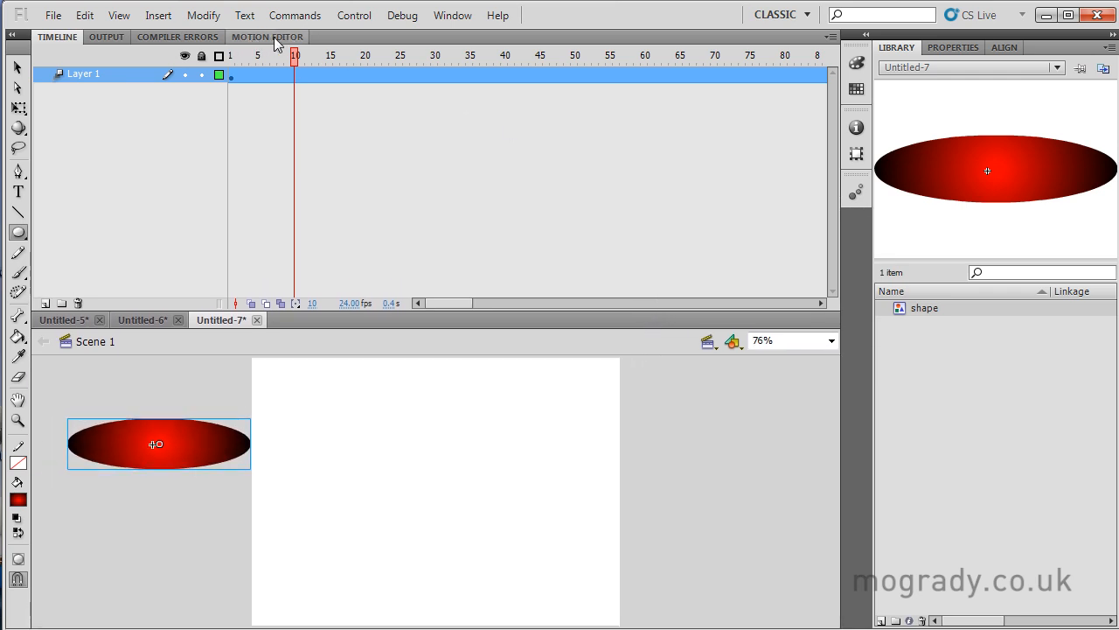
left_click(269, 37)
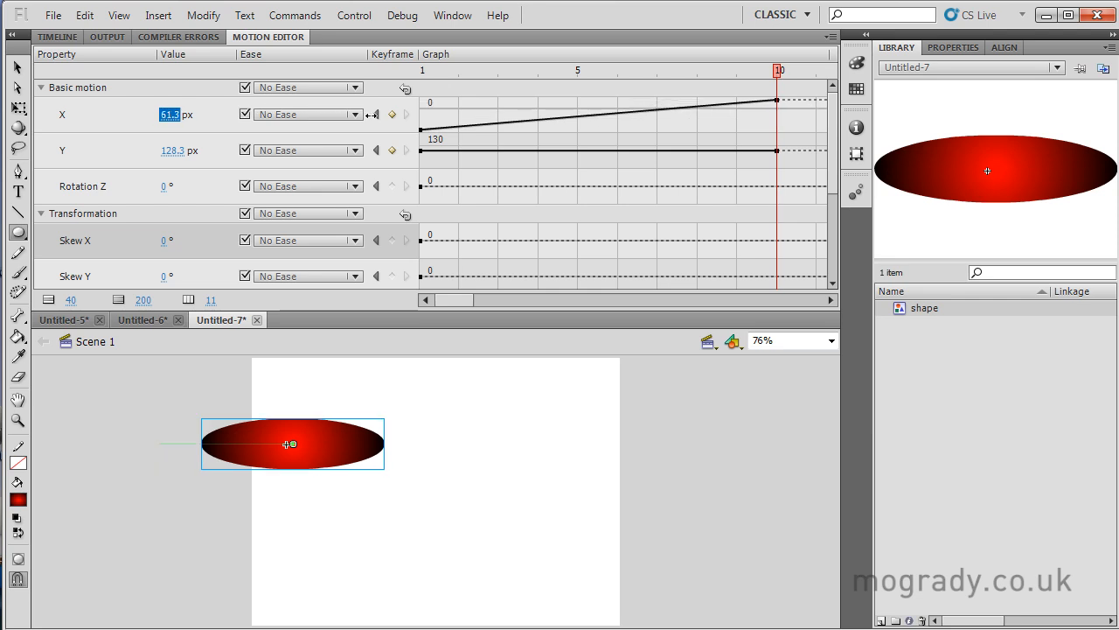
Step: In the Motion Editor, enter X 619.4, then adjust frame 90's X to 320 px
left_click_drag(288, 444, 351, 444)
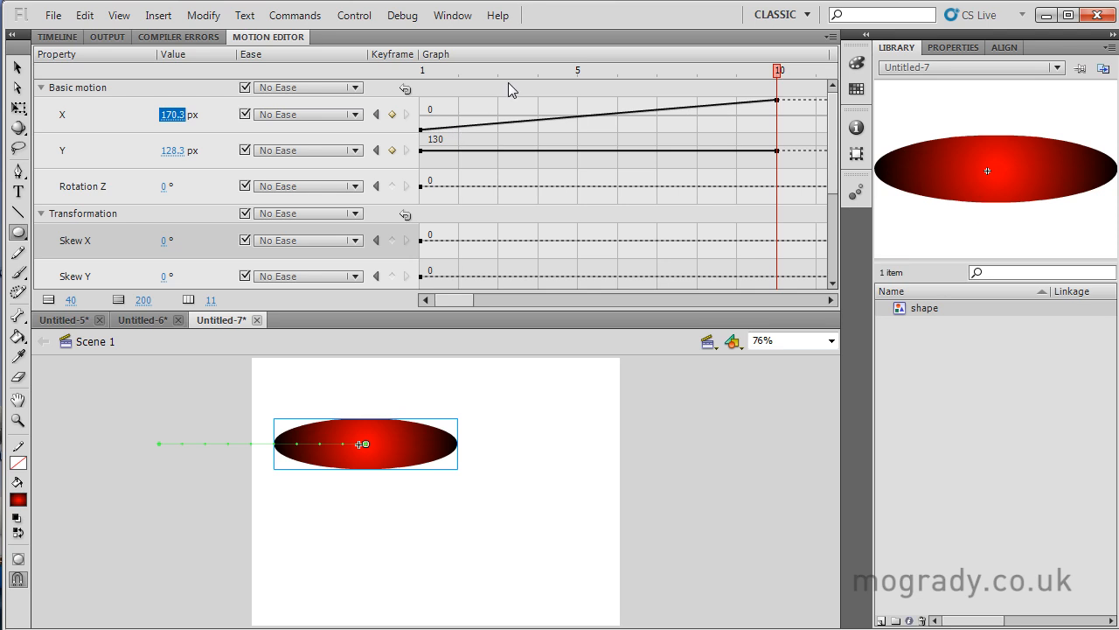
mouse_move(800, 83)
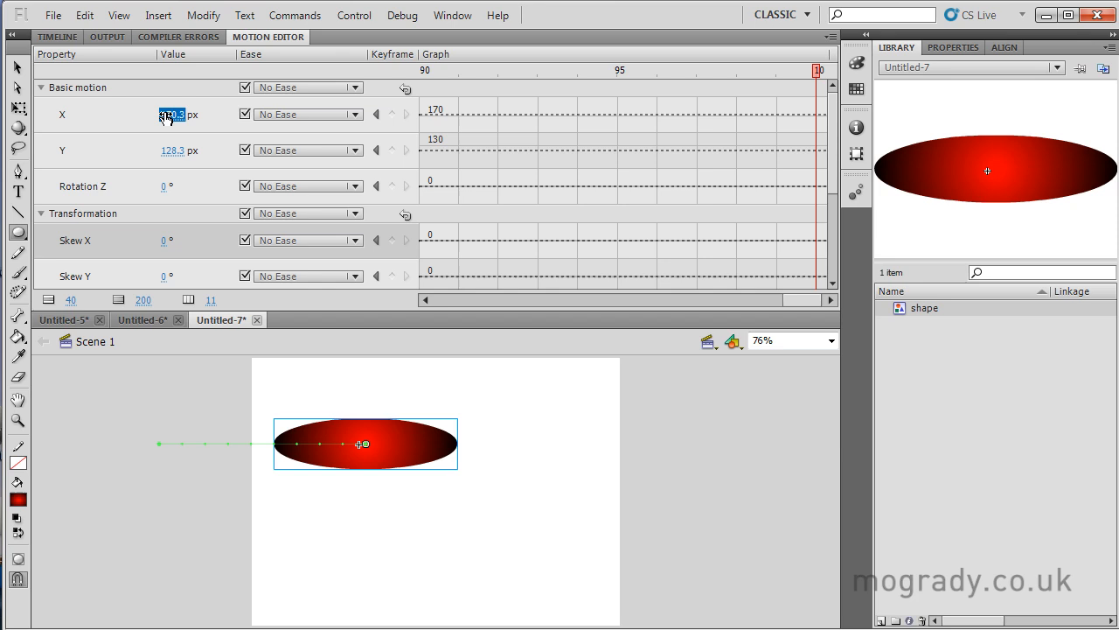
type("619.4")
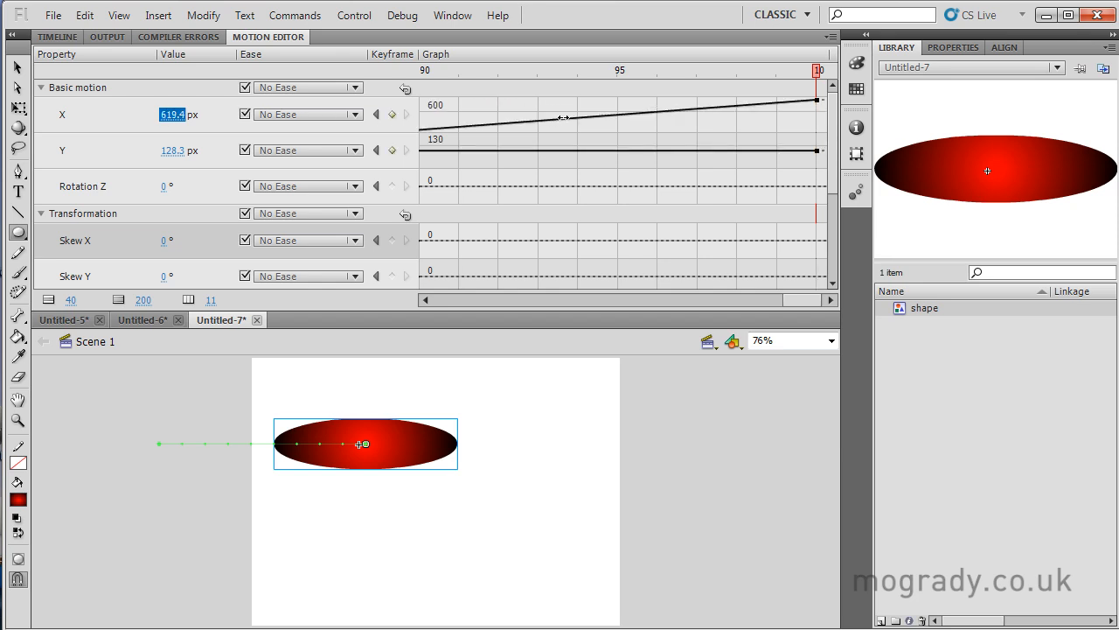
left_click_drag(362, 444, 717, 443)
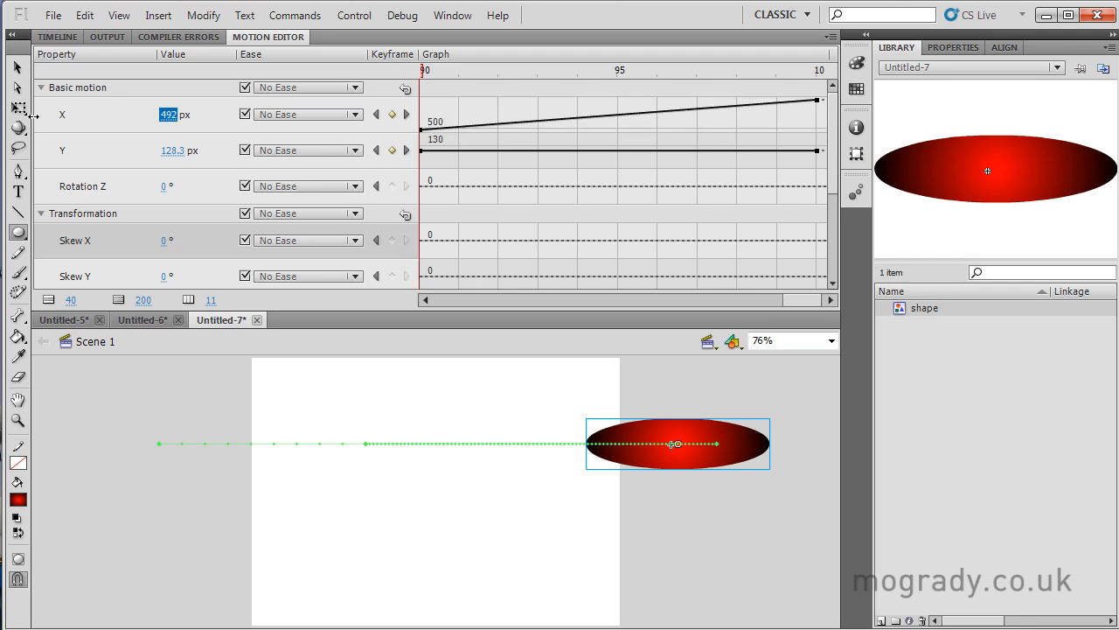
left_click_drag(676, 444, 507, 443)
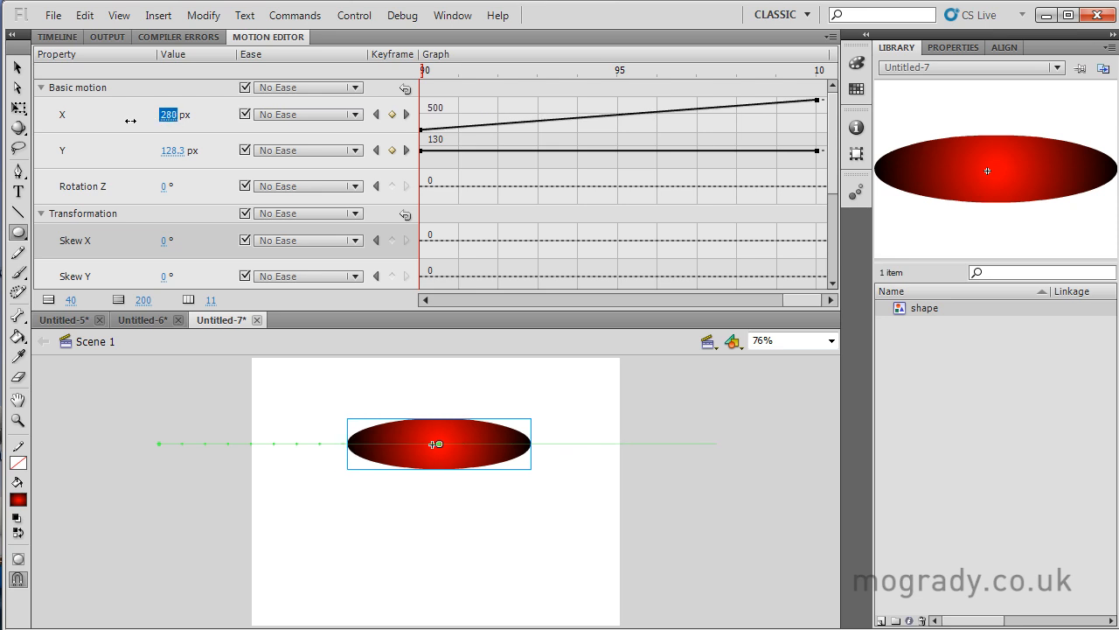
left_click_drag(435, 444, 463, 445)
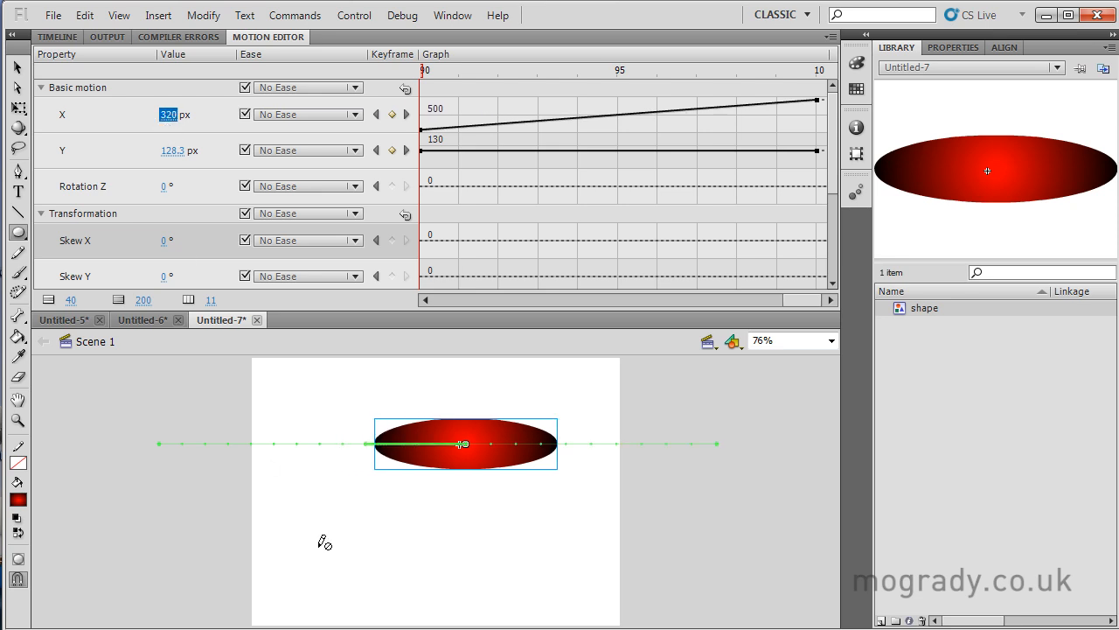
mouse_move(188, 442)
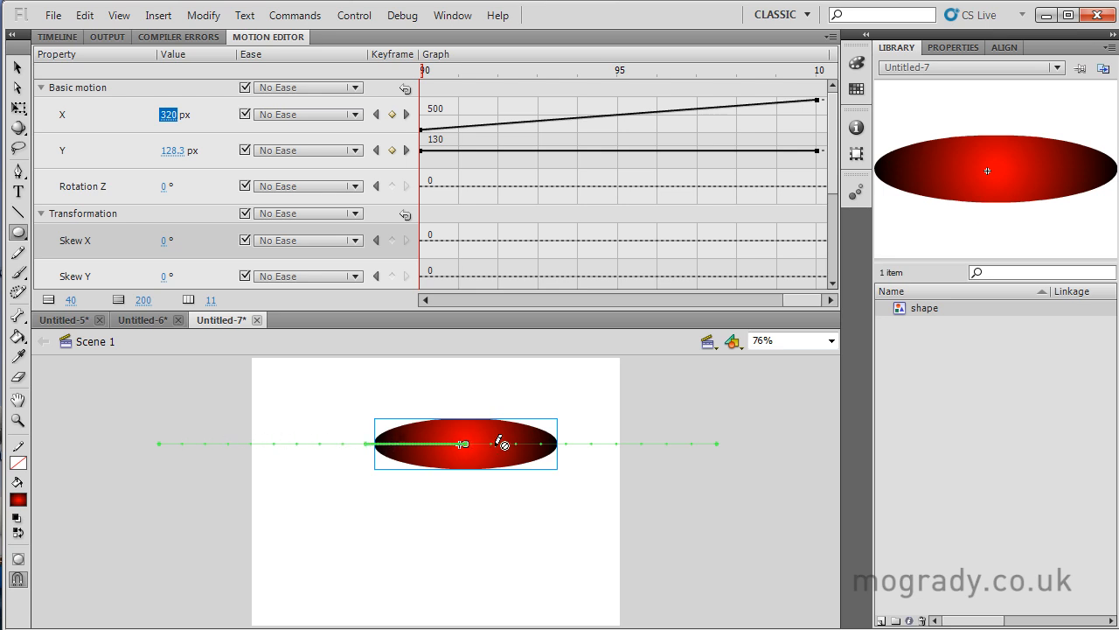
mouse_move(642, 442)
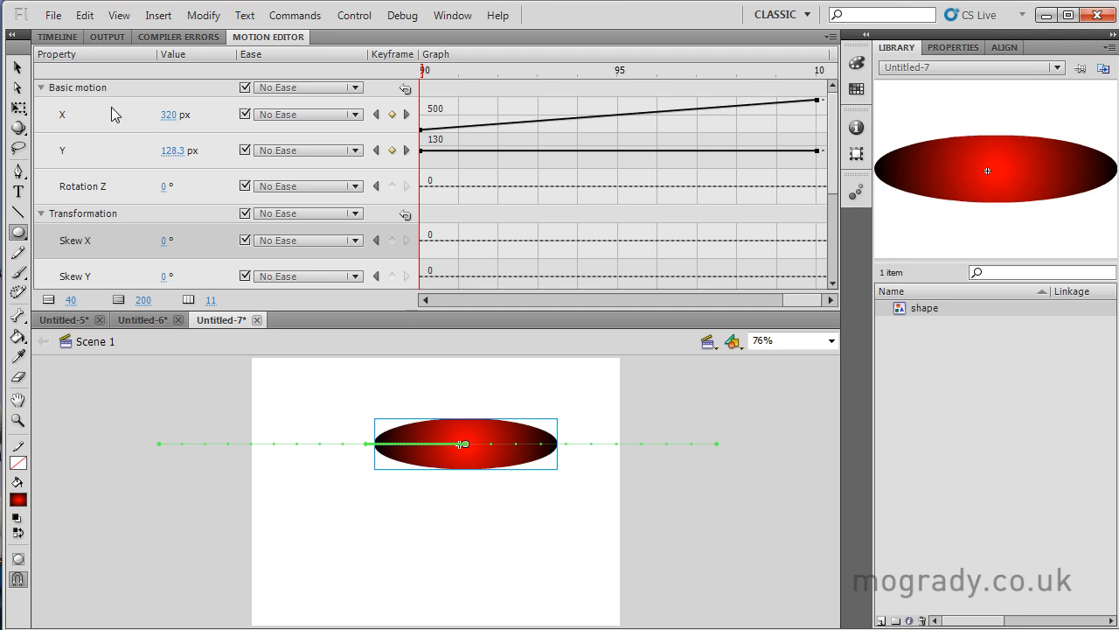
mouse_move(216, 187)
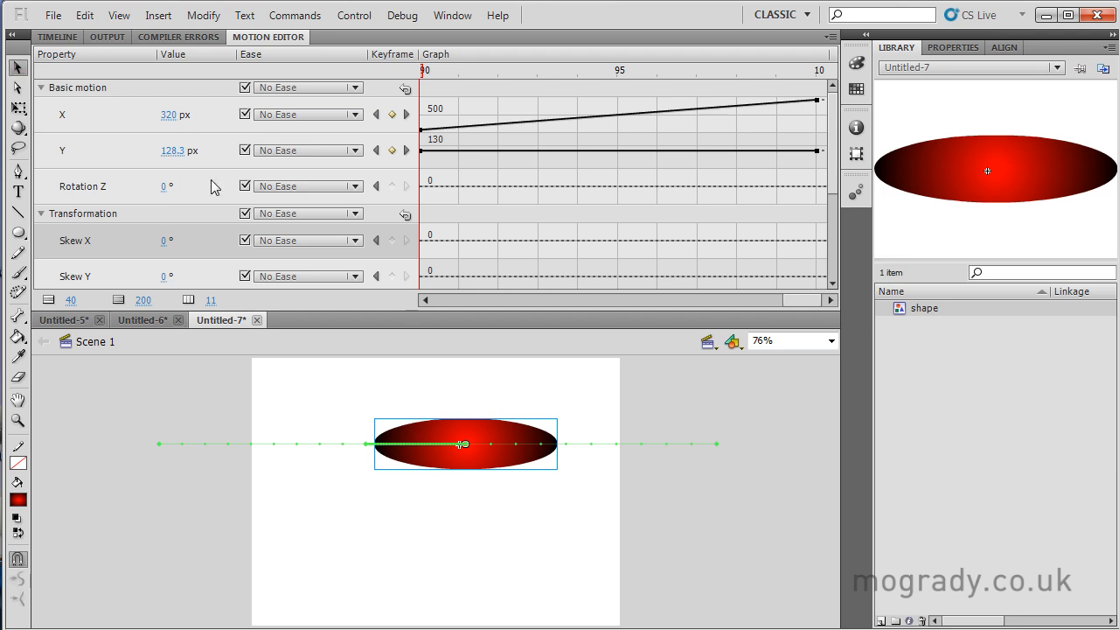
mouse_move(356, 114)
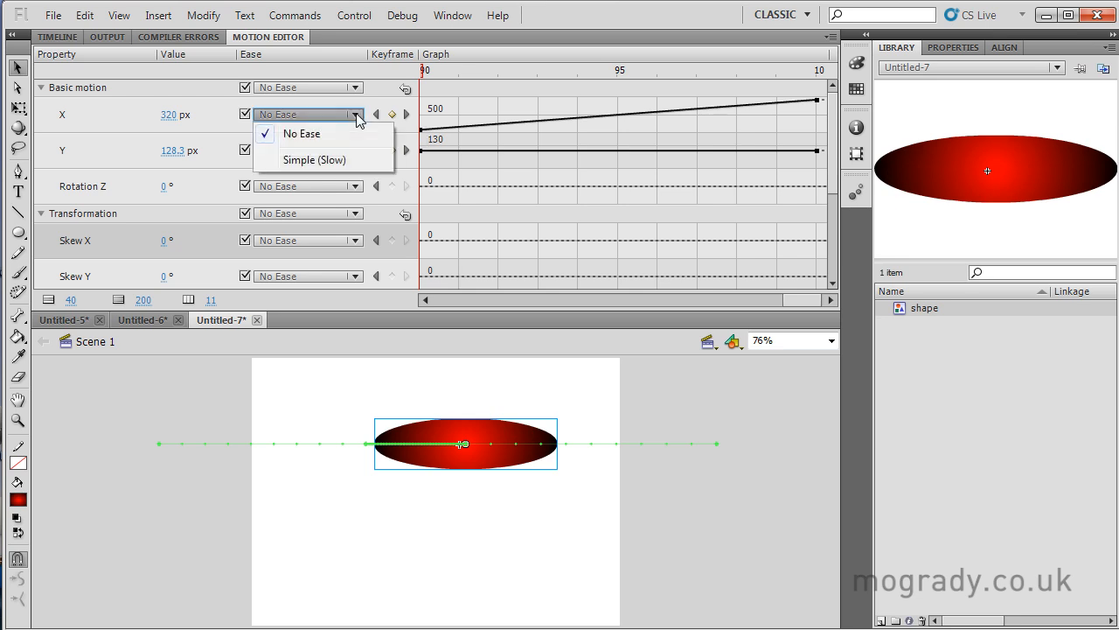
mouse_move(313, 164)
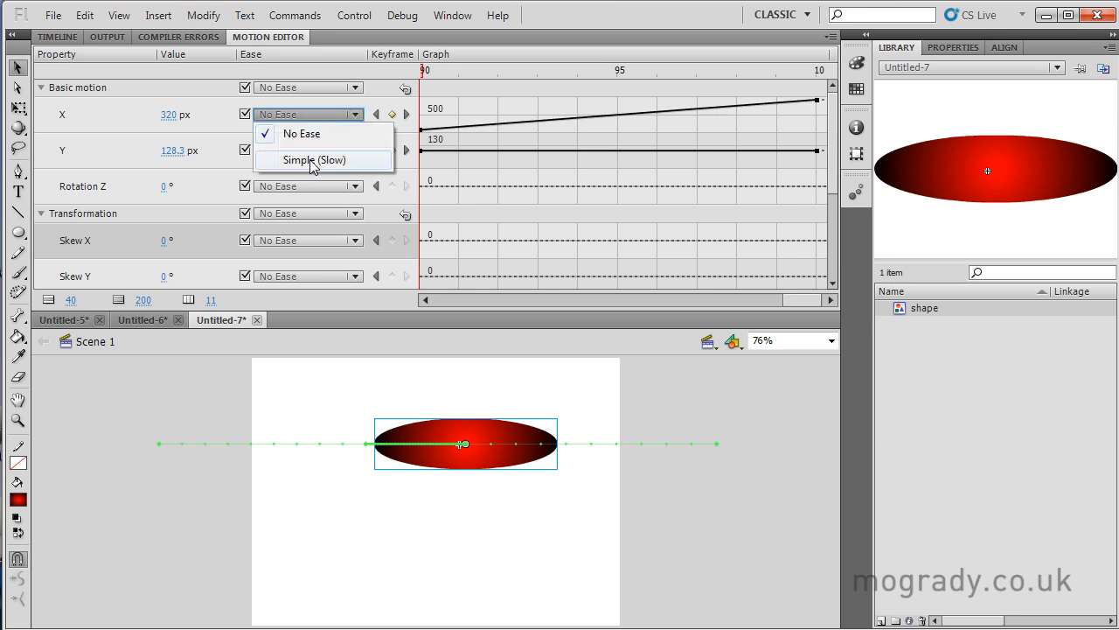
Step: Apply a Simple (Slow) ease to the X property and preview the tween
left_click(311, 159)
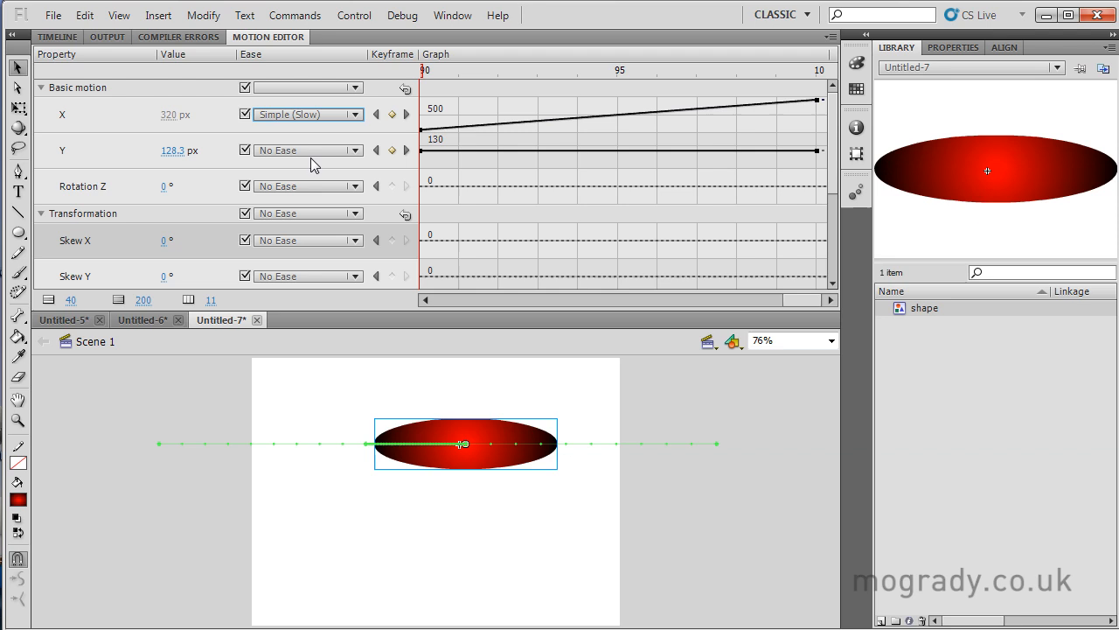
mouse_move(308, 151)
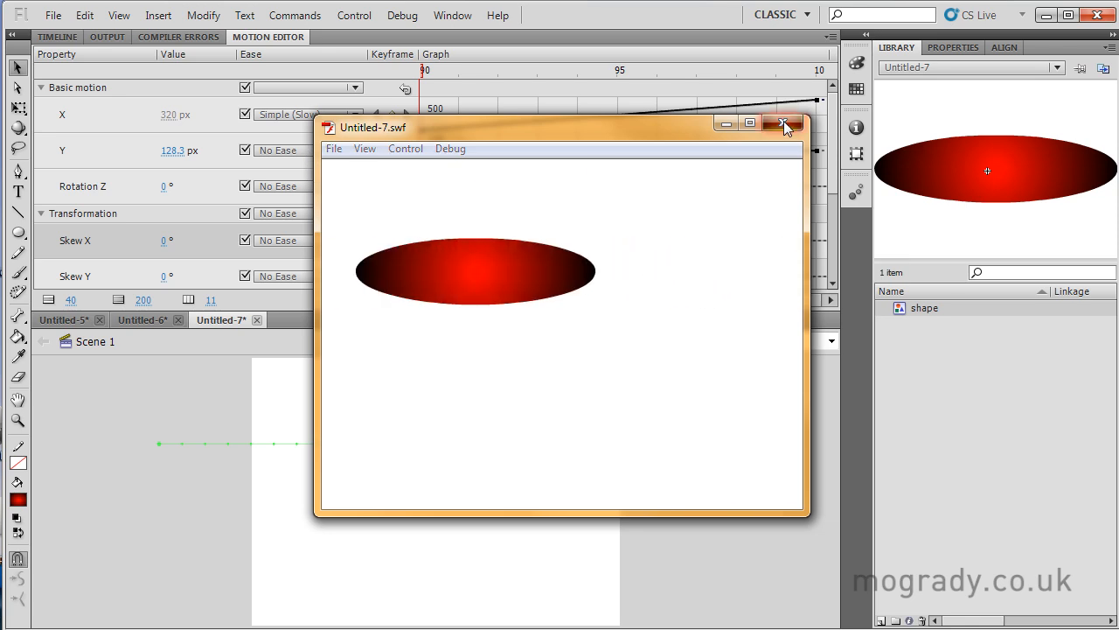
left_click(783, 124)
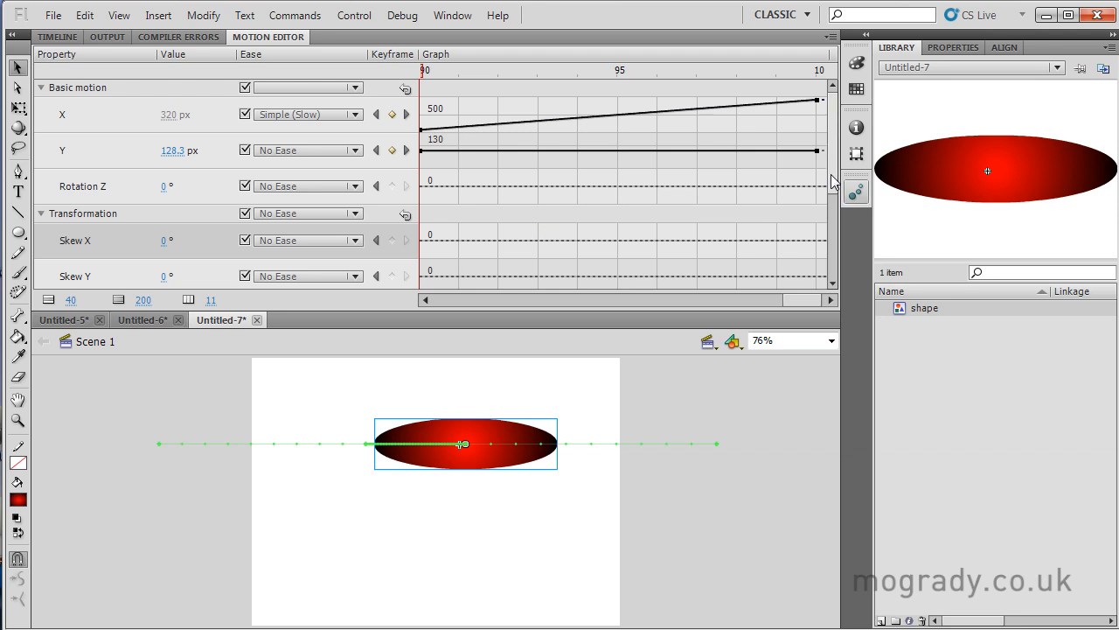
scroll("down", 3)
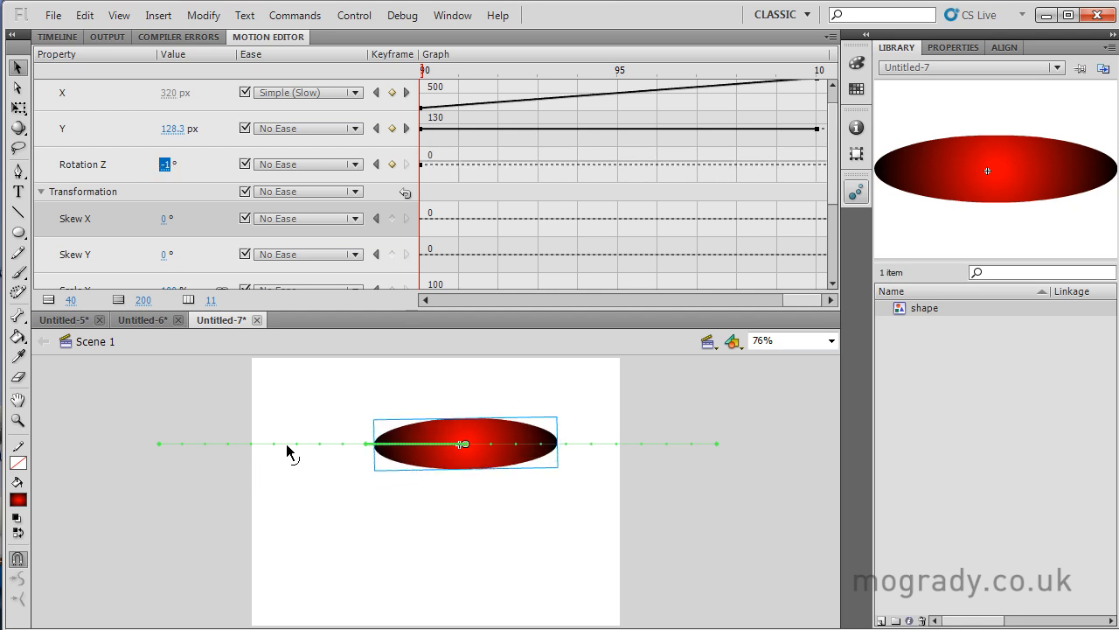
Step: Drag the oval's motion path into a curved arc, preview it with a test movie, and view its properties
left_click_drag(291, 445, 293, 467)
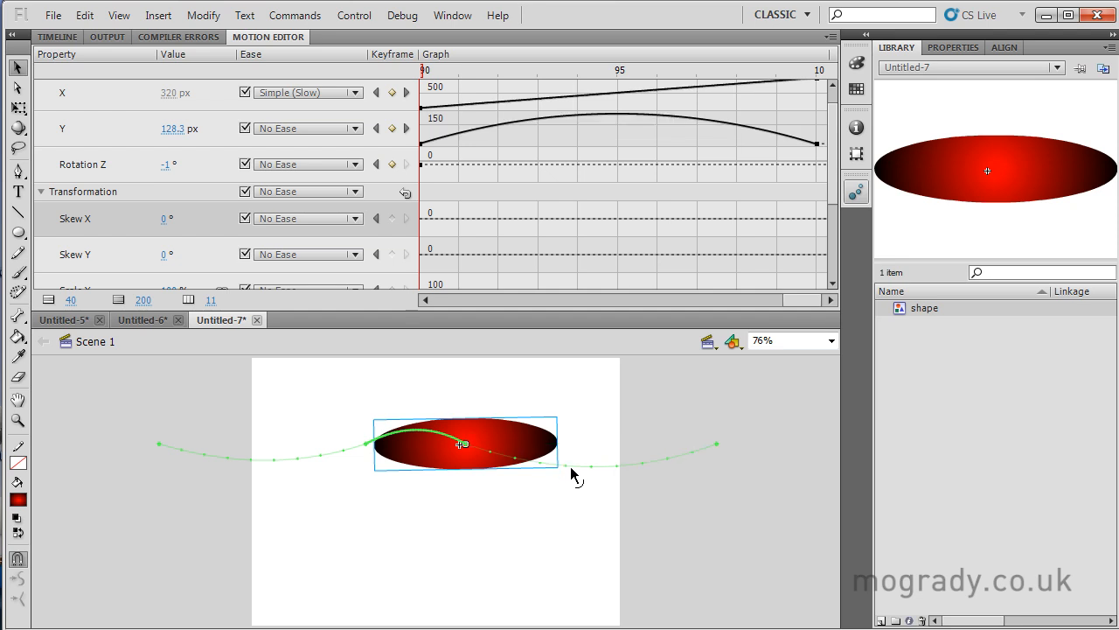
key("ctrl+enter")
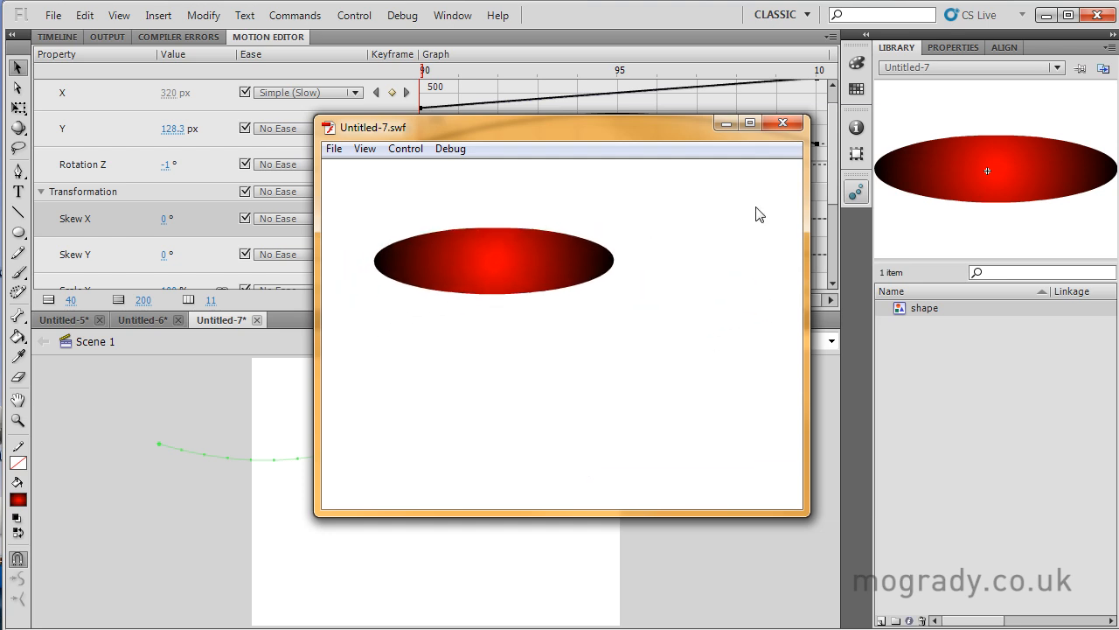
left_click(782, 122)
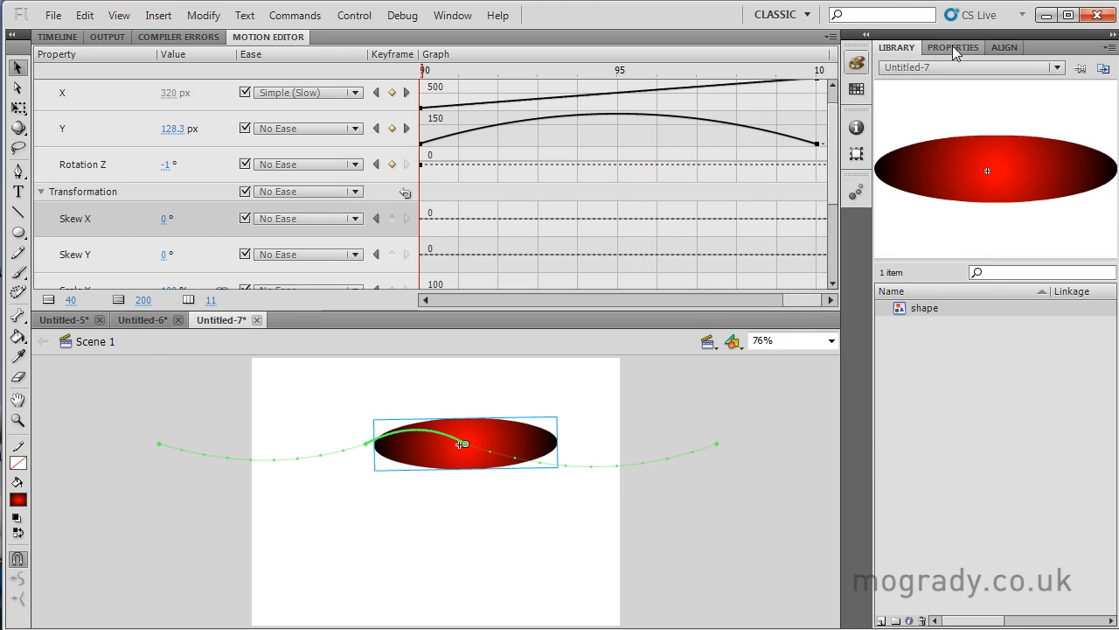
left_click(954, 47)
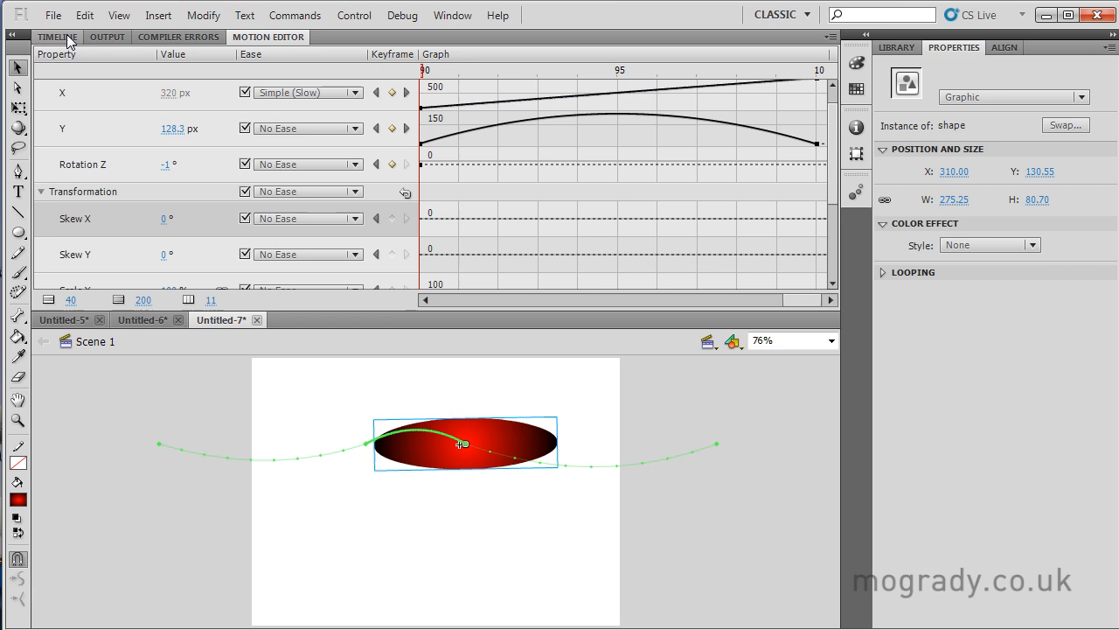
left_click(58, 37)
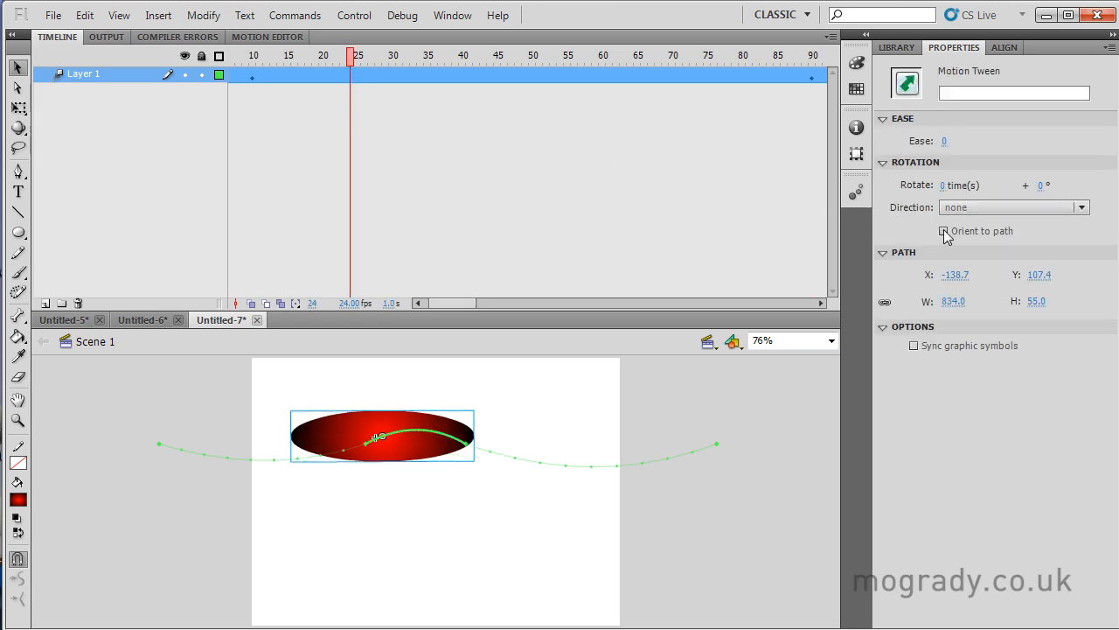
Step: Try Orient to path, inspect the oval at frames 1 and 59, then switch it off
left_click(945, 231)
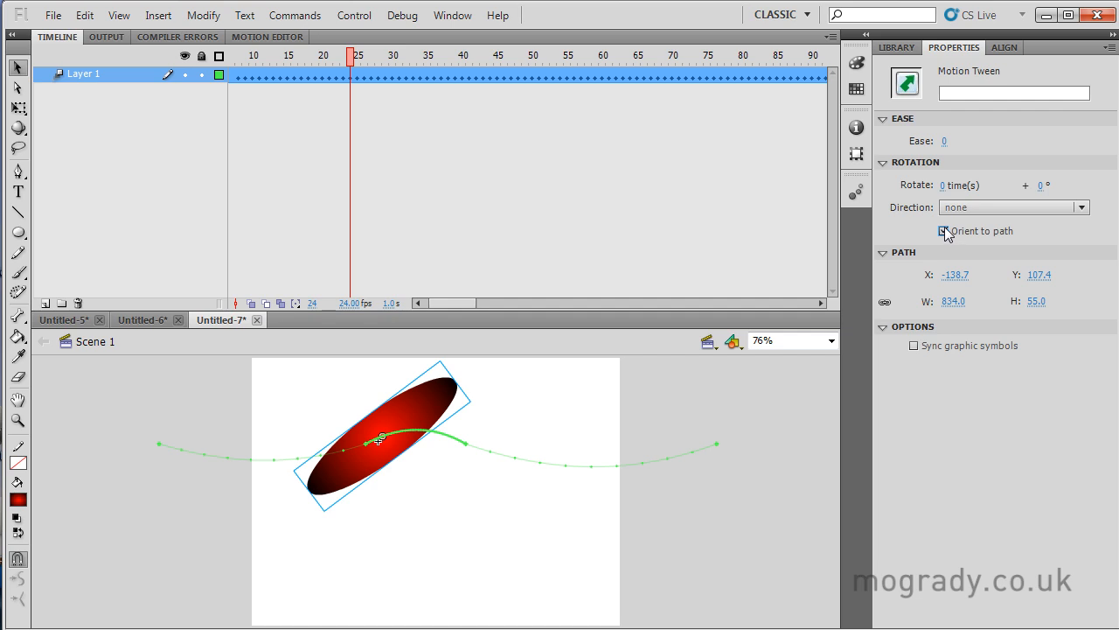
left_click(943, 230)
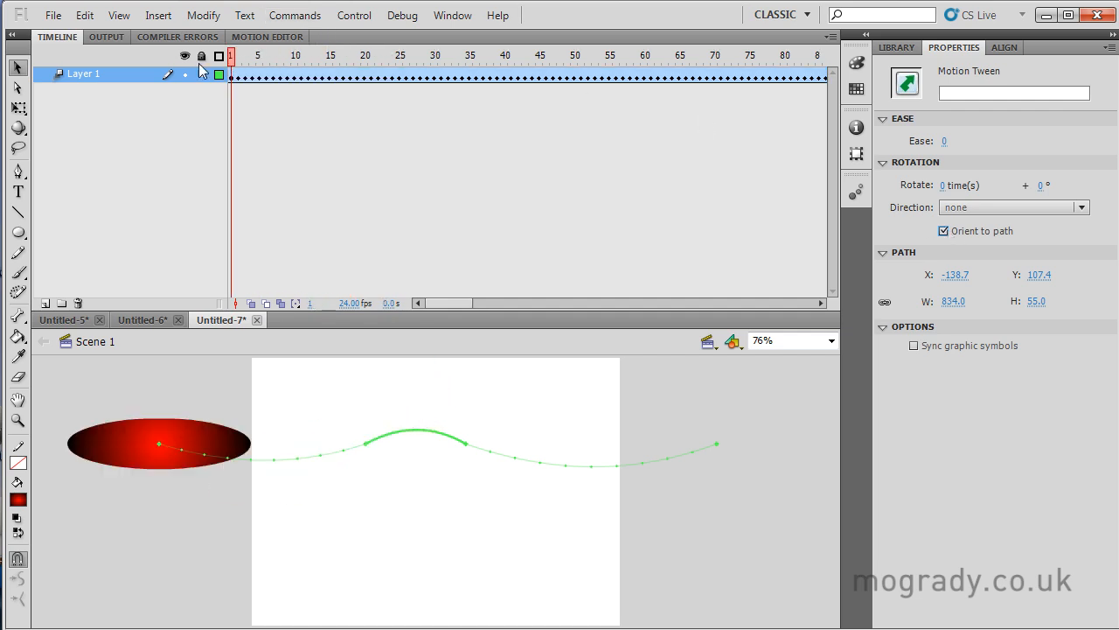
left_click(403, 55)
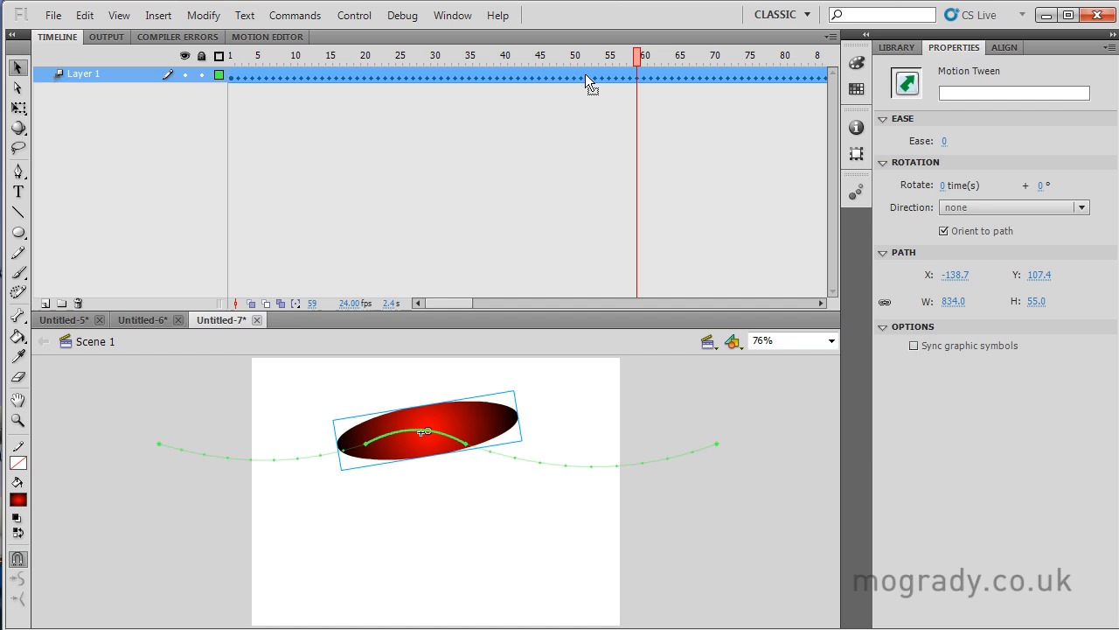
left_click(944, 230)
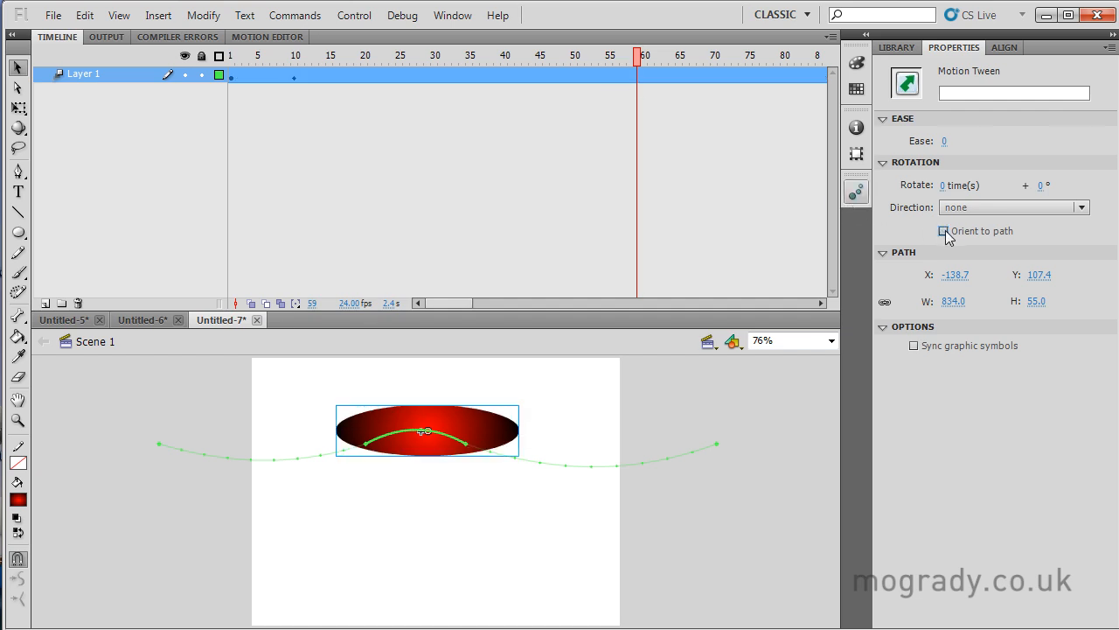
mouse_move(946, 185)
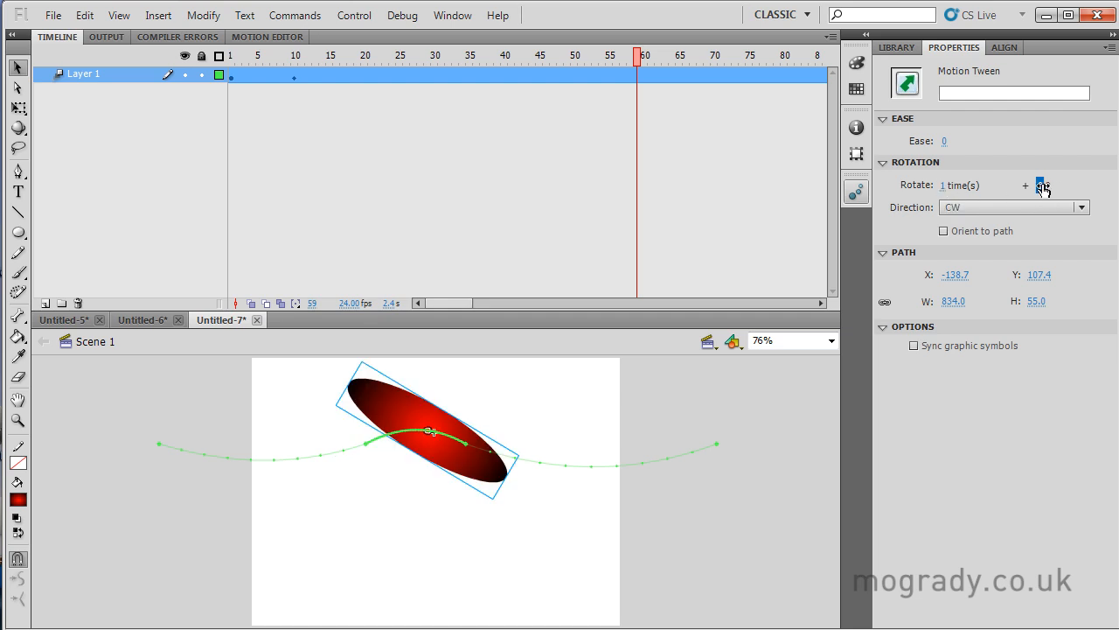
Step: Set the tween's rotation direction to CCW so the oval spins counter-clockwise
left_click(1081, 207)
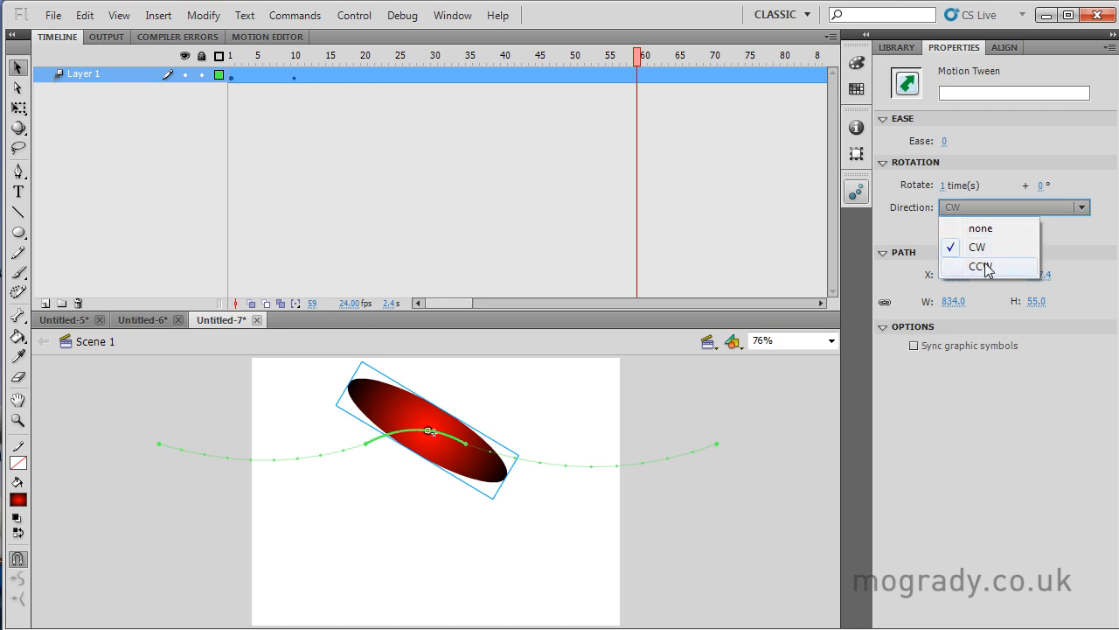
left_click(981, 265)
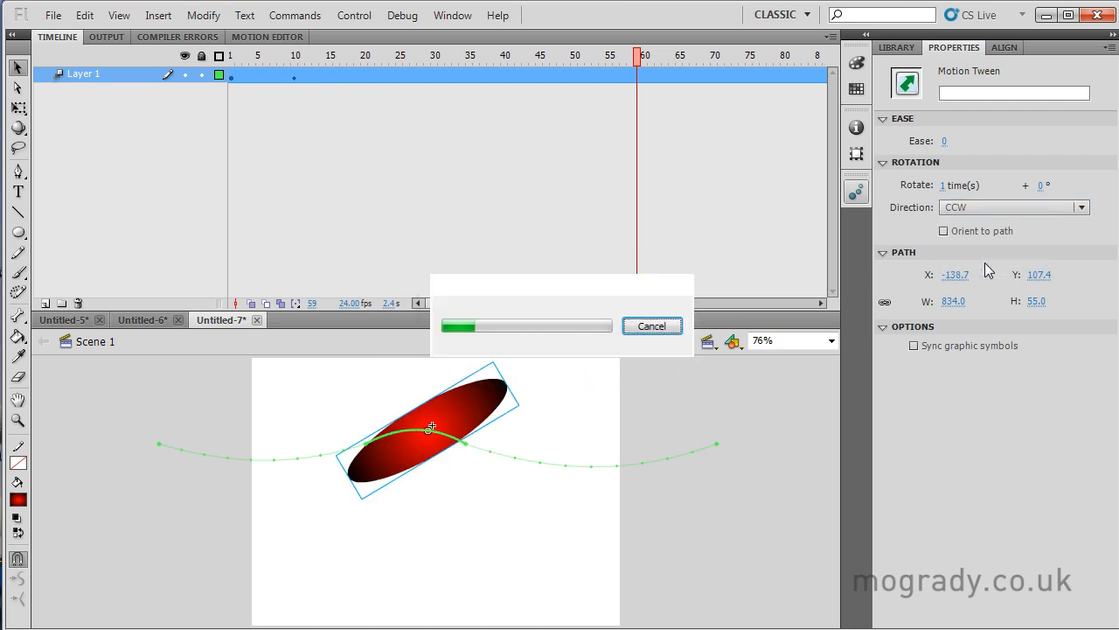